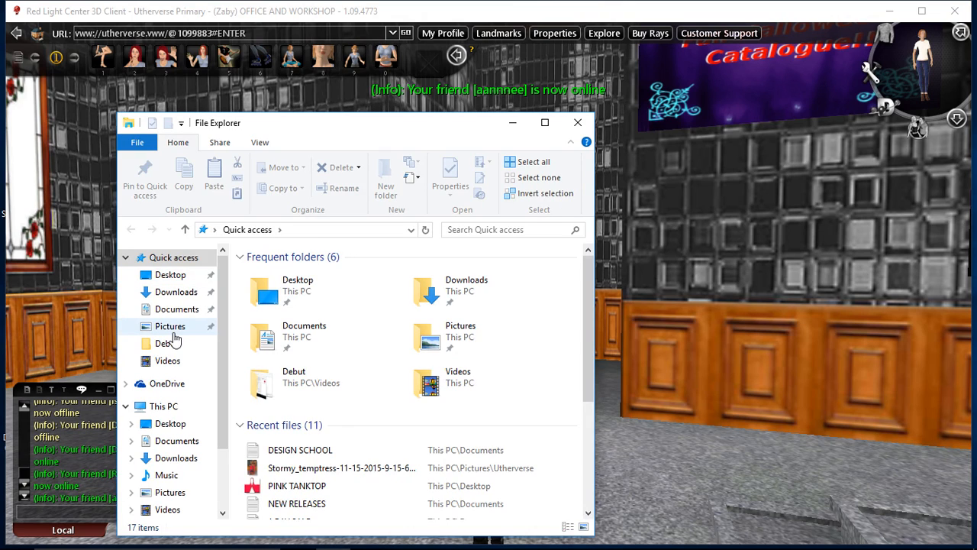
mouse_move(167, 361)
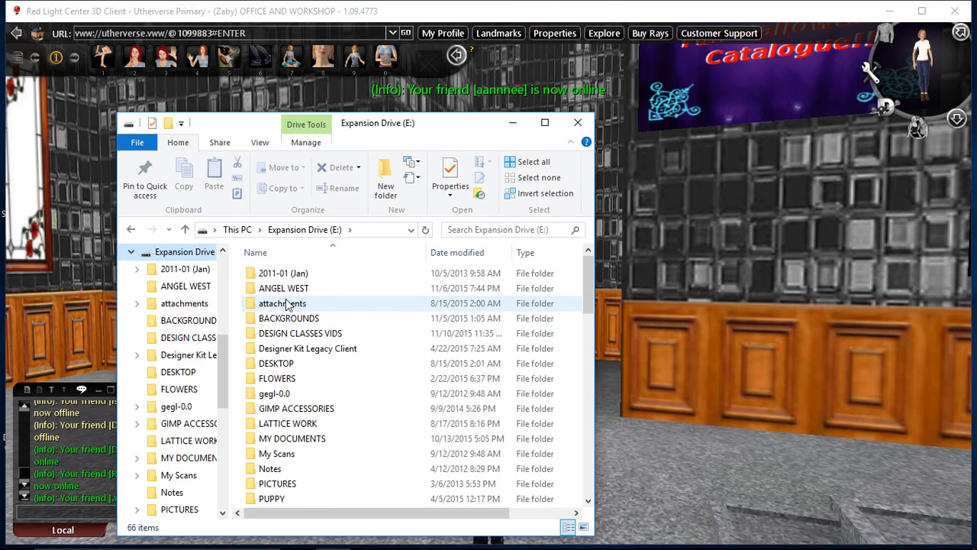
Browse into the TexturePack folder on Expansion Drive (E:) and select its FATextures folder.
scroll(down, 3)
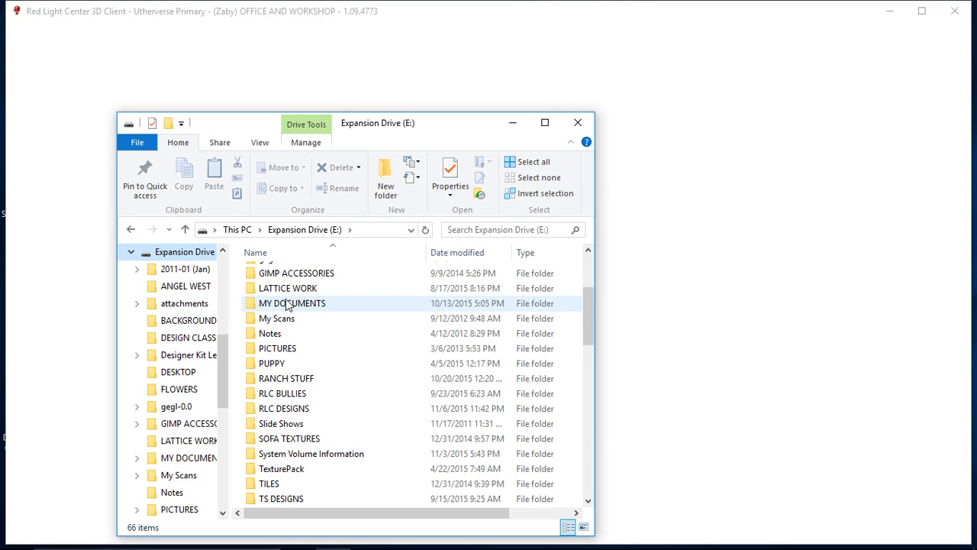
scroll(down, 3)
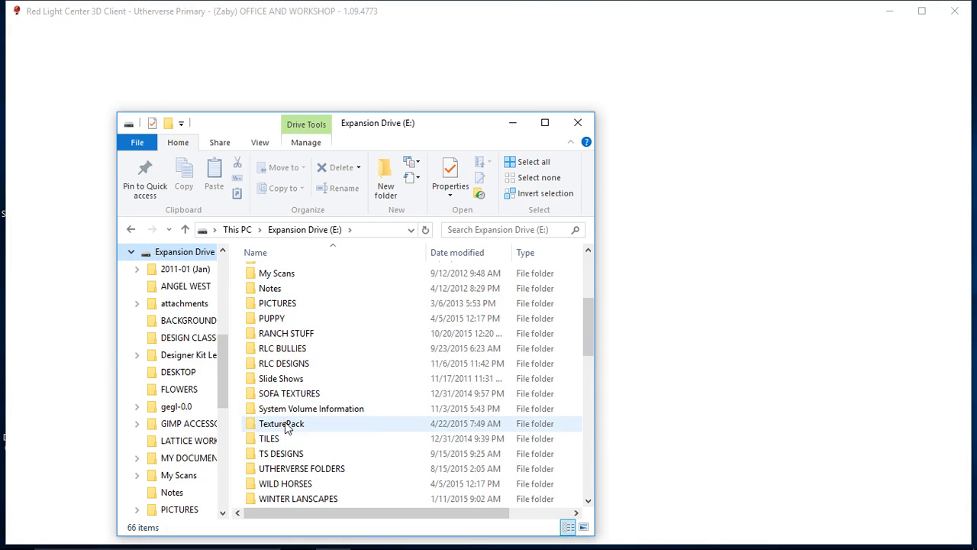
double_click(281, 423)
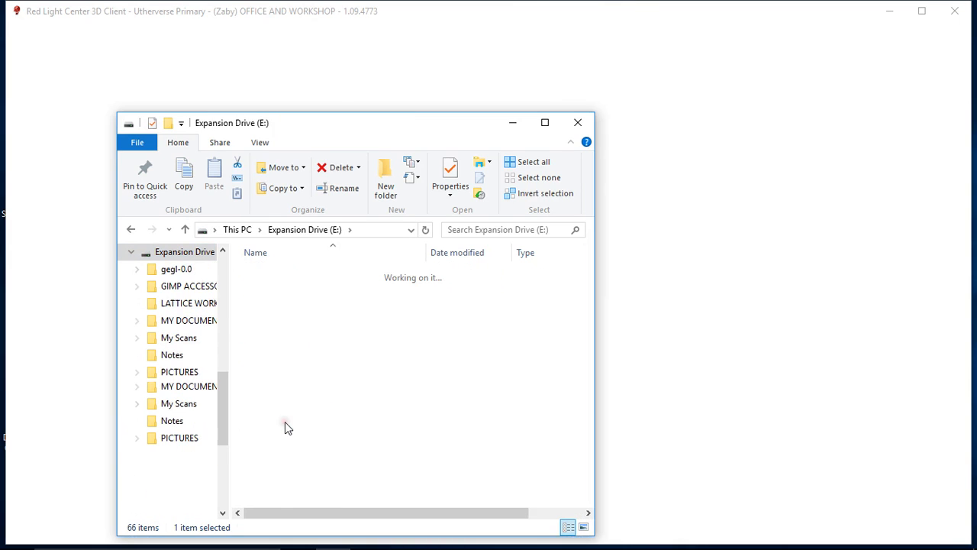
click(184, 510)
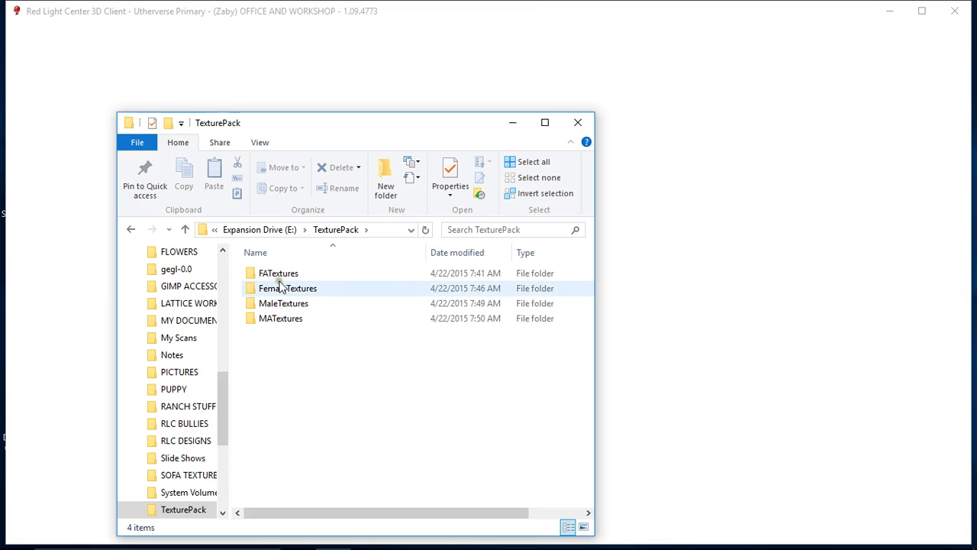
click(277, 272)
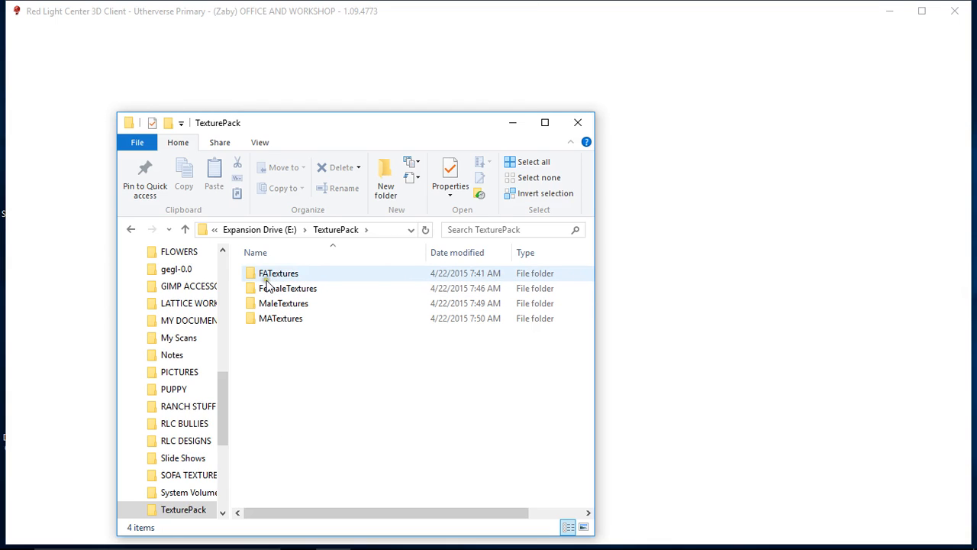
click(284, 302)
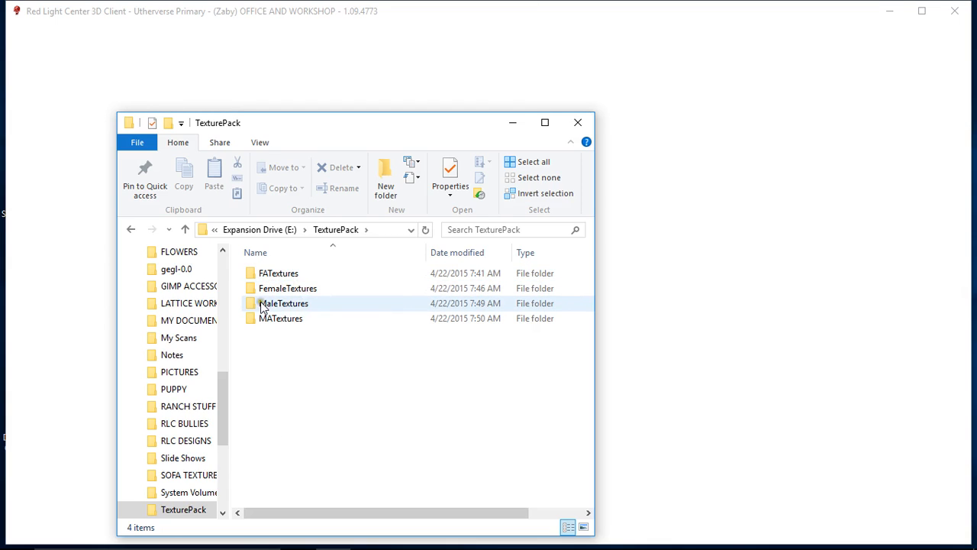
click(280, 319)
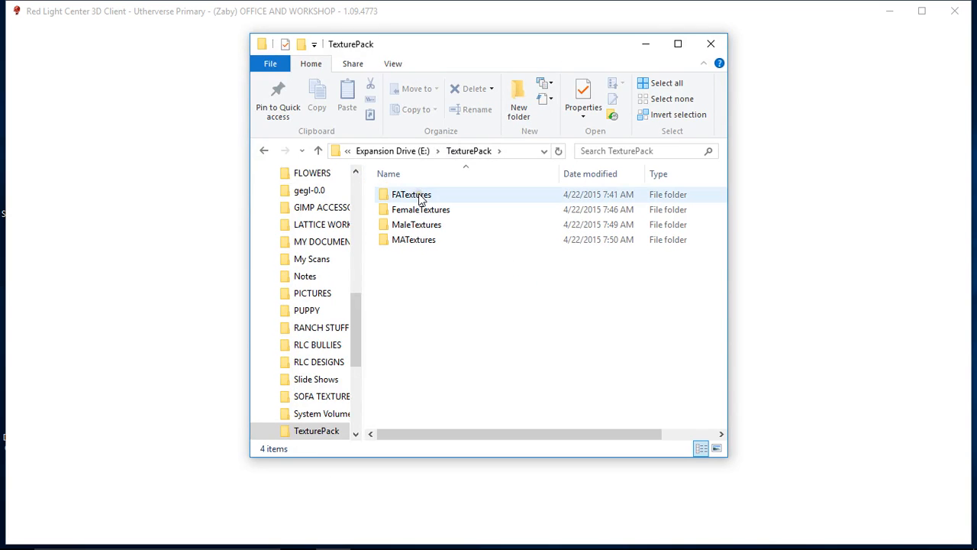
click(412, 194)
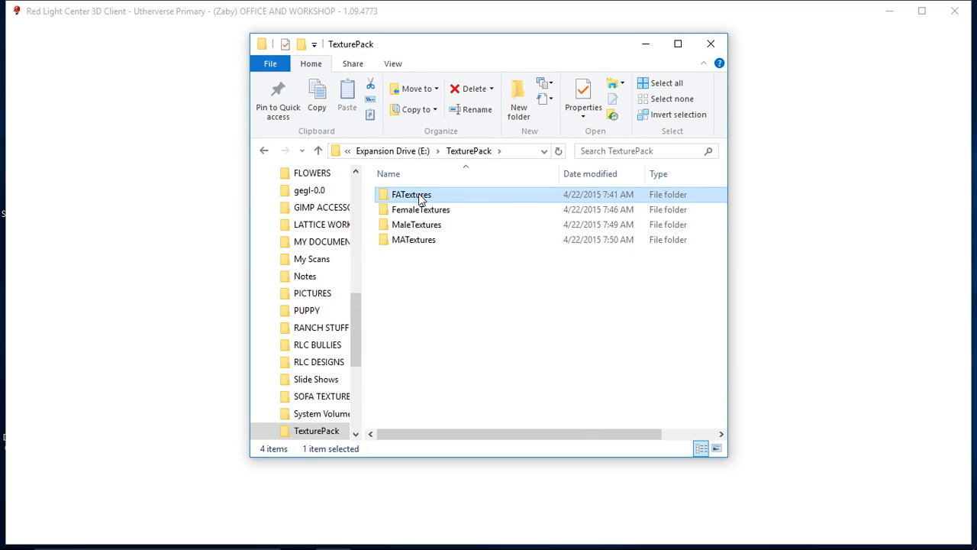
double_click(412, 194)
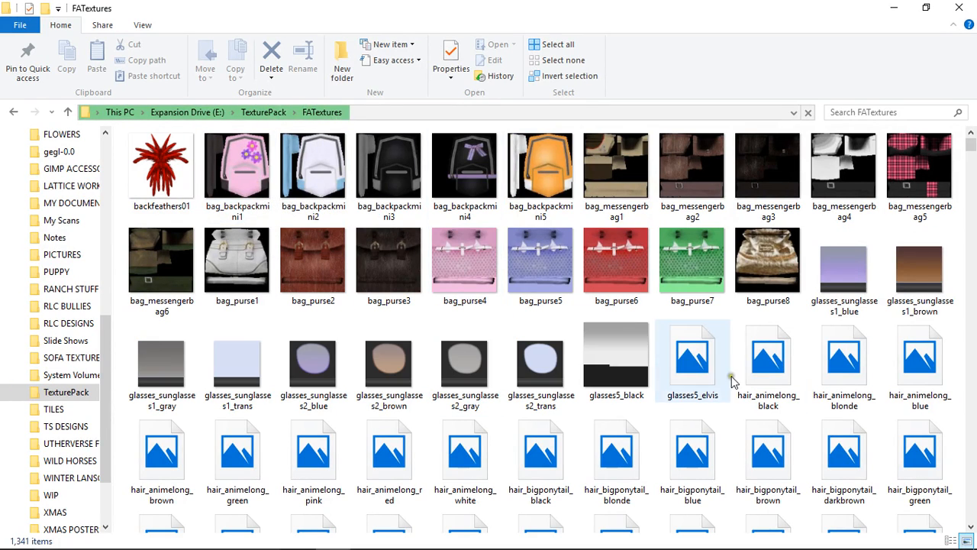
scroll(down, 3)
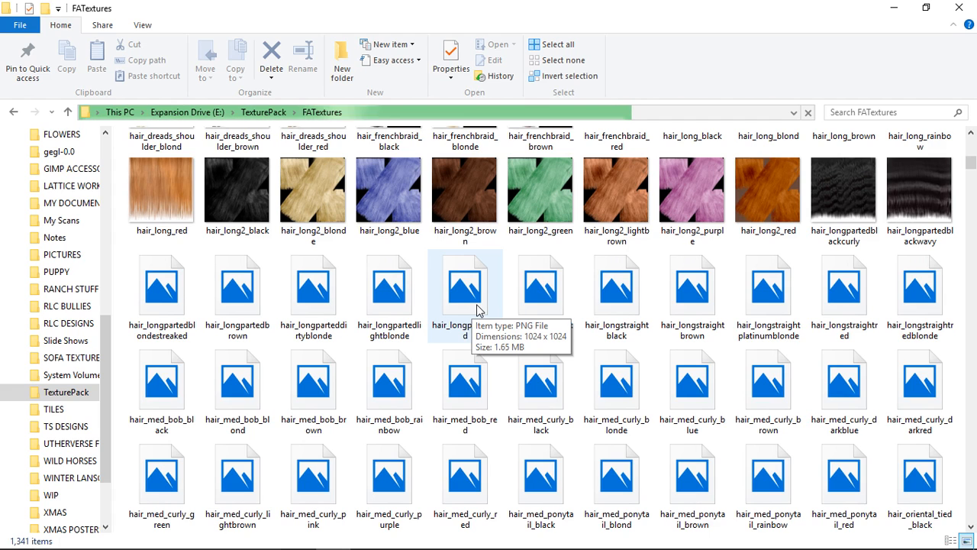
mouse_move(427, 225)
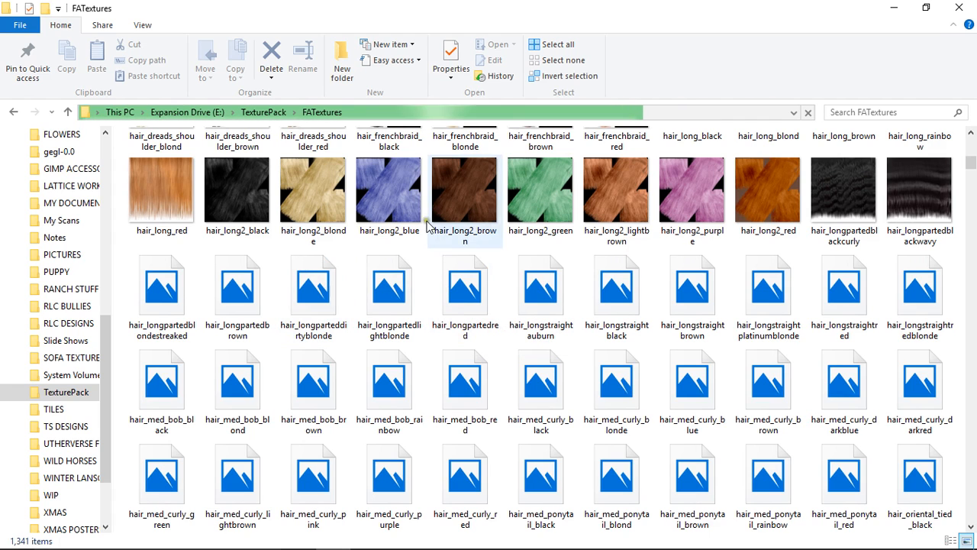
scroll(down, 3)
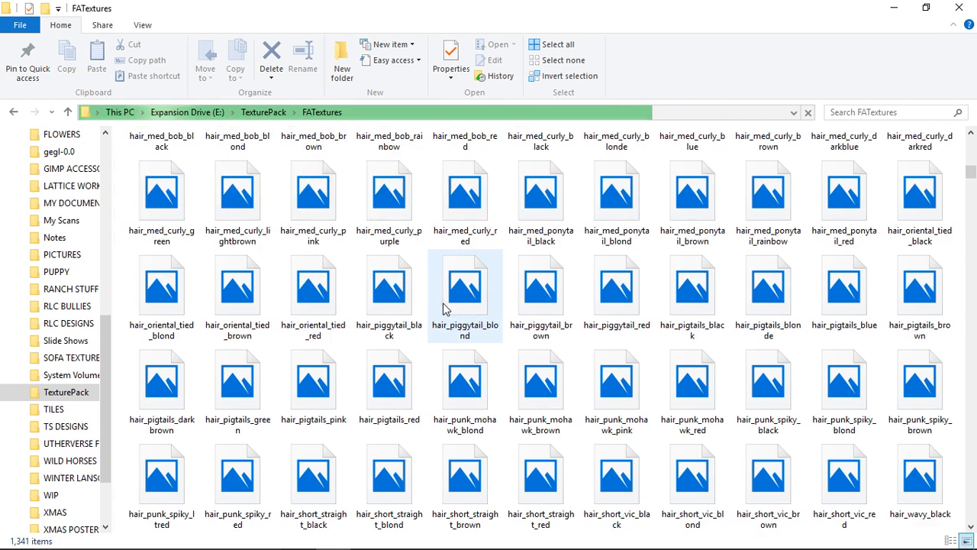
scroll(down, 3)
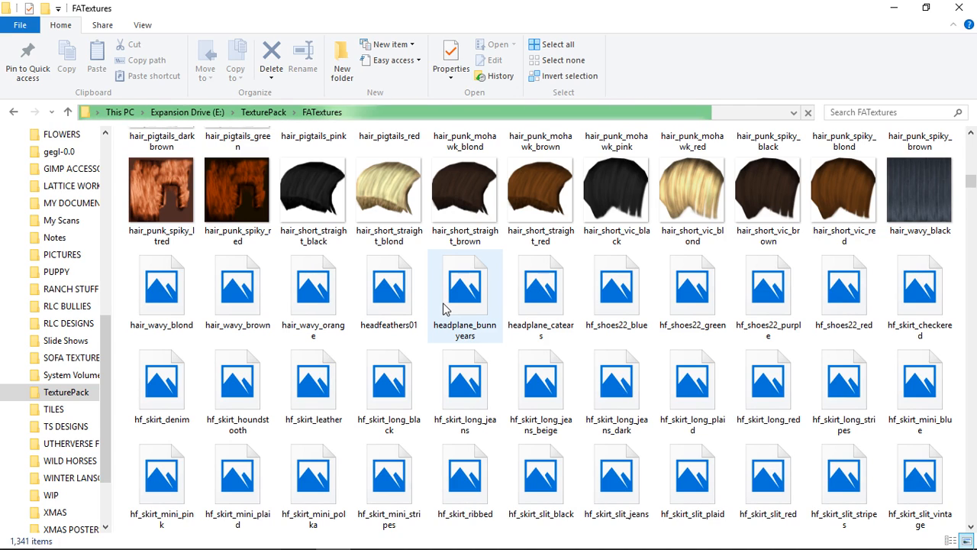
mouse_move(525, 334)
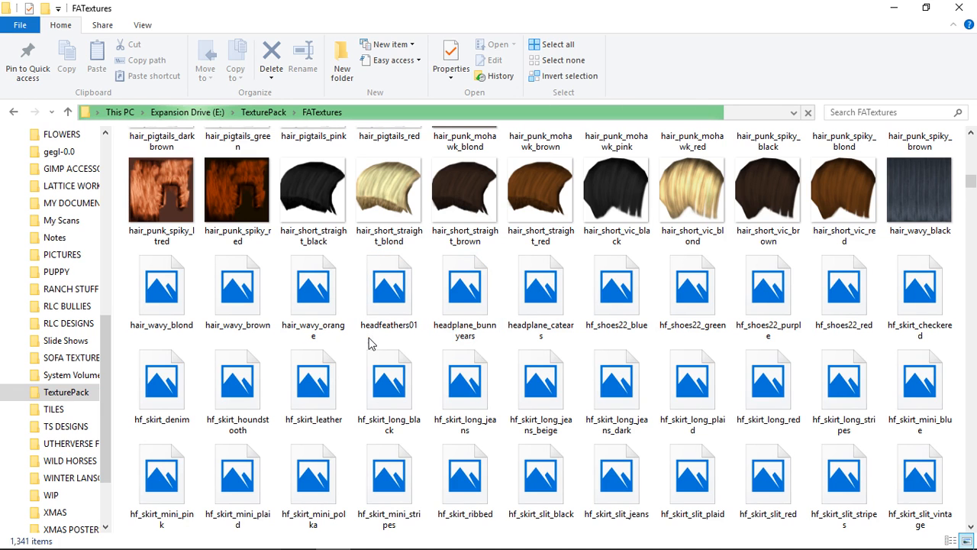
scroll(down, 3)
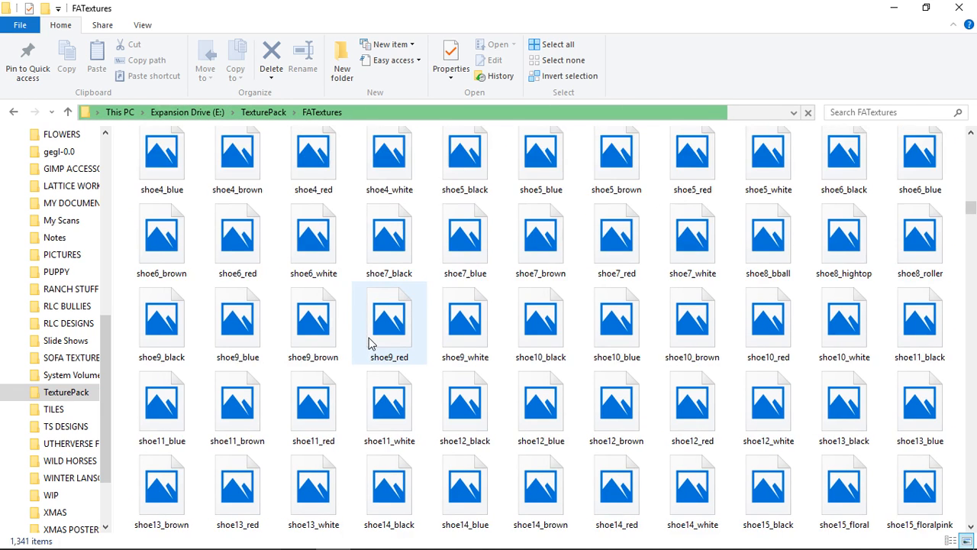
scroll(down, 3)
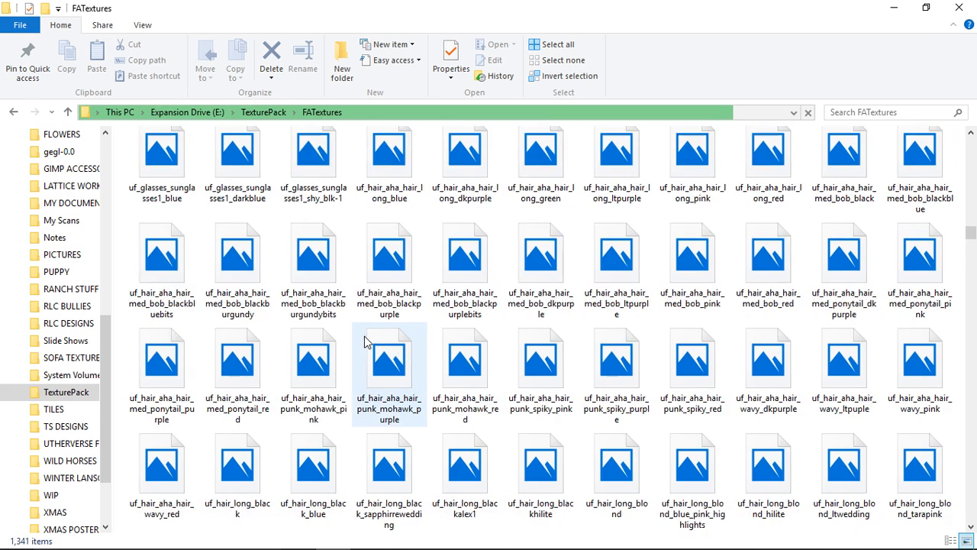
scroll(down, 3)
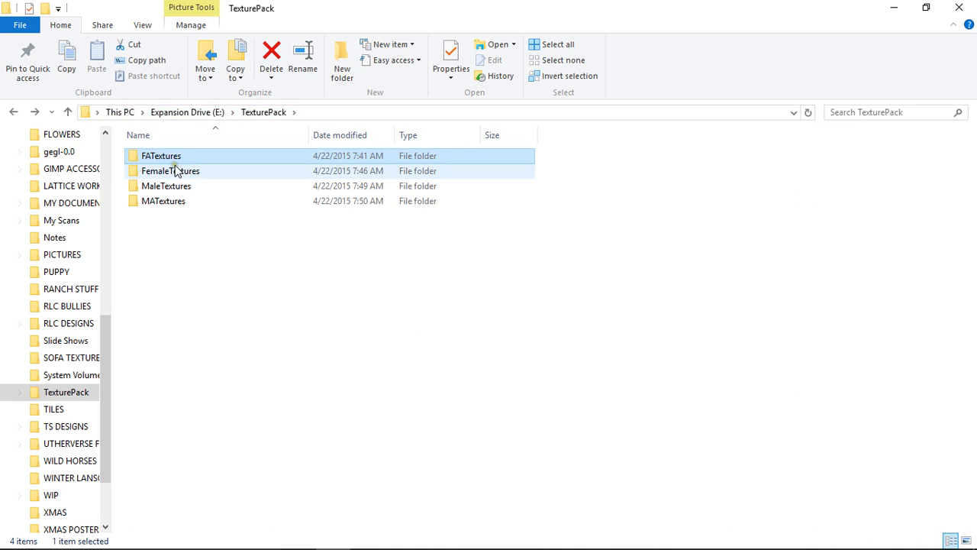
Enter the FemaleTextures folder and select the hful_jeans_blue jeans texture.
double_click(171, 171)
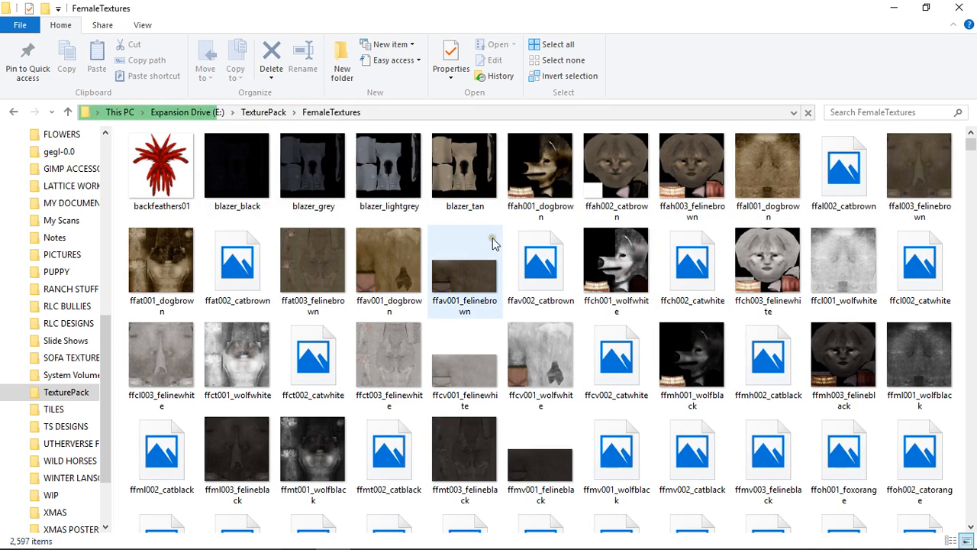
scroll(down, 3)
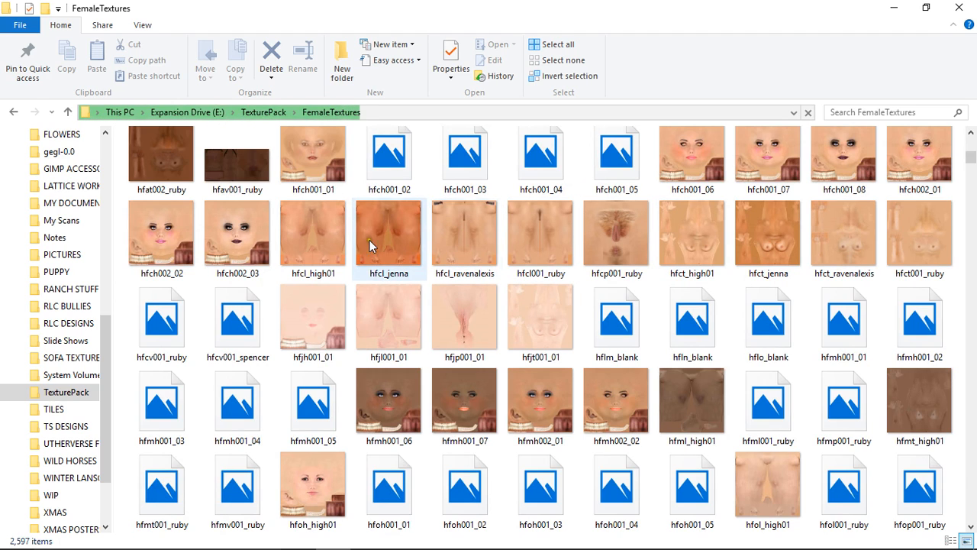
scroll(down, 3)
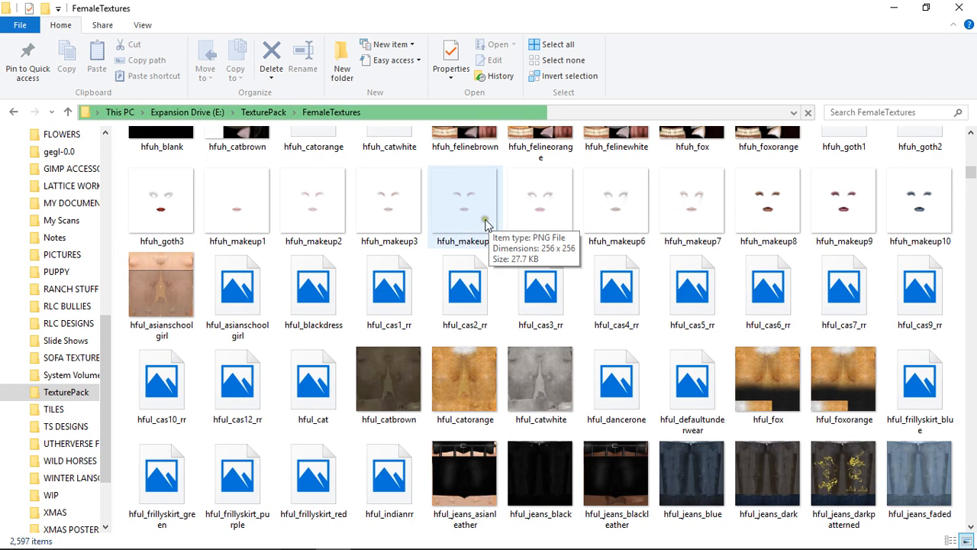
scroll(down, 3)
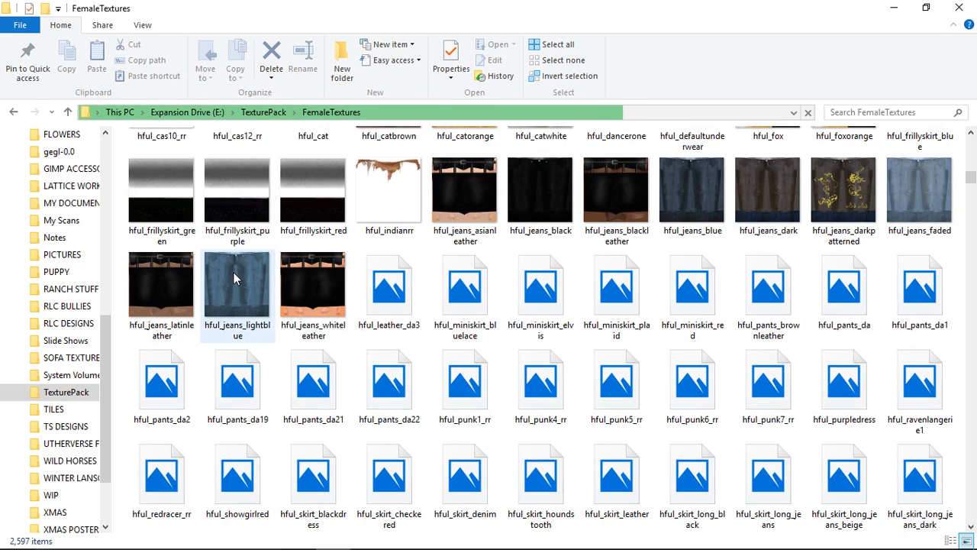
click(769, 190)
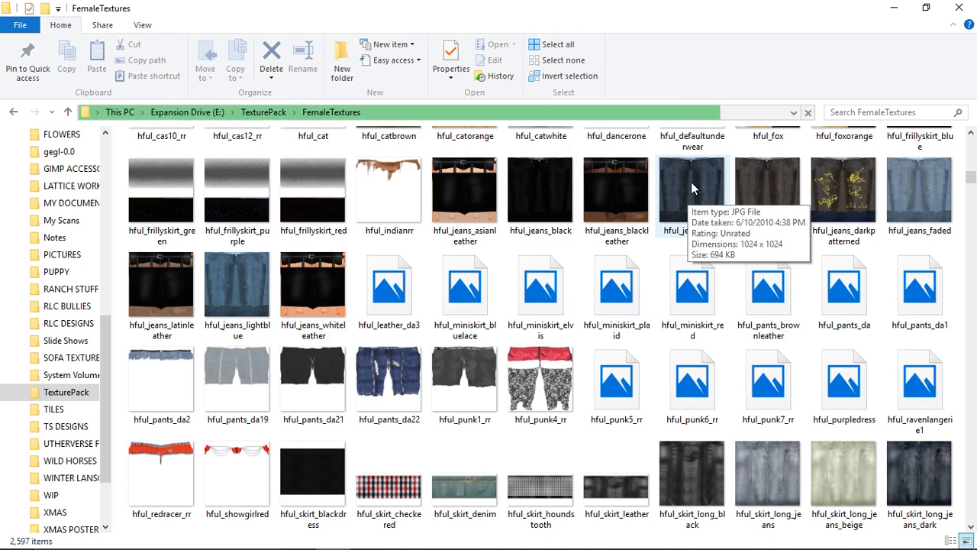
click(692, 189)
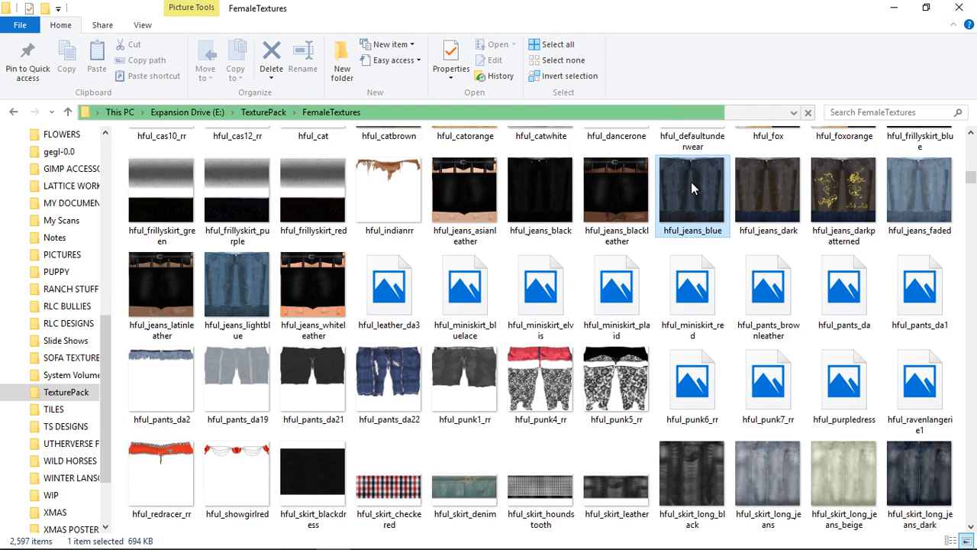
Start choosing another app on this PC to open the hful_jeans_blue texture with.
right_click(692, 189)
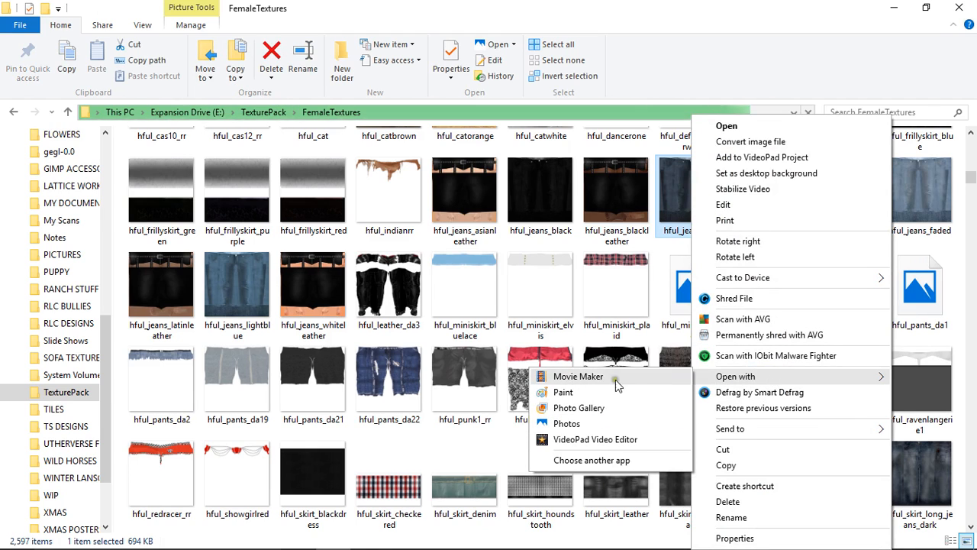
mouse_move(586, 465)
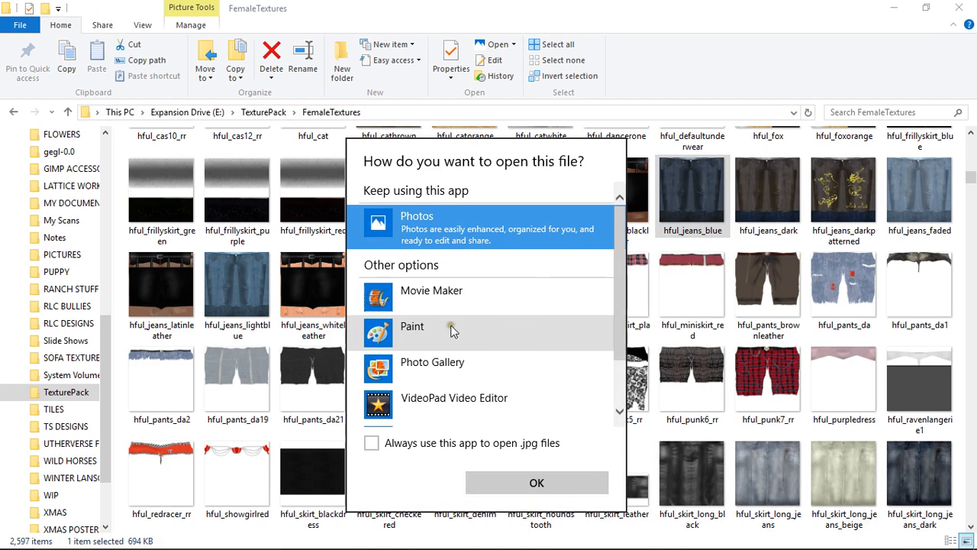
scroll(down, 3)
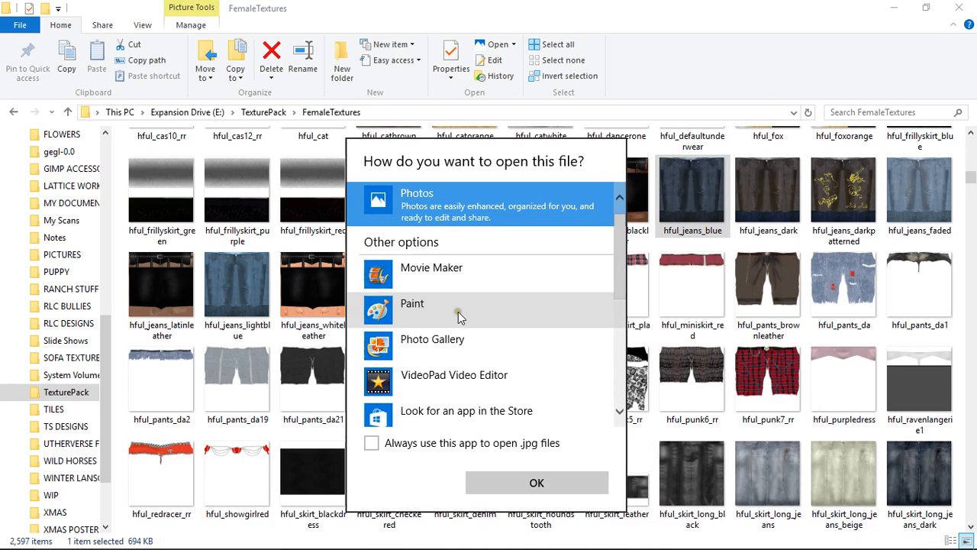
scroll(down, 3)
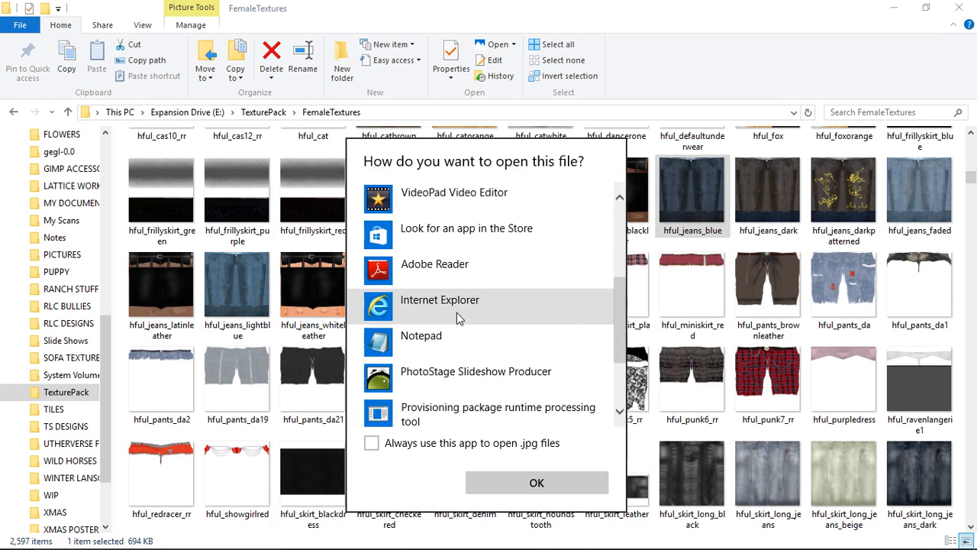
scroll(down, 3)
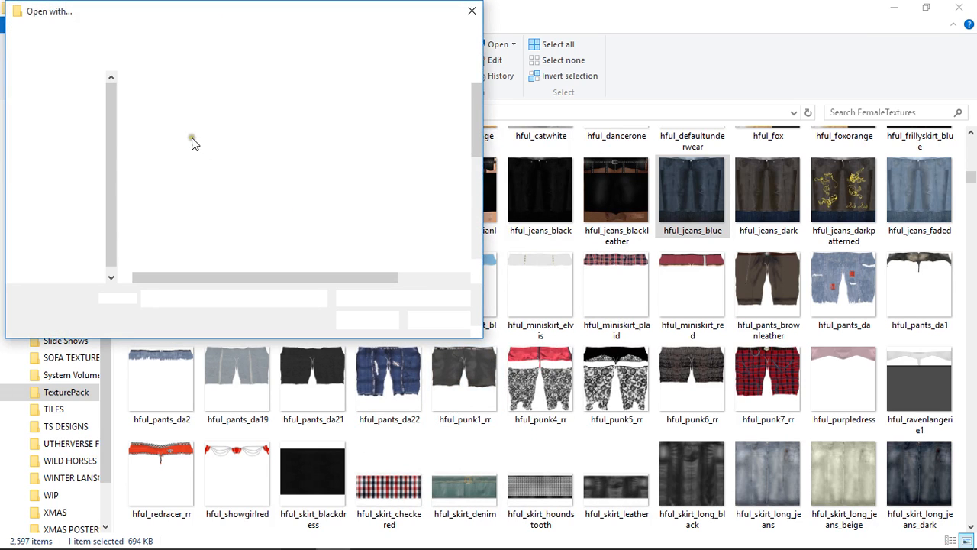
mouse_move(249, 141)
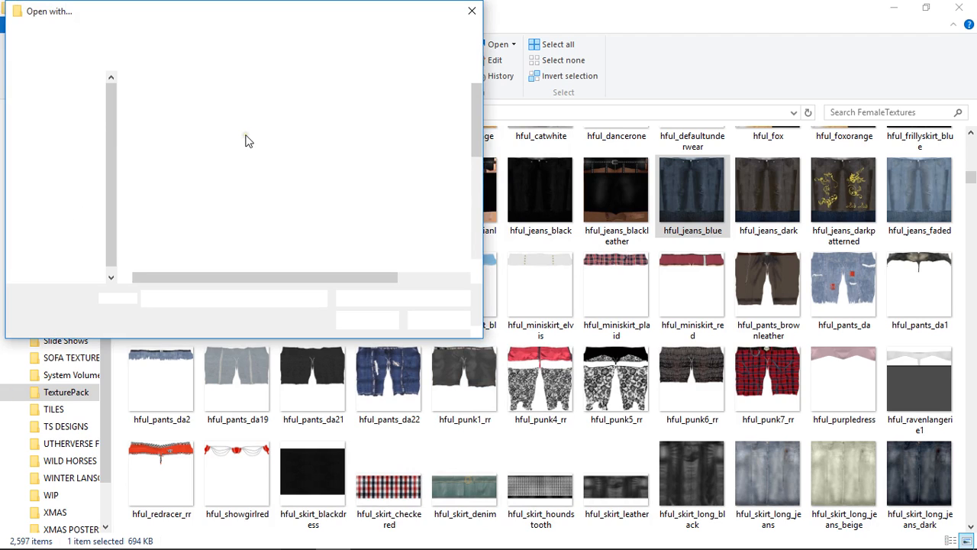
Browse Program Files > GIMP 2 > bin to pick GIMP as the program for the texture.
click(160, 160)
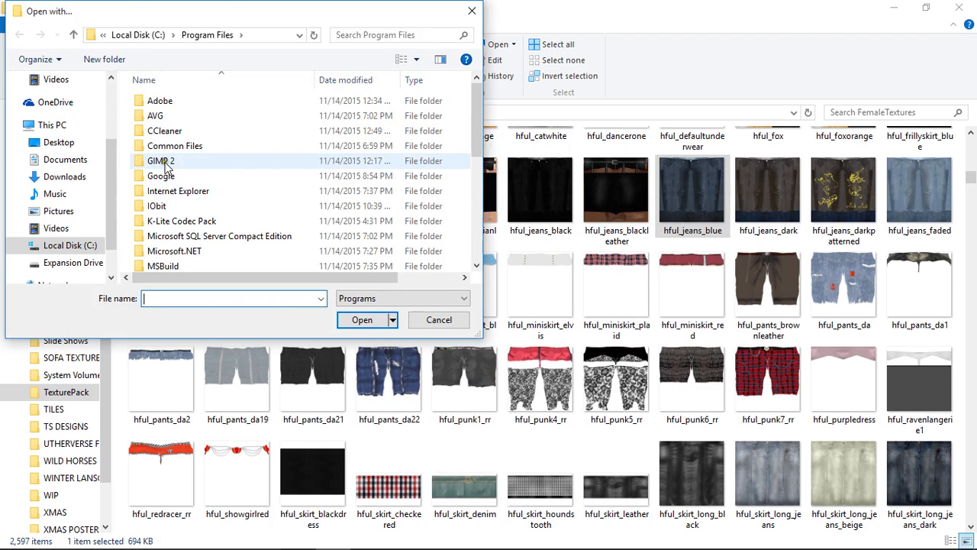
double_click(161, 160)
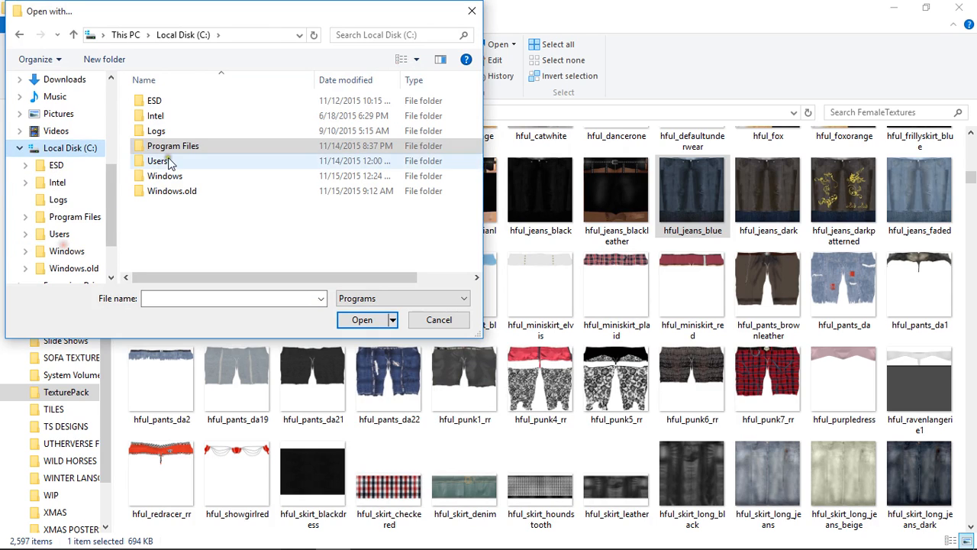
click(172, 146)
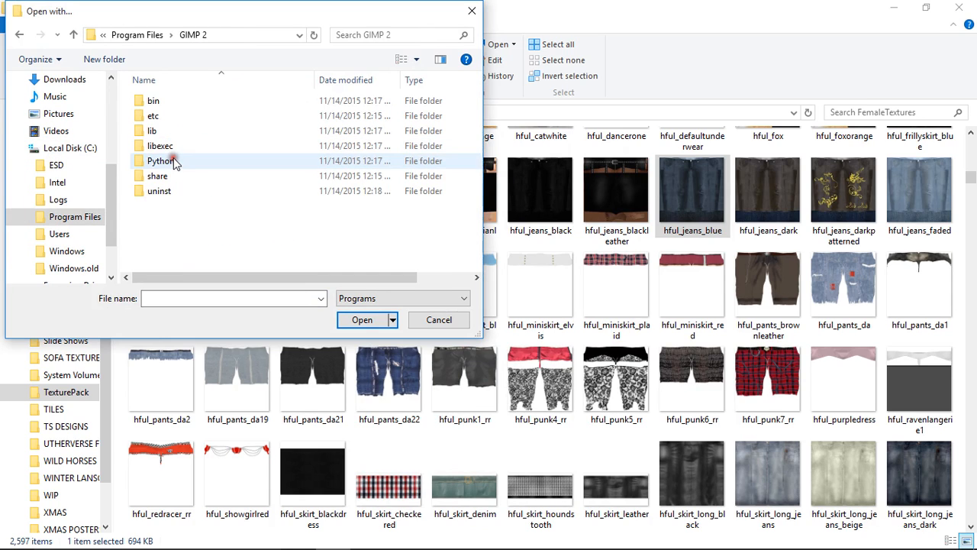
click(152, 101)
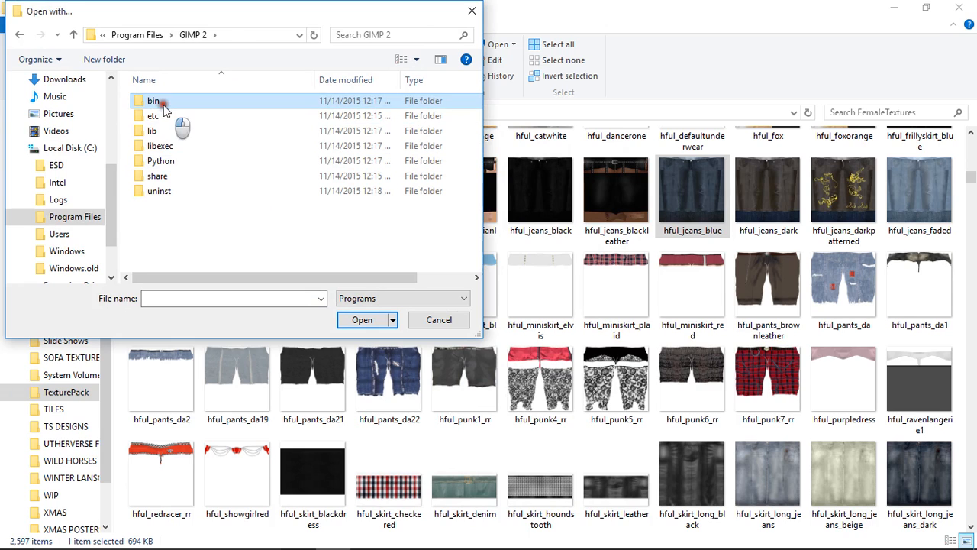
double_click(154, 101)
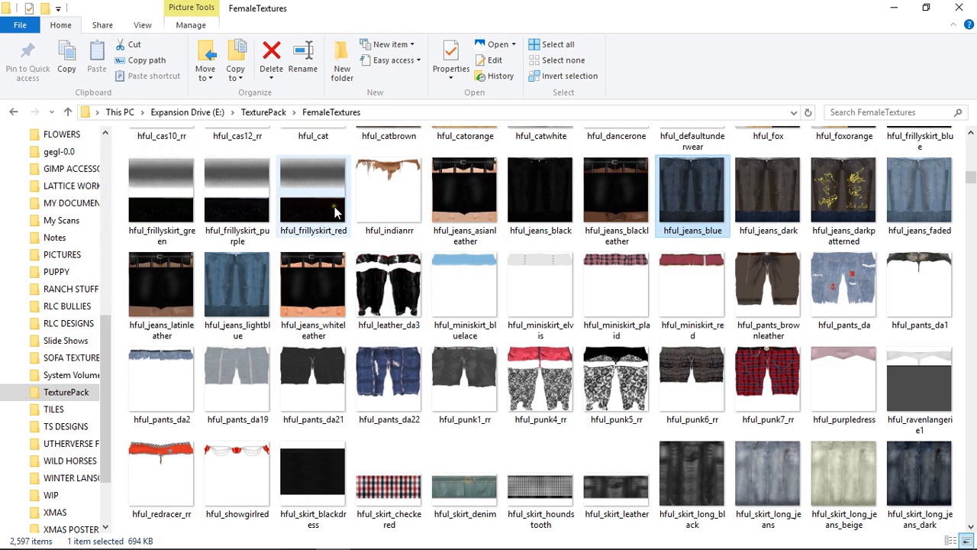
mouse_move(333, 213)
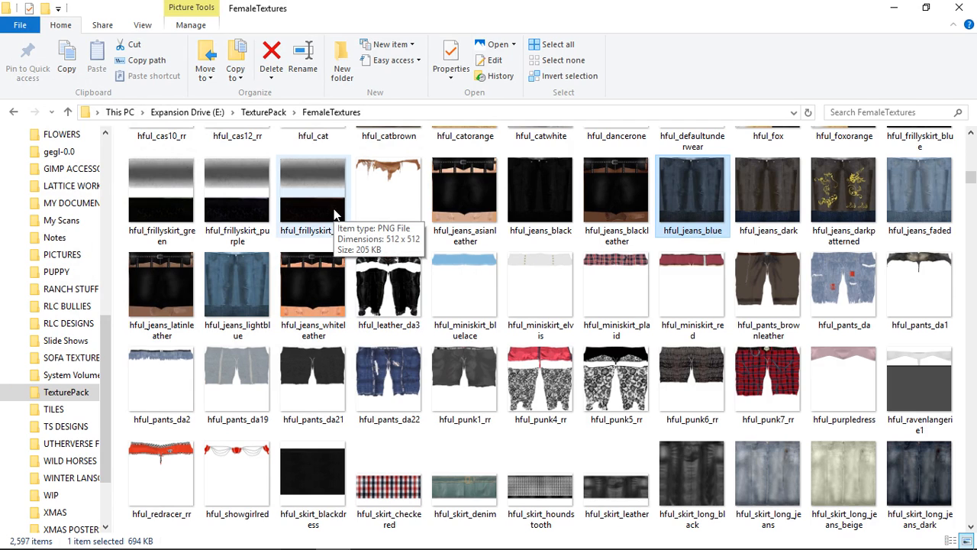
Load hful_jeans_blue in GIMP, close File Explorer and place the image window over the client.
double_click(692, 189)
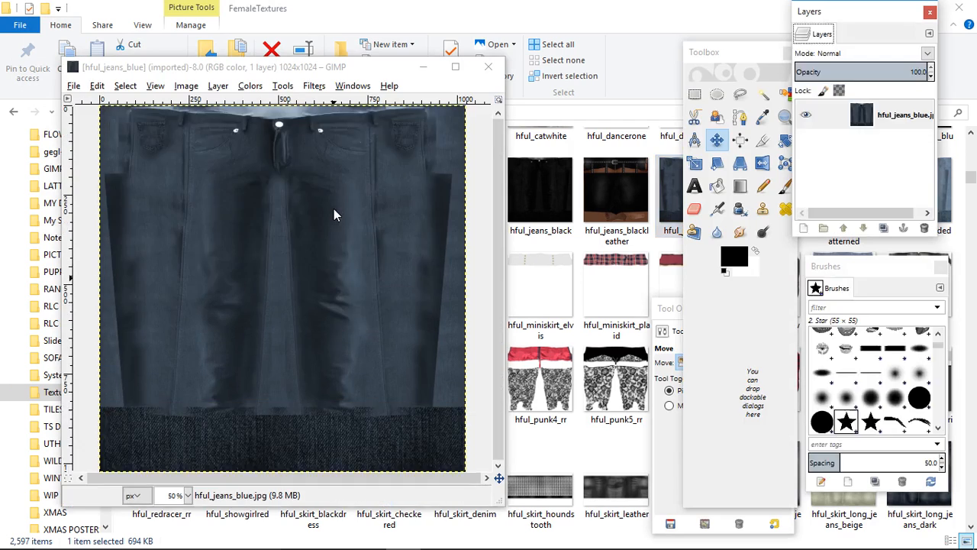
mouse_move(296, 156)
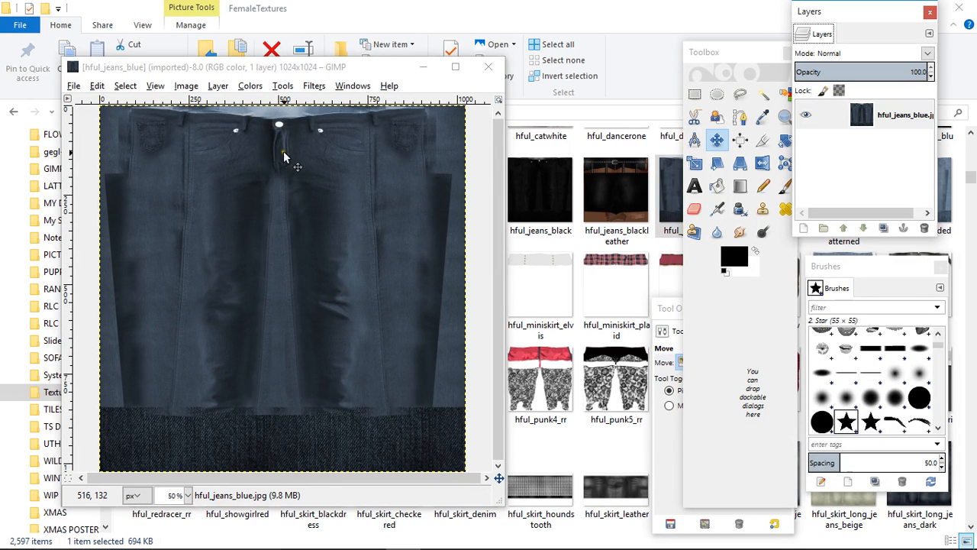
mouse_move(623, 32)
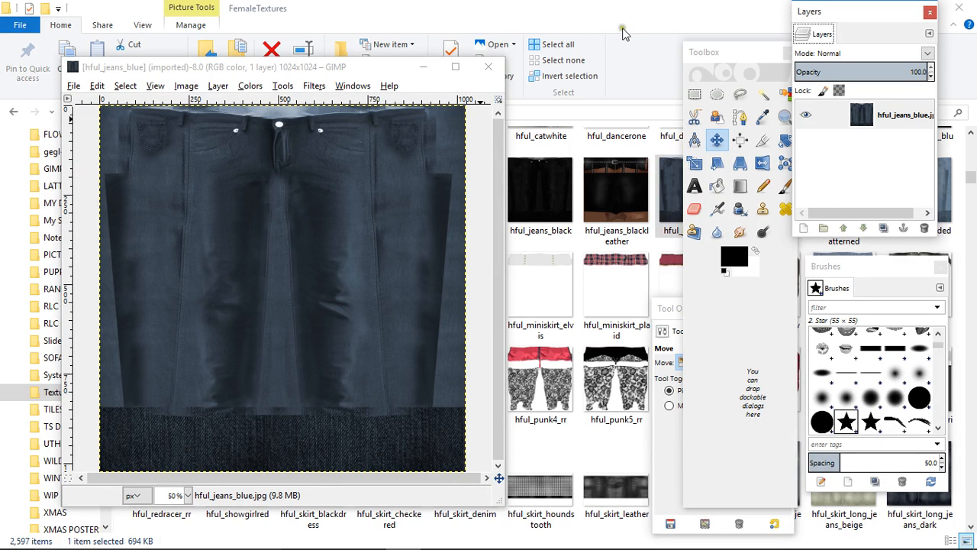
click(925, 8)
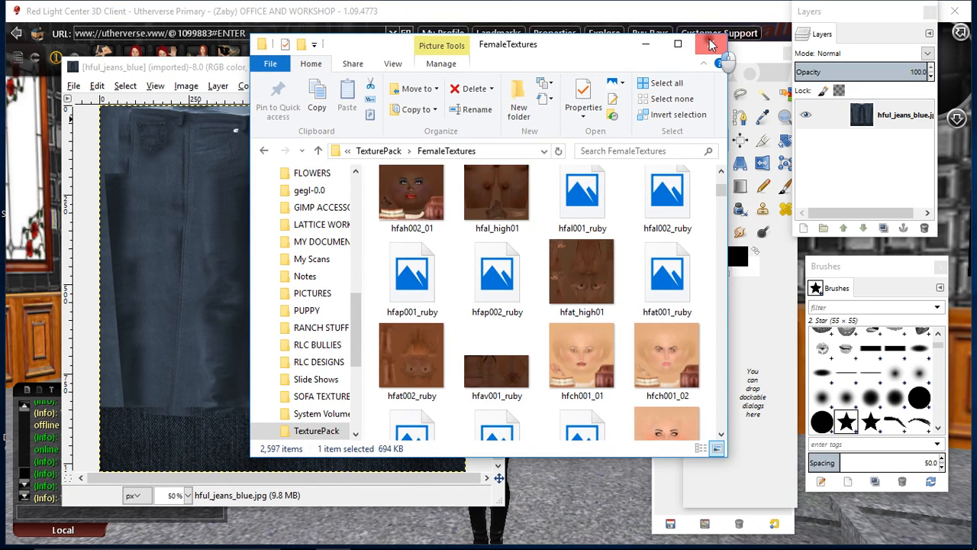
click(710, 43)
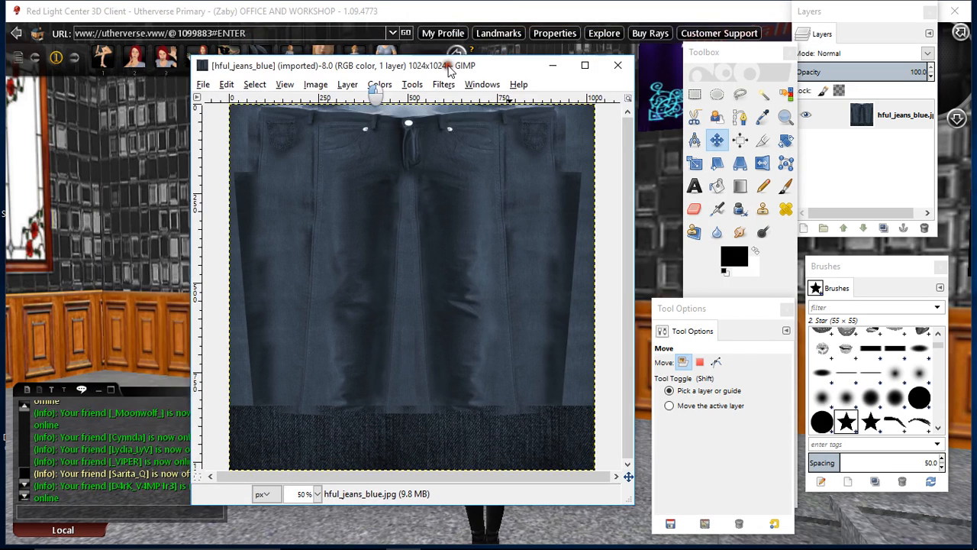
drag(450, 65, 440, 58)
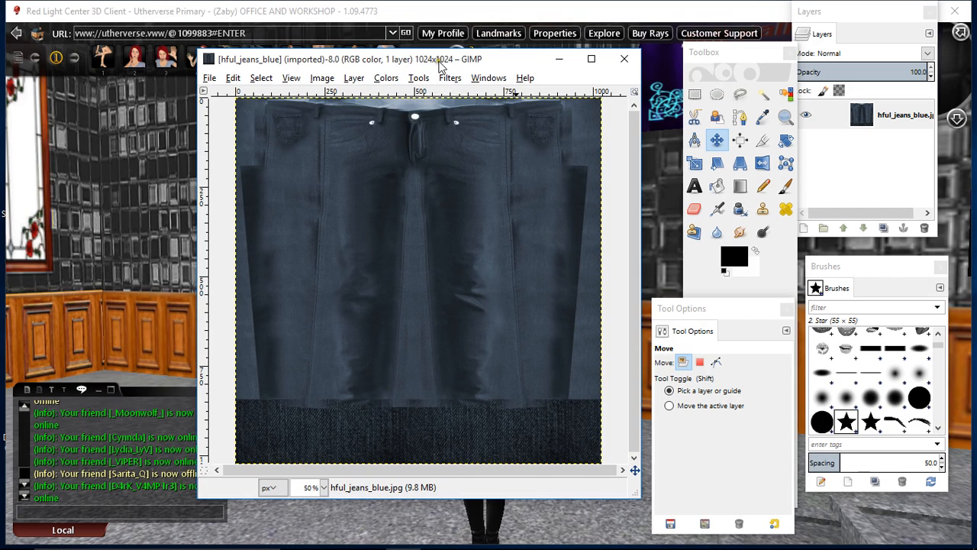
mouse_move(435, 165)
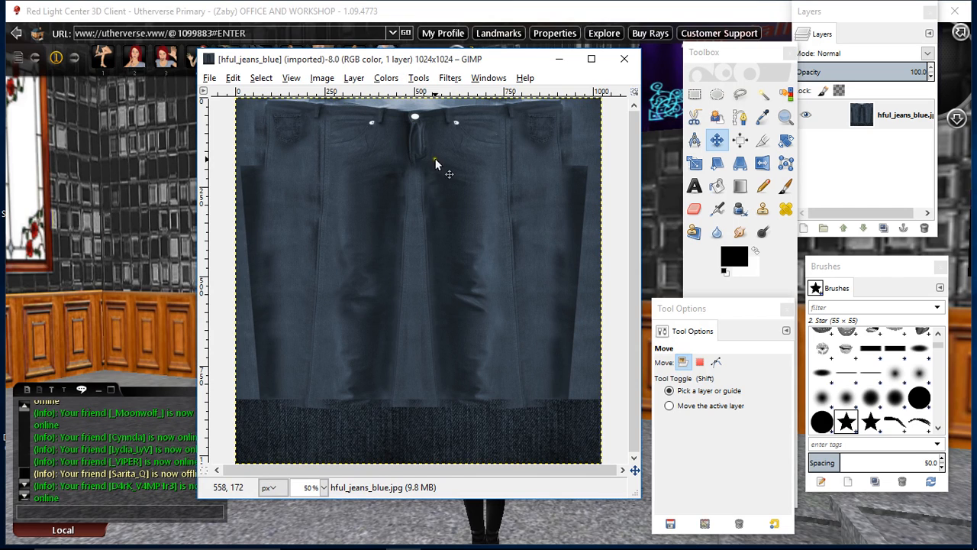
mouse_move(362, 207)
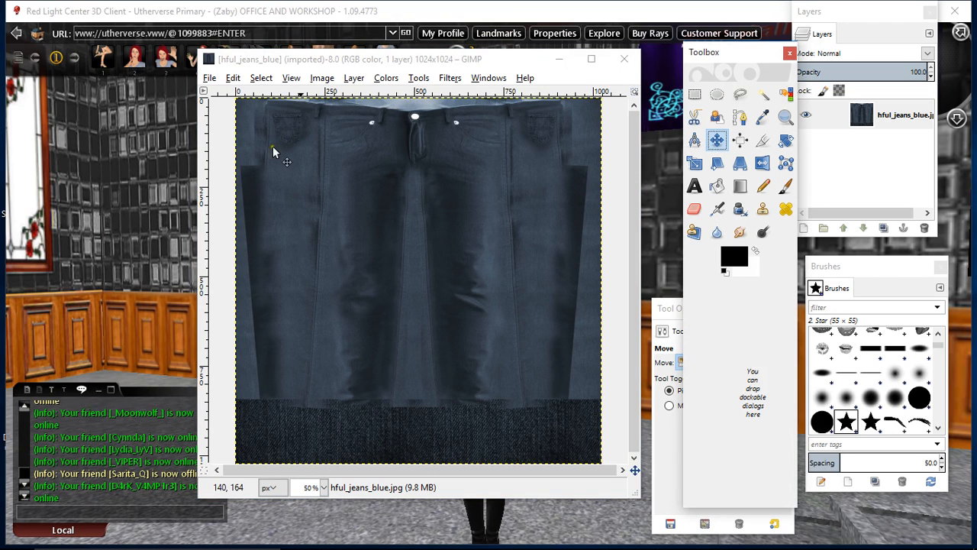
mouse_move(506, 233)
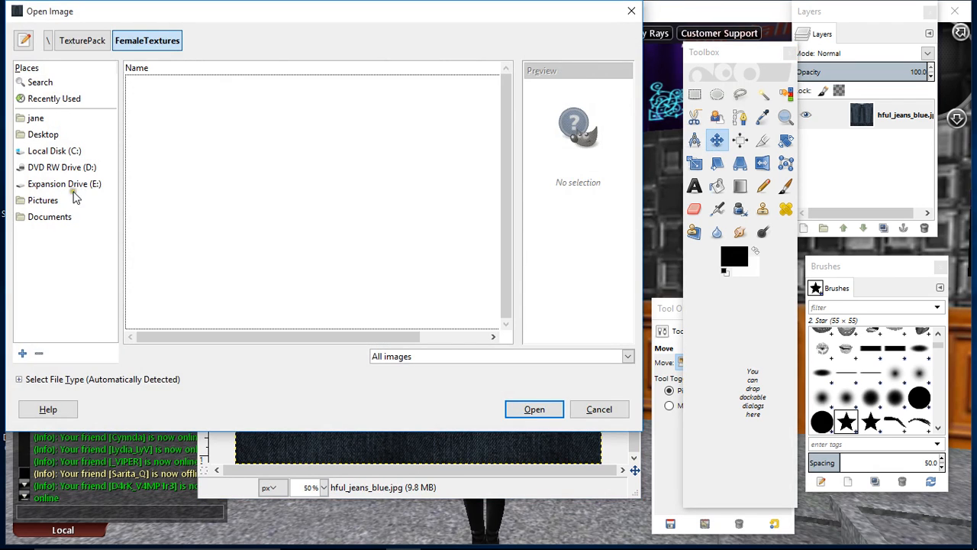
click(64, 183)
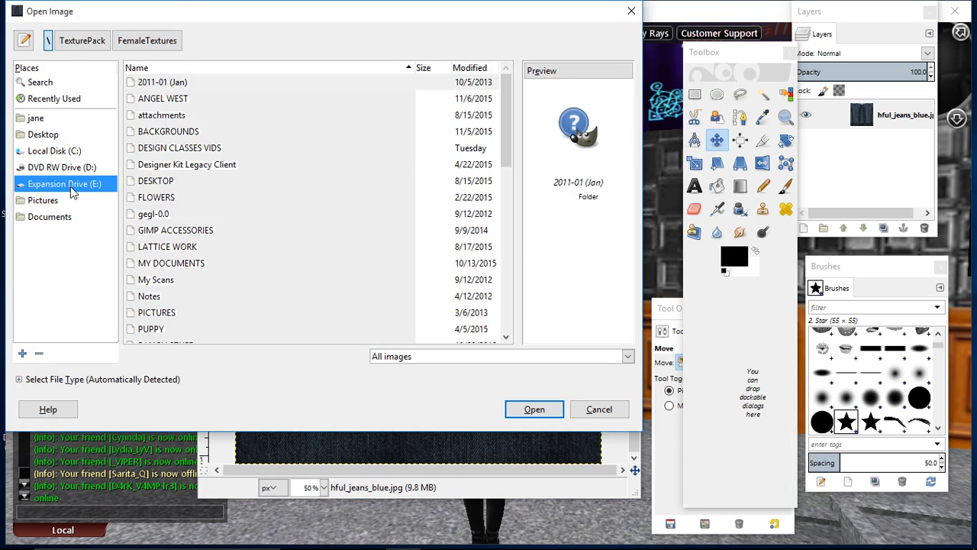
double_click(186, 165)
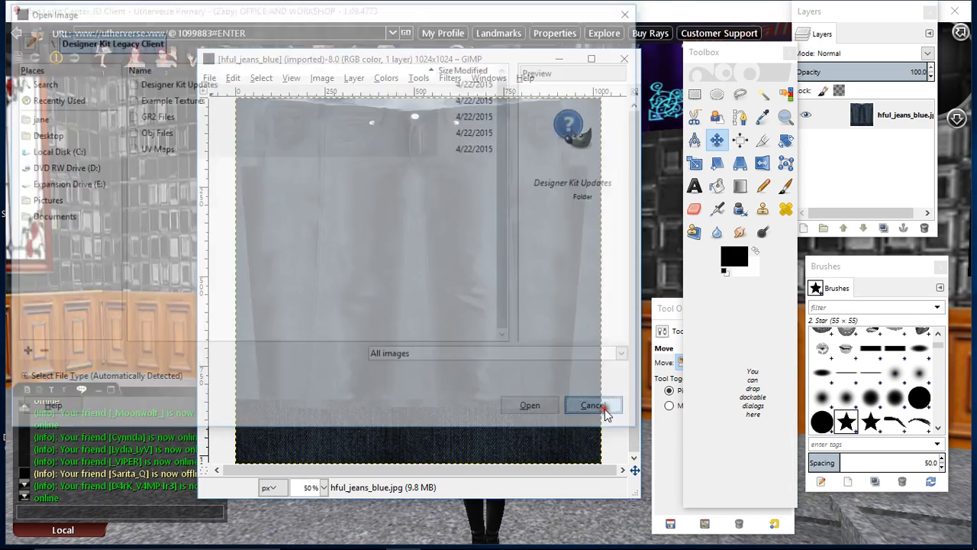
click(592, 404)
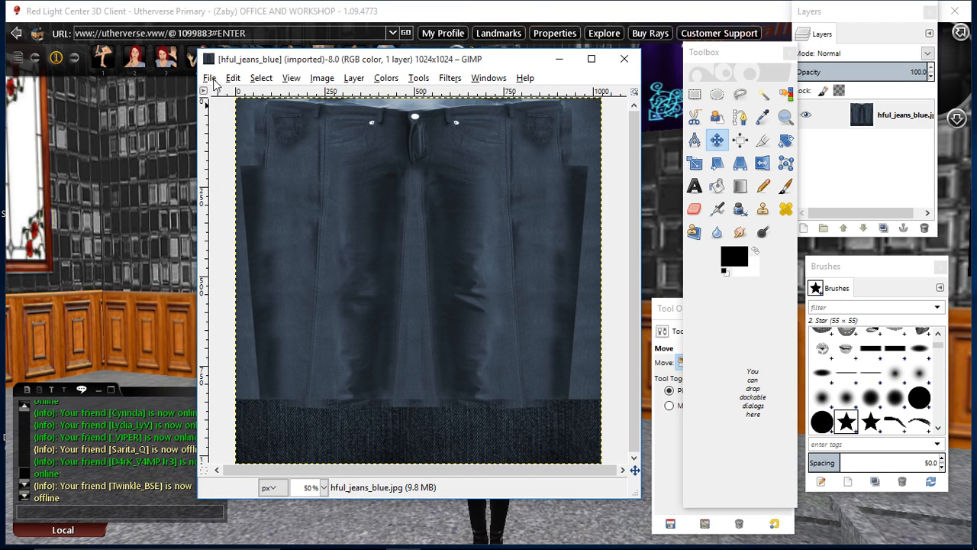
Start Open as Layers and browse to Expansion Drive > Designer Kit Legacy Client > UV Maps.
click(209, 76)
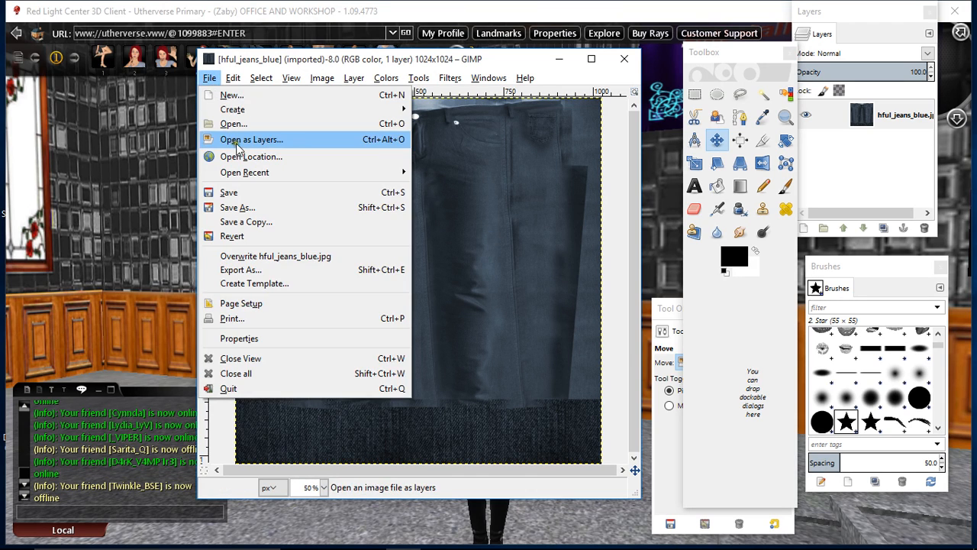
click(251, 139)
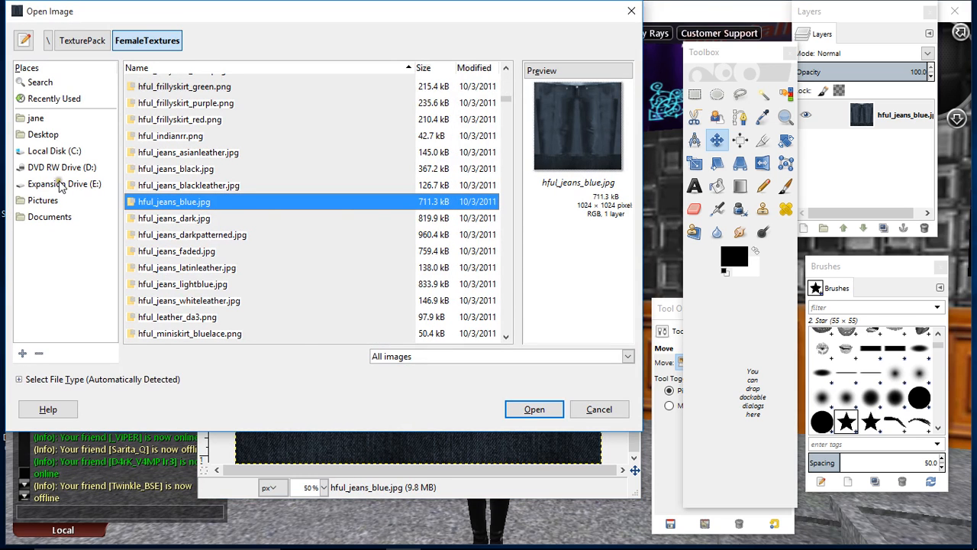
click(47, 40)
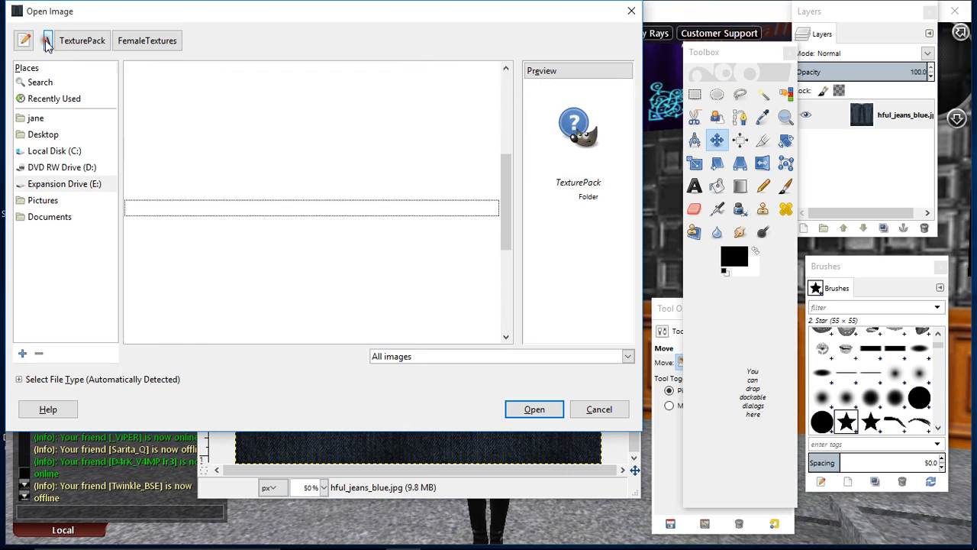
click(47, 40)
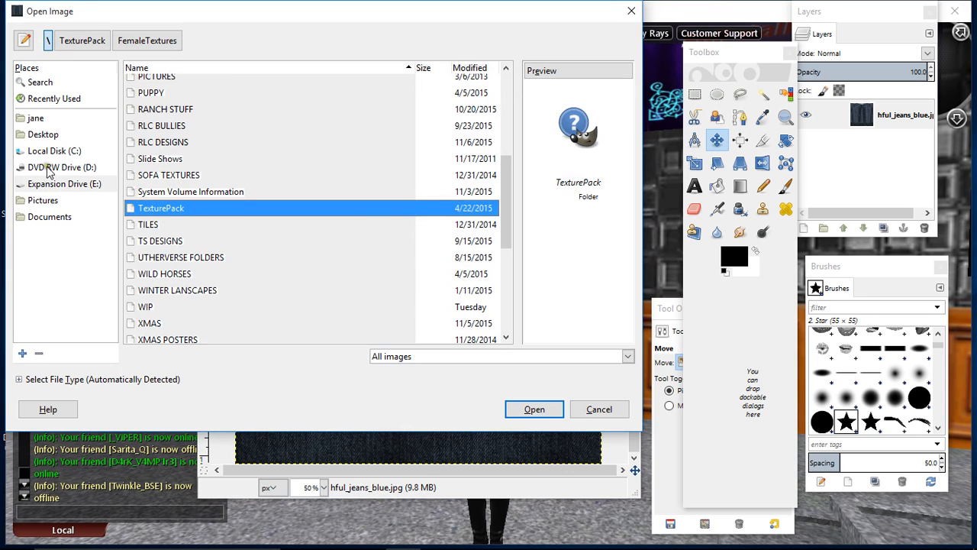
click(64, 183)
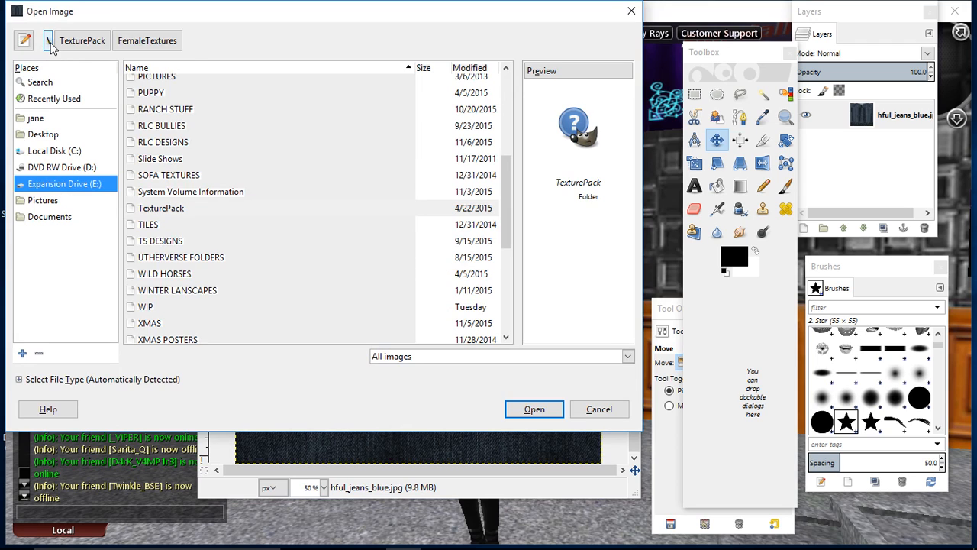
mouse_move(69, 64)
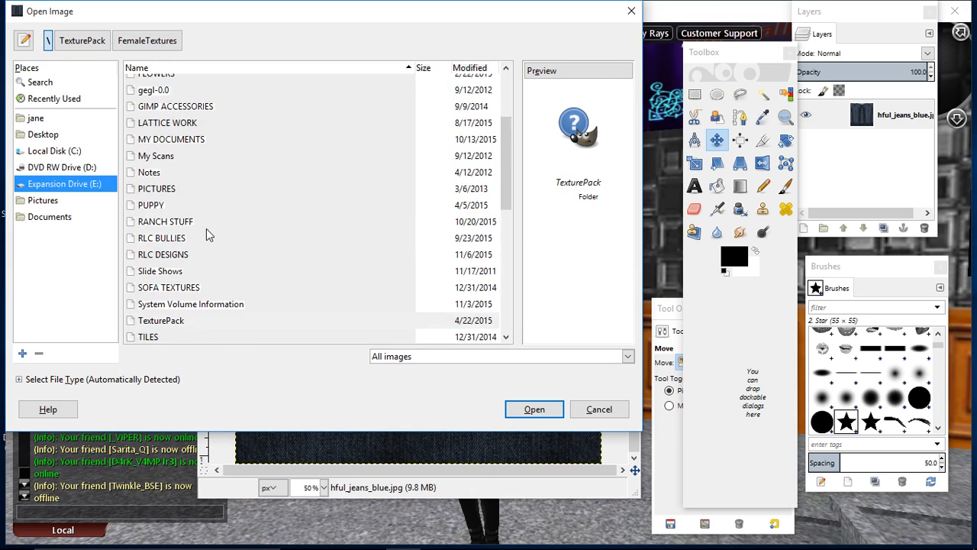
double_click(160, 321)
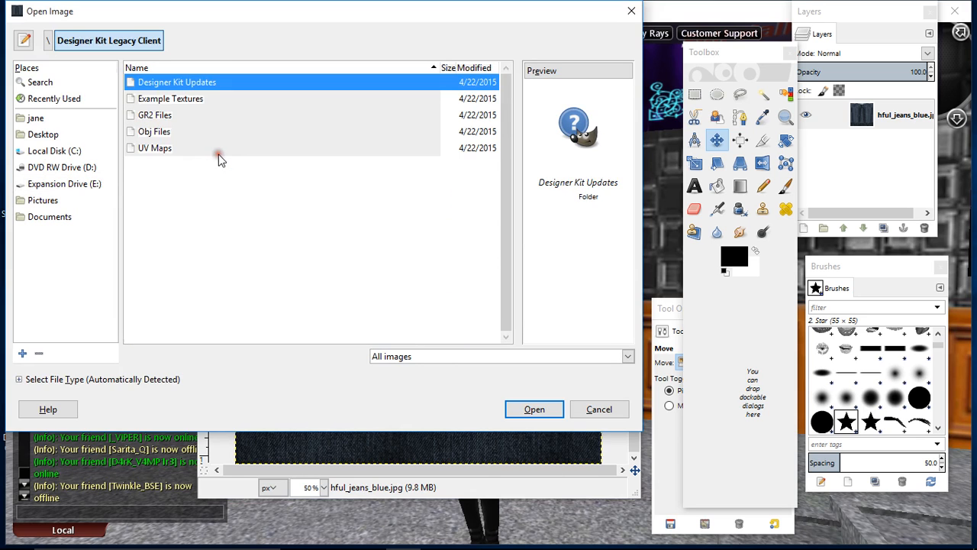
double_click(156, 146)
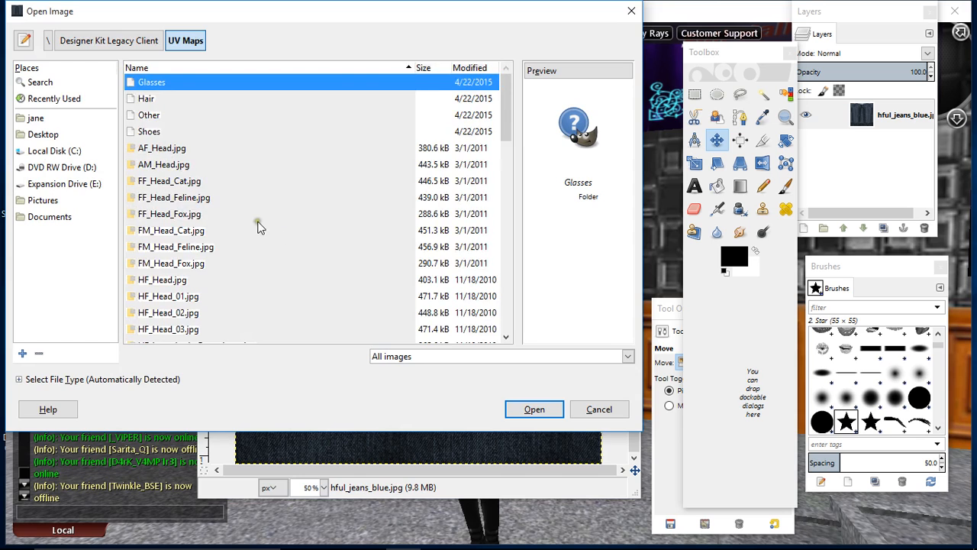
Add the HF_Lowerbody_StraightLeg.jpg UV map as a new layer above the jeans texture.
scroll(down, 3)
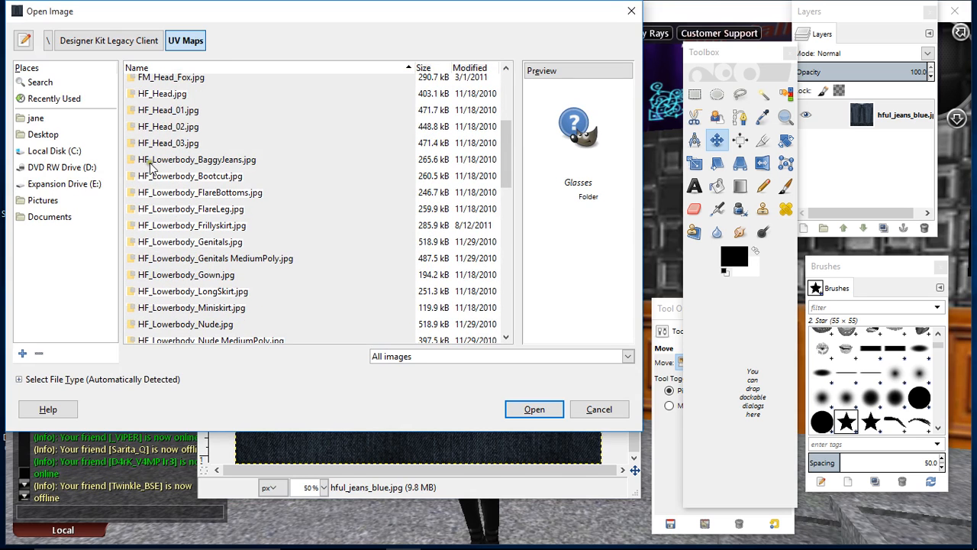
mouse_move(208, 183)
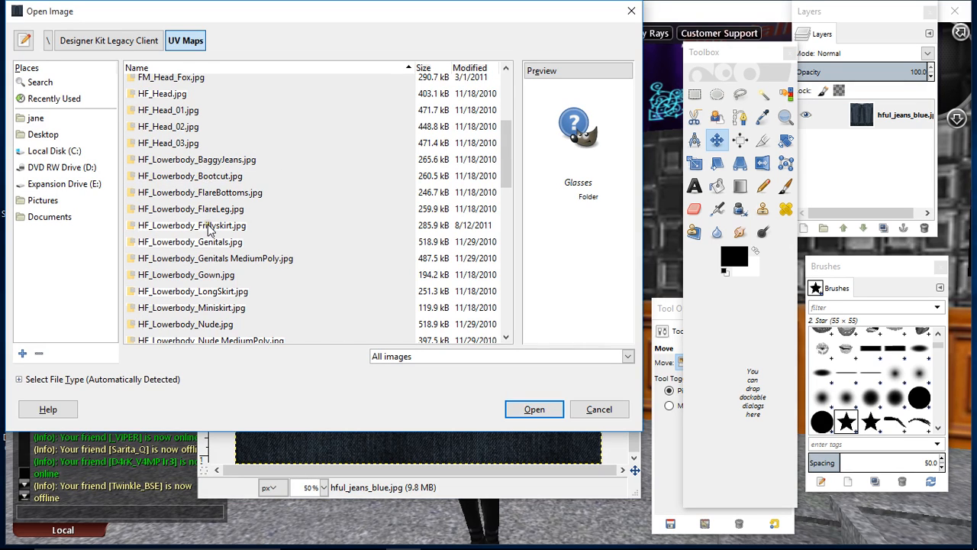
scroll(down, 3)
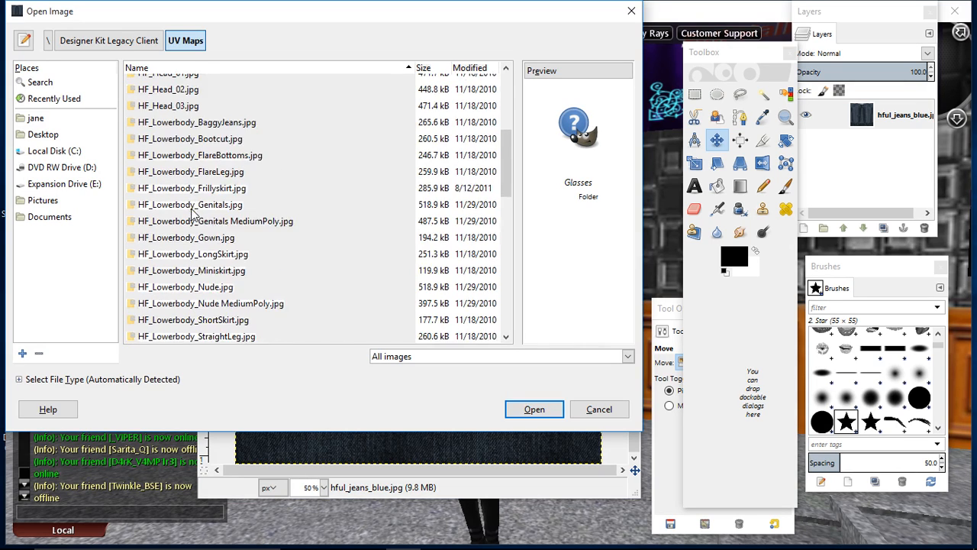
scroll(down, 3)
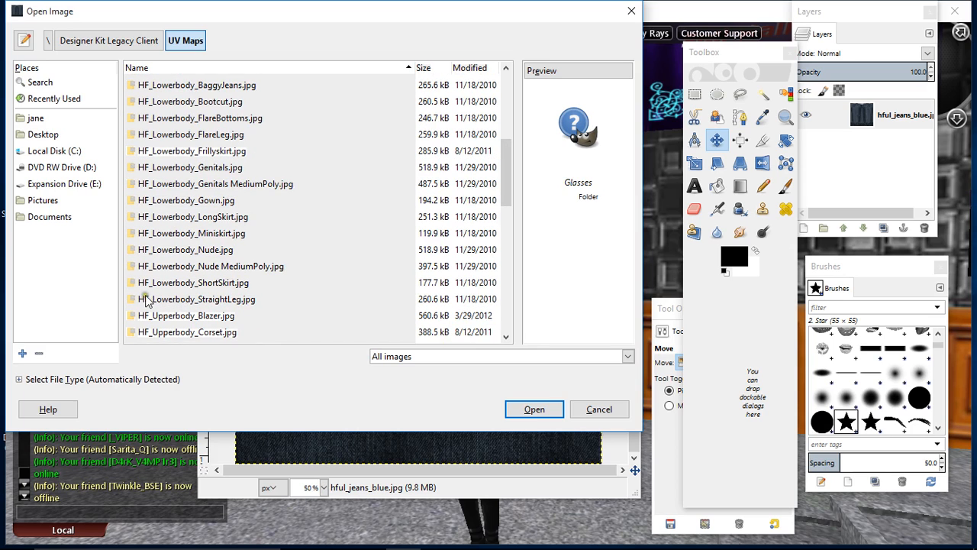
mouse_move(226, 298)
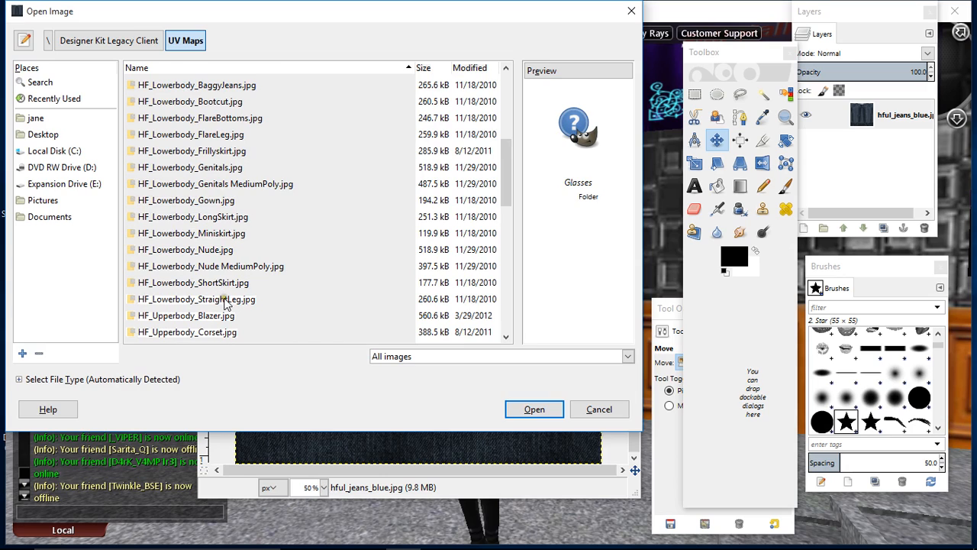
click(197, 298)
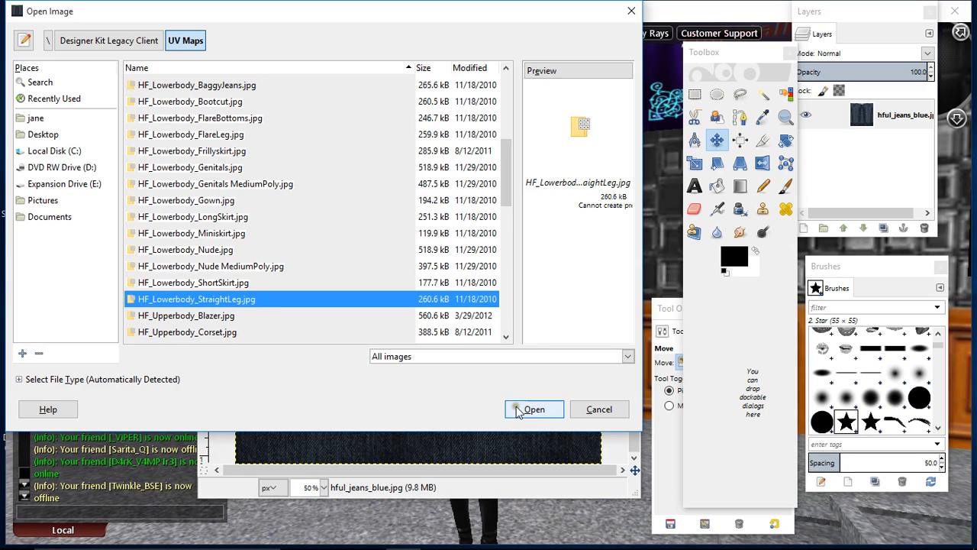
click(535, 409)
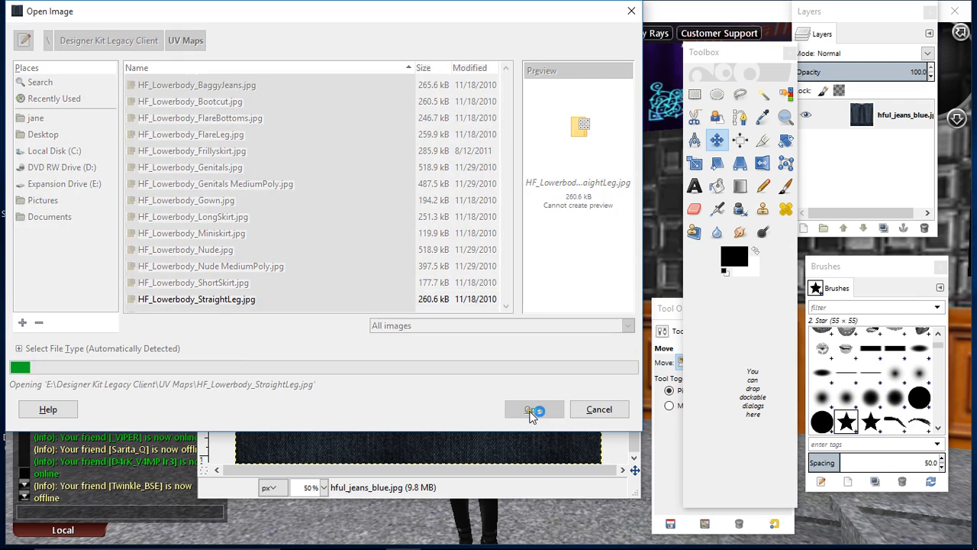
click(534, 409)
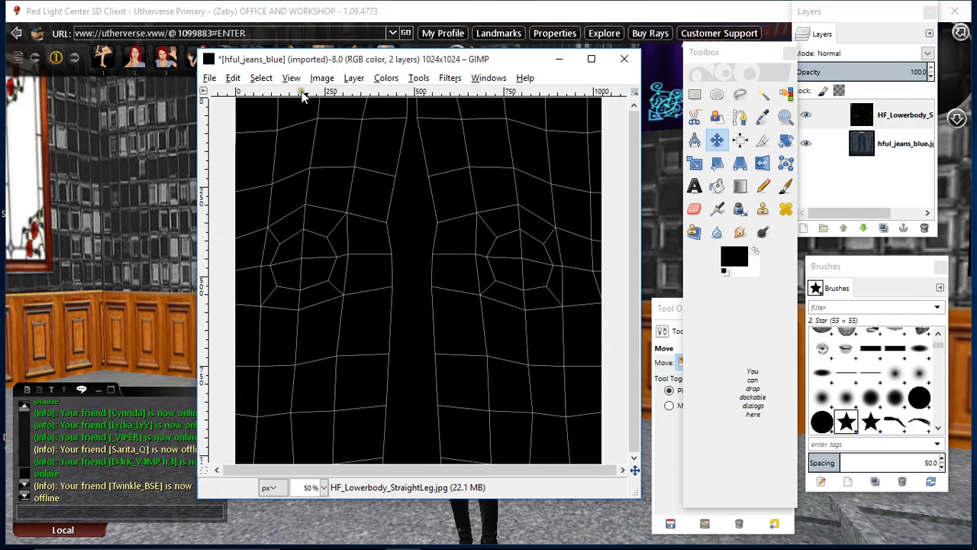
mouse_move(324, 87)
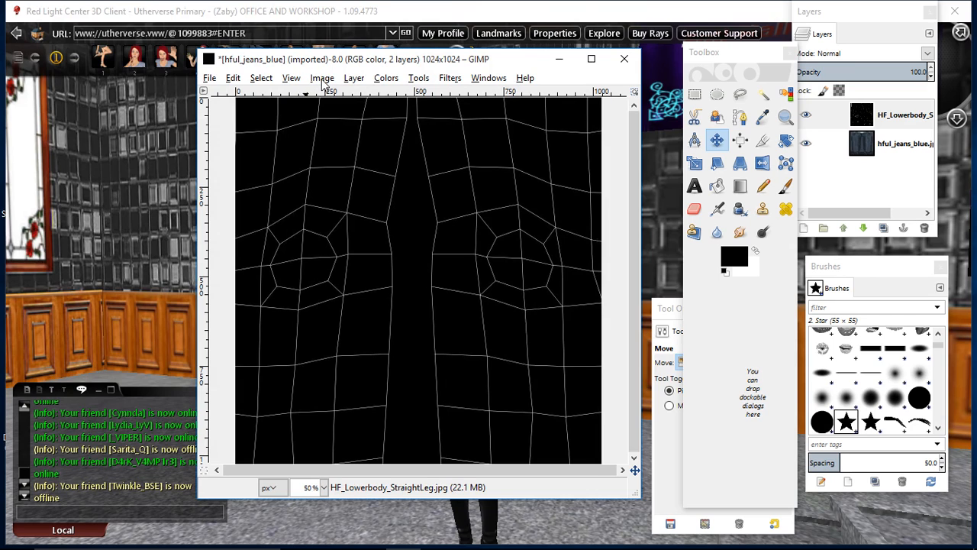
Scale the UV template layer to 1024×1024 and put the jeans layer above it as active.
click(354, 76)
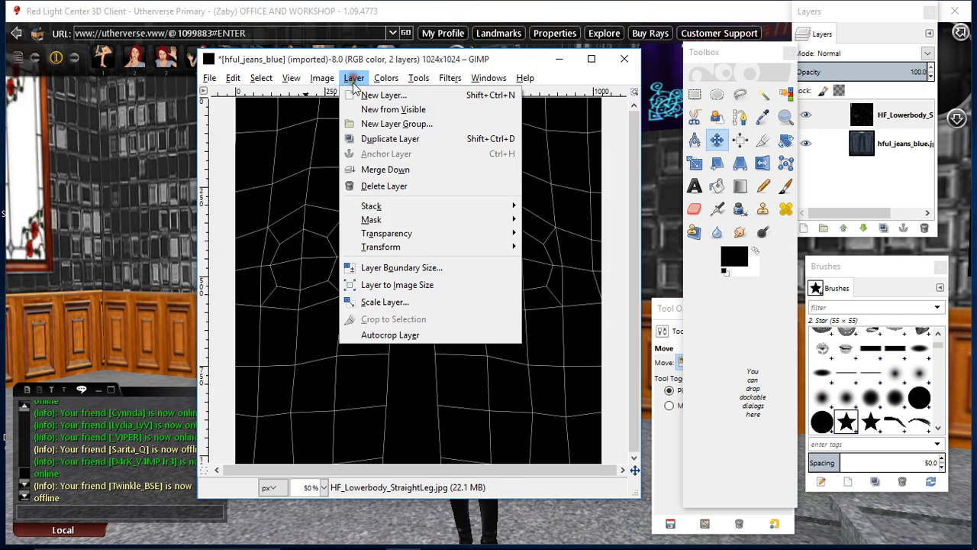
click(385, 302)
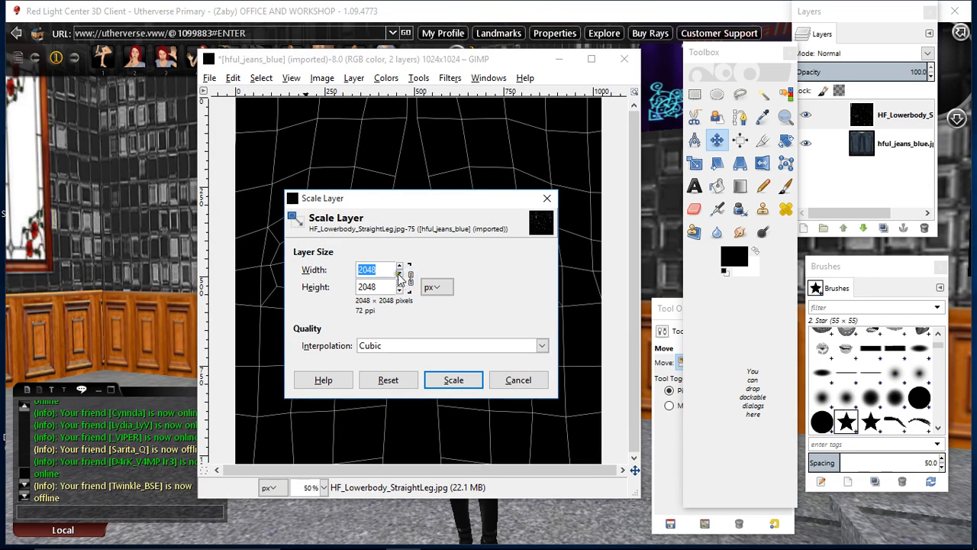
text(1024)
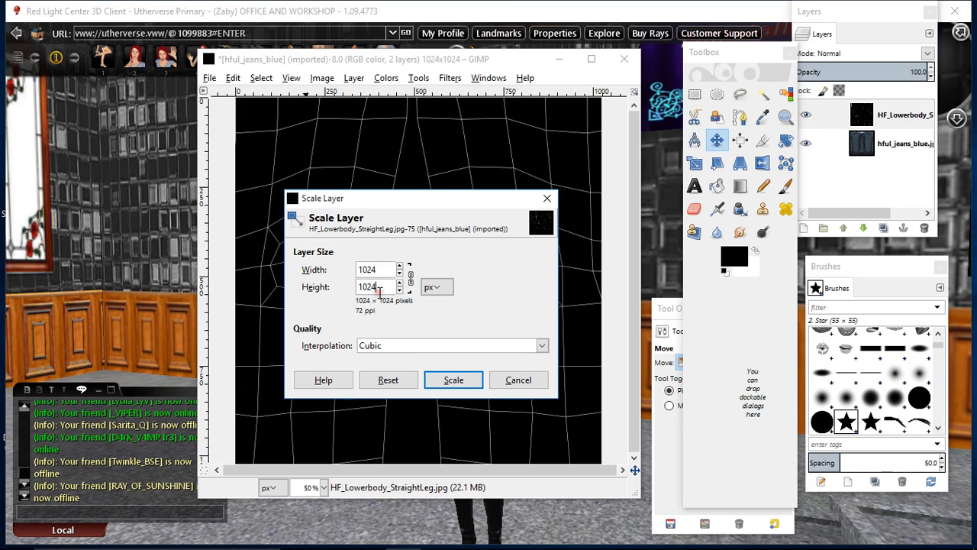
click(452, 378)
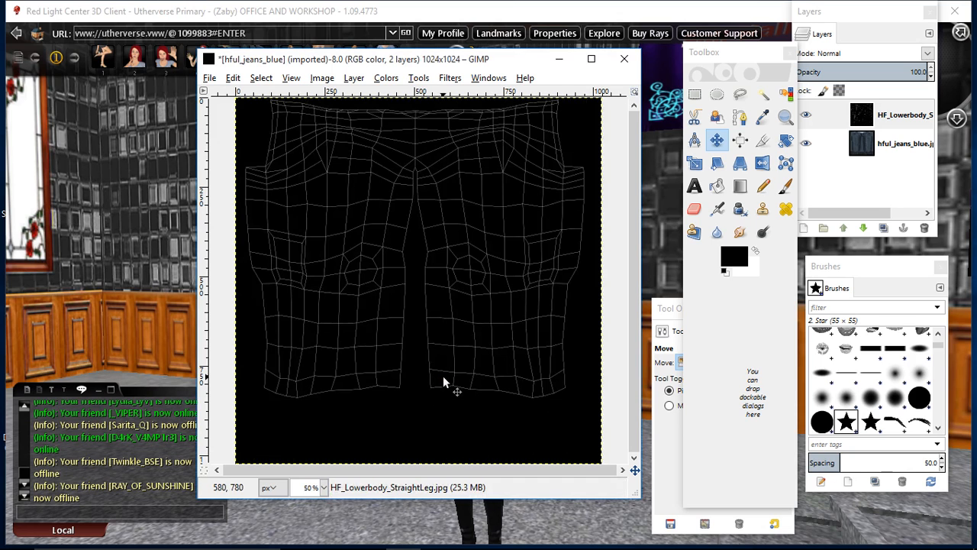
click(904, 115)
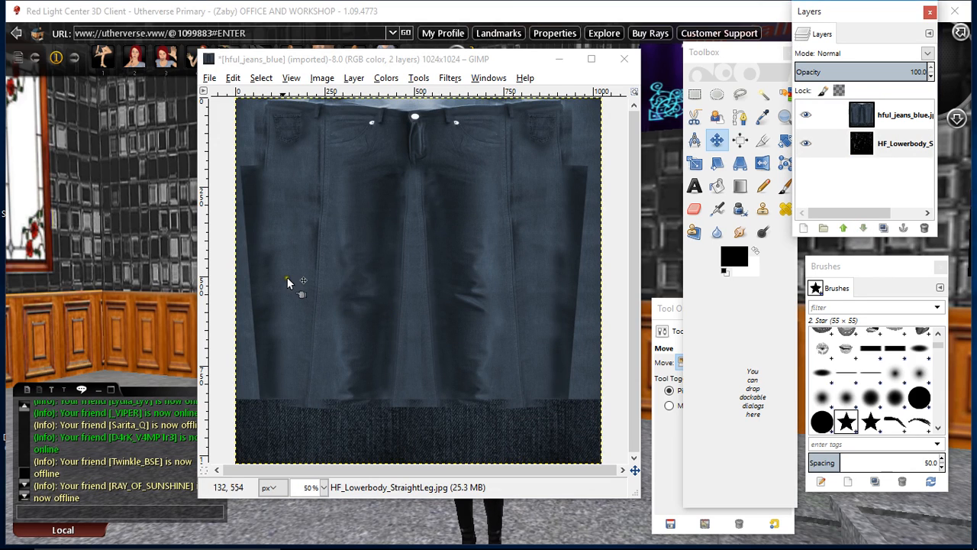
mouse_move(473, 219)
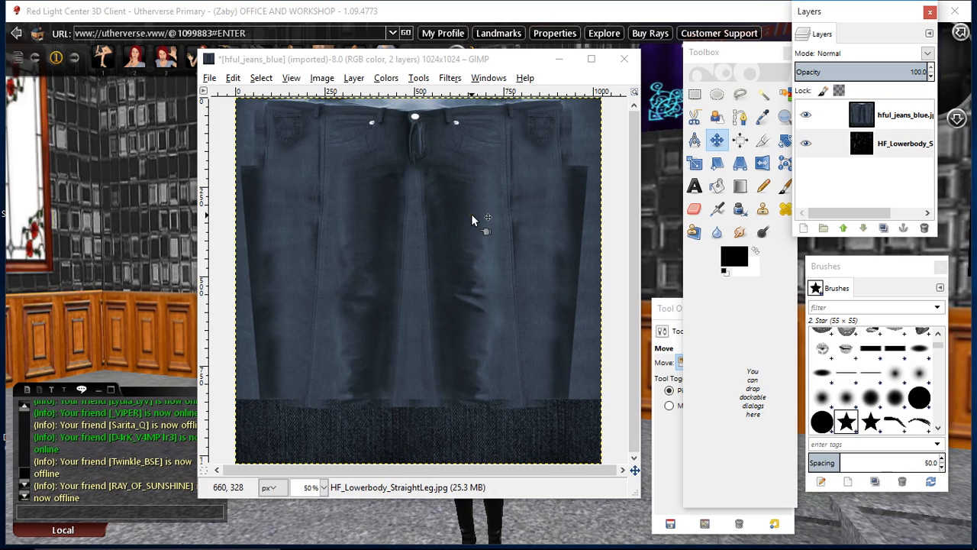
click(904, 115)
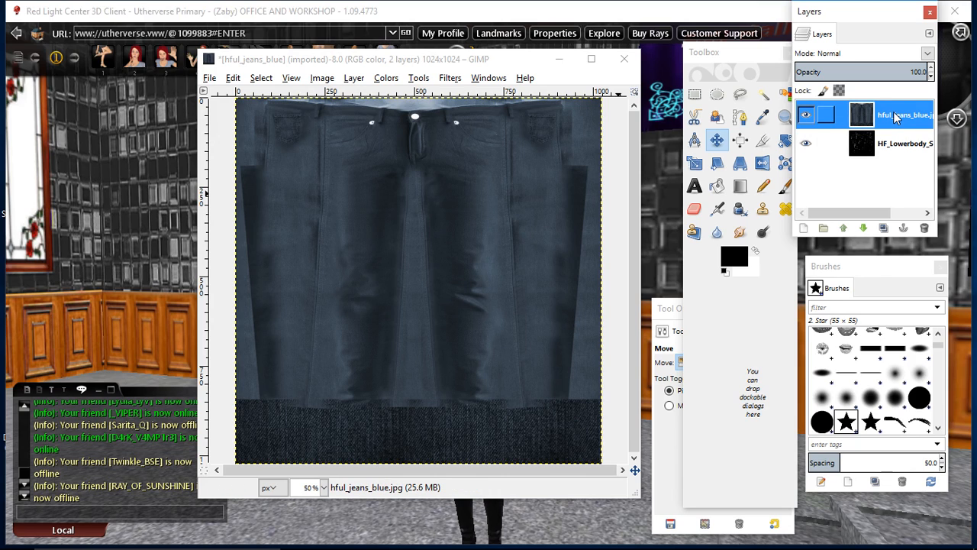
Add an alpha channel to the hful_jeans_blue layer so its opacity can reveal the grid.
right_click(897, 114)
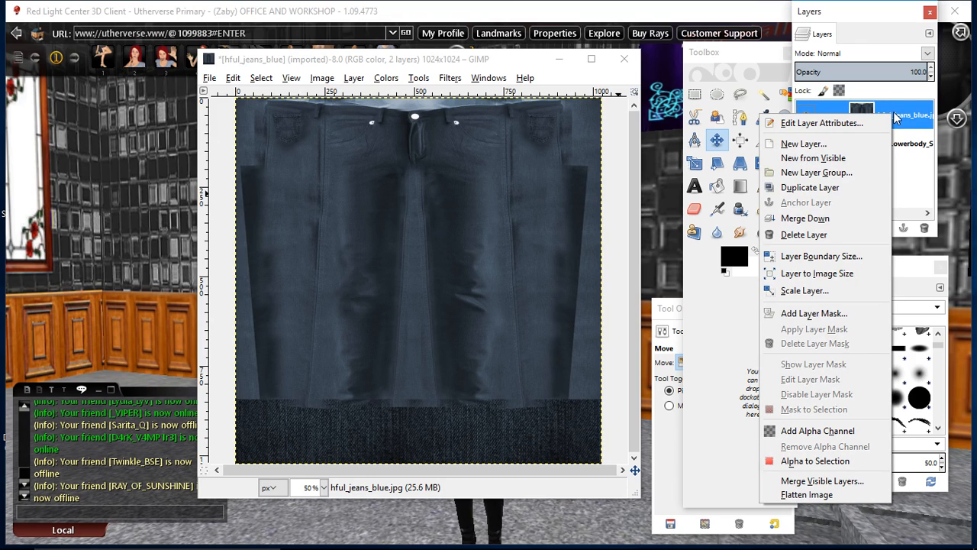
mouse_move(818, 431)
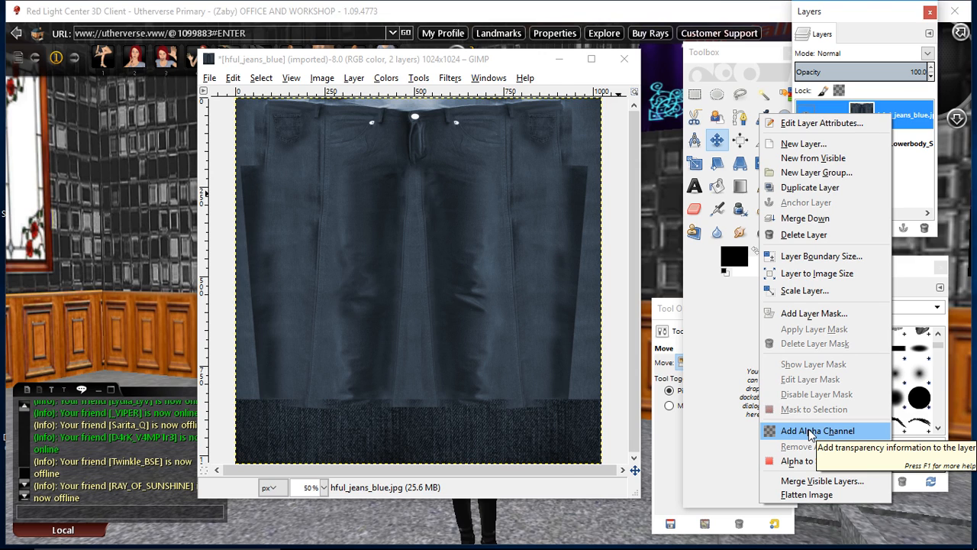
click(817, 431)
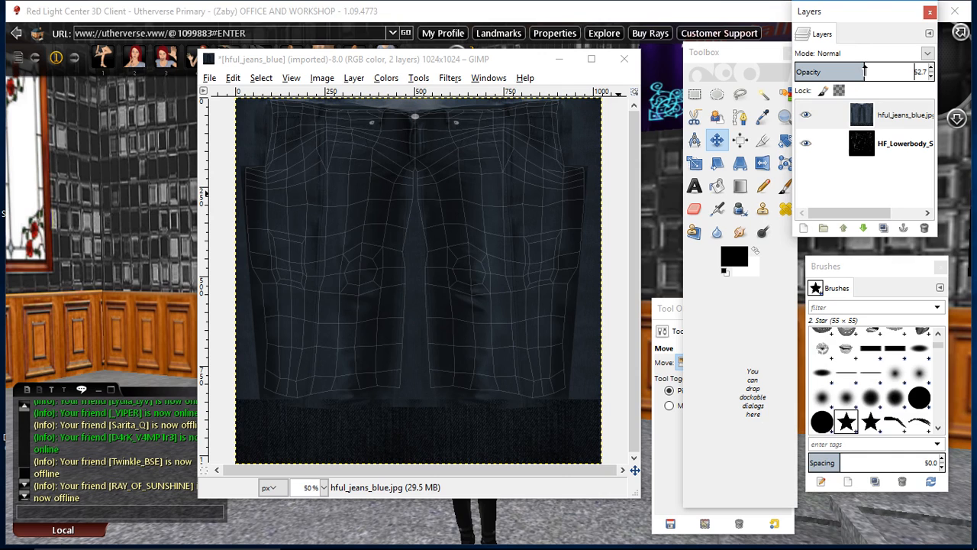
mouse_move(440, 198)
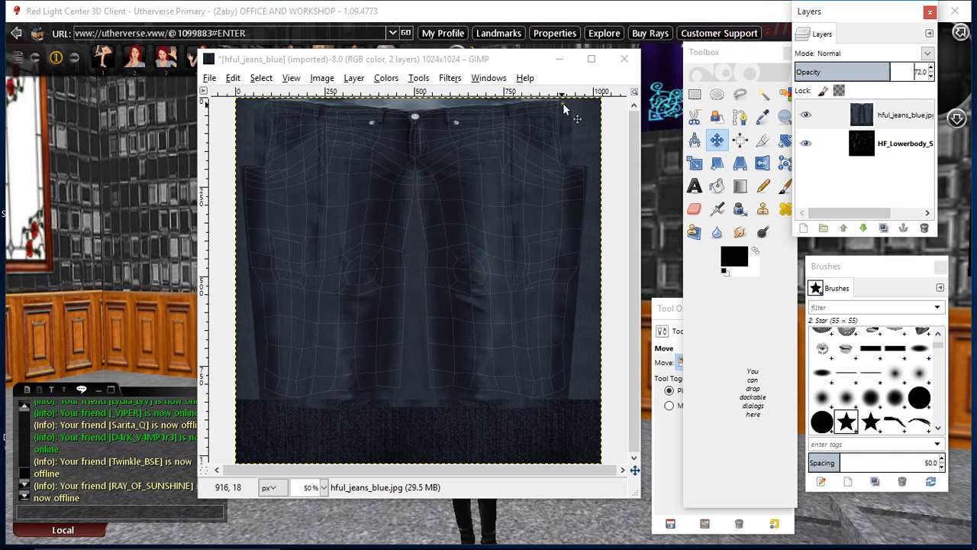
mouse_move(257, 156)
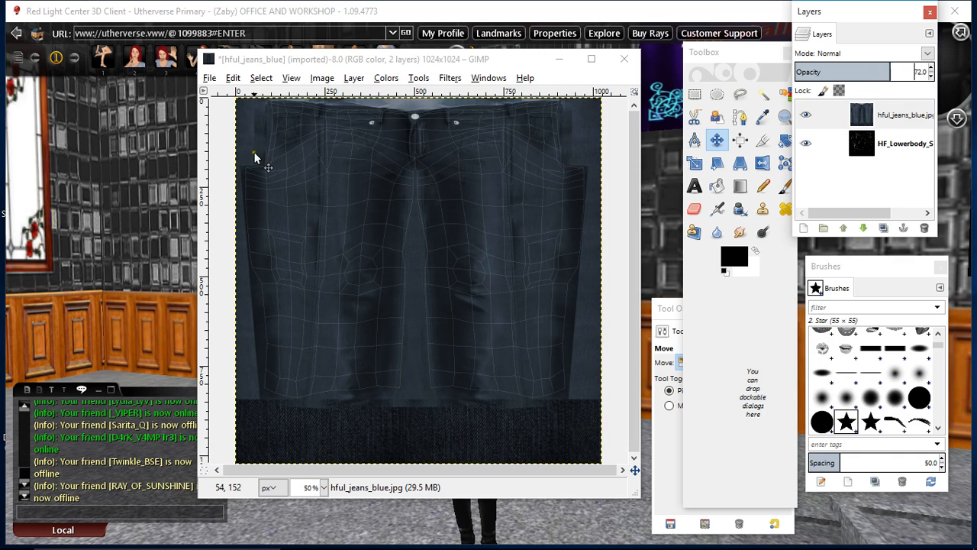
mouse_move(396, 374)
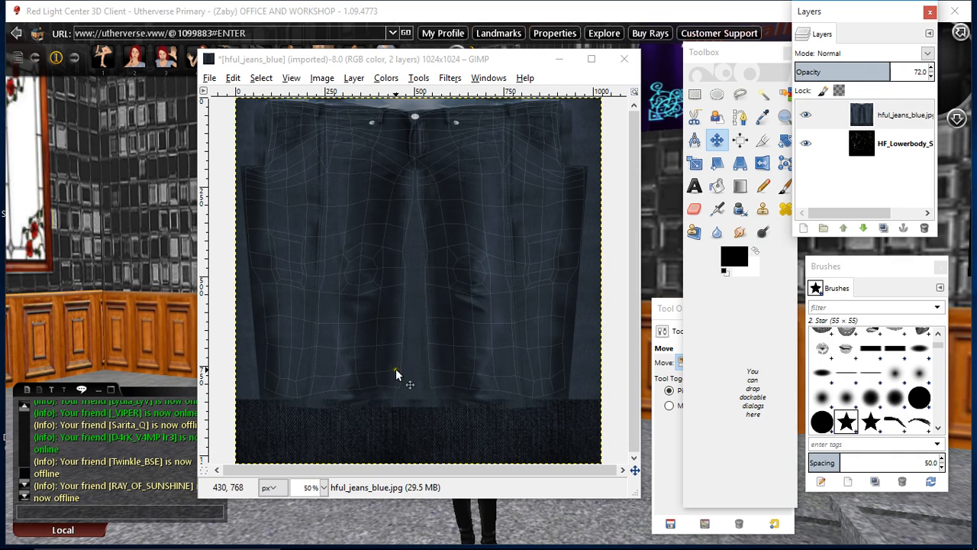
mouse_move(259, 278)
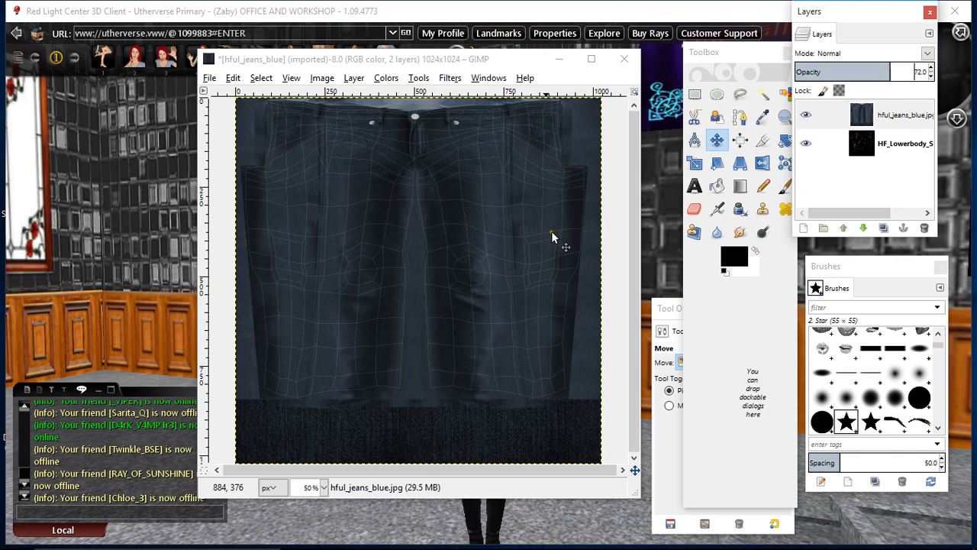
mouse_move(440, 186)
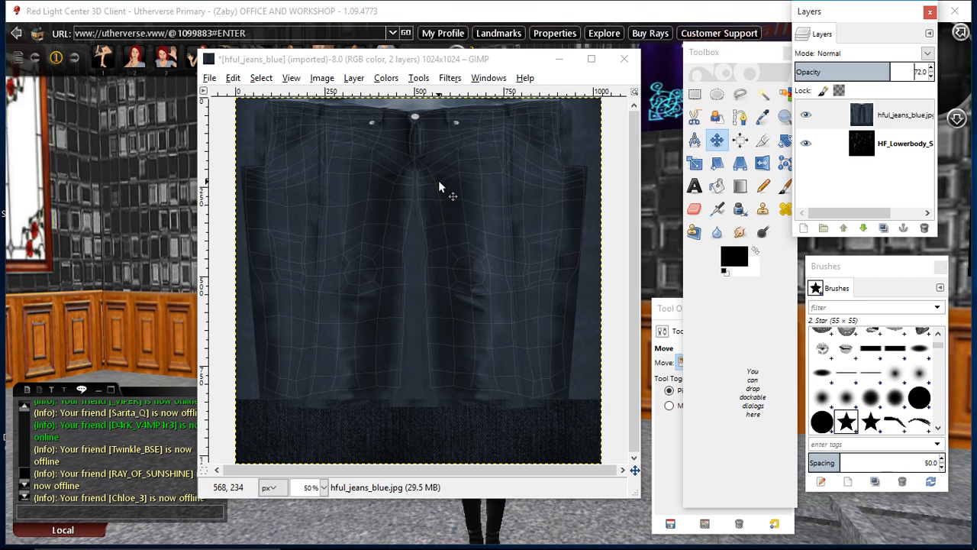
mouse_move(385, 399)
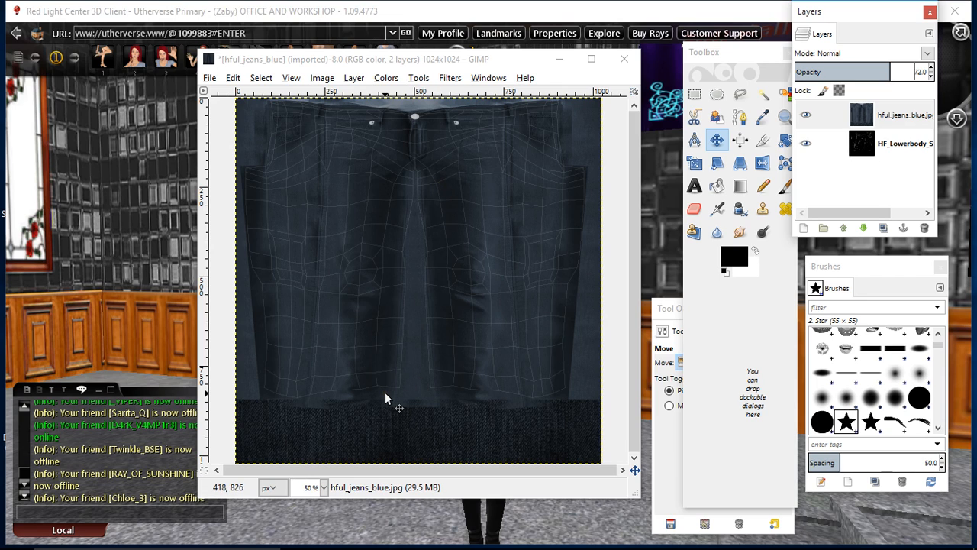
mouse_move(266, 395)
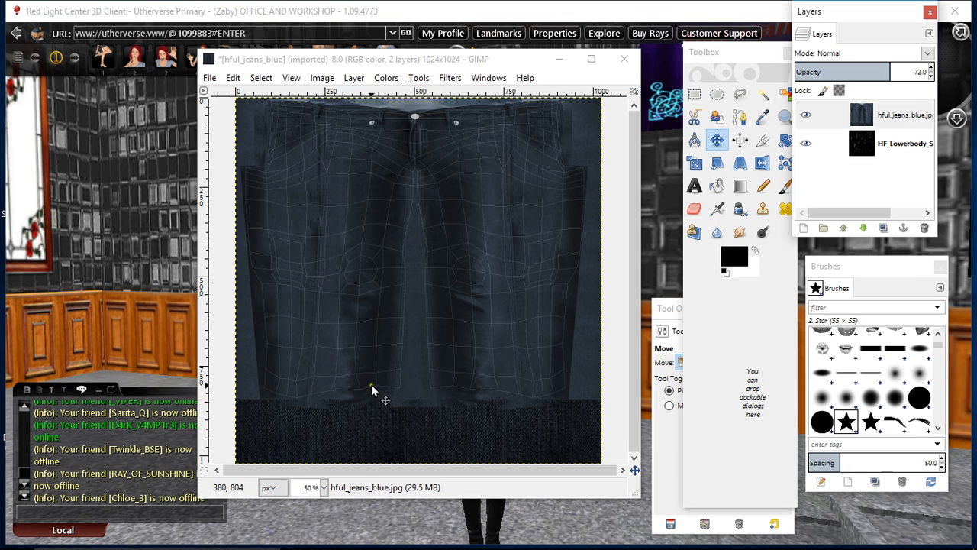
mouse_move(400, 394)
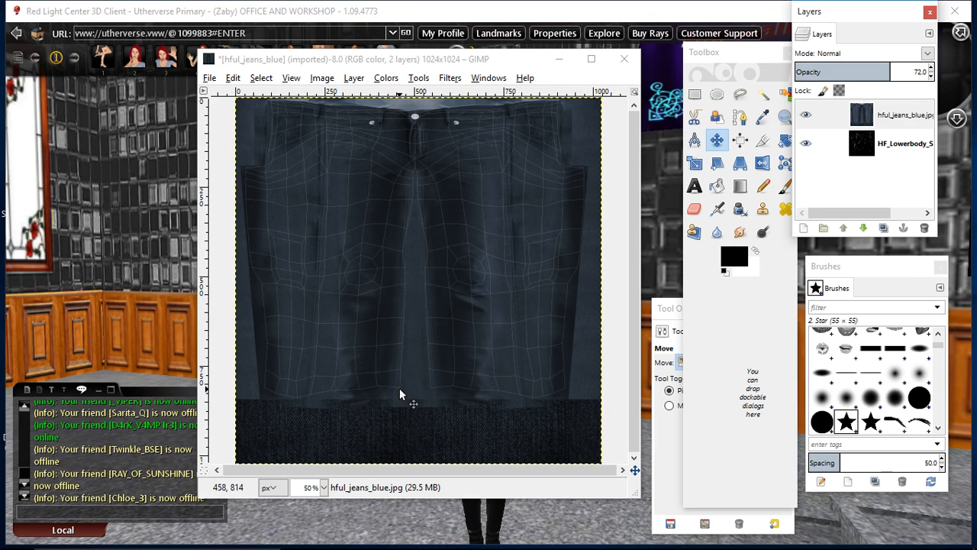
Rectangle-select the dark strip along the bottom of the jeans layer and cut it away.
click(693, 95)
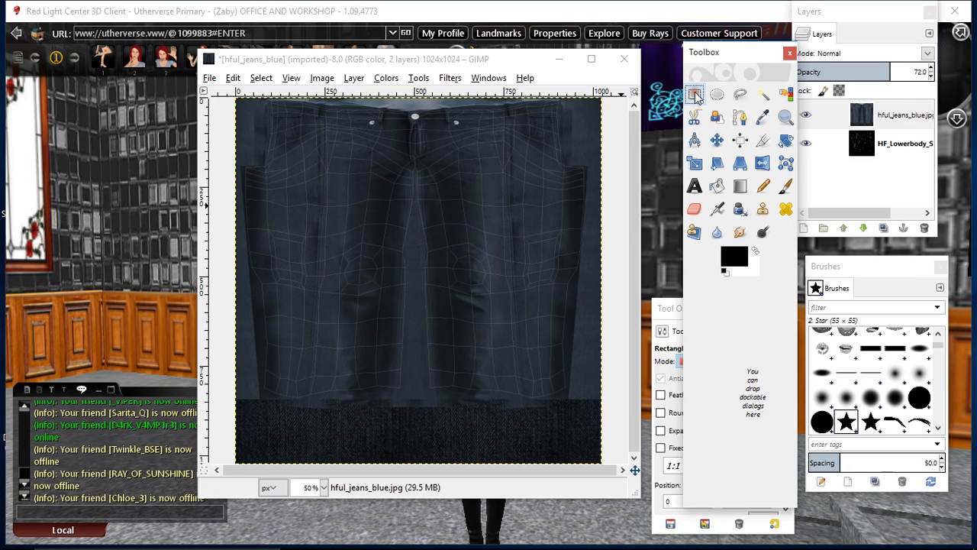
mouse_move(695, 94)
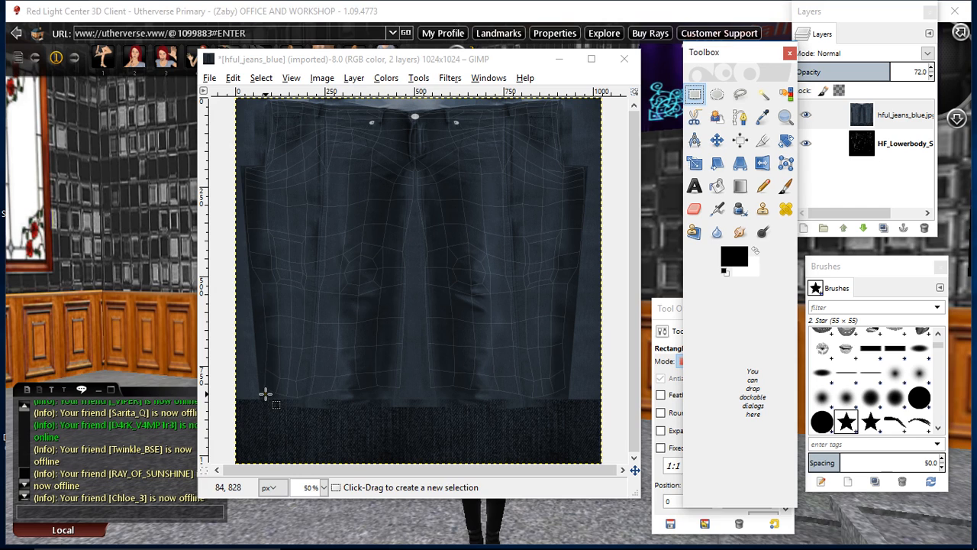
drag(265, 394, 552, 395)
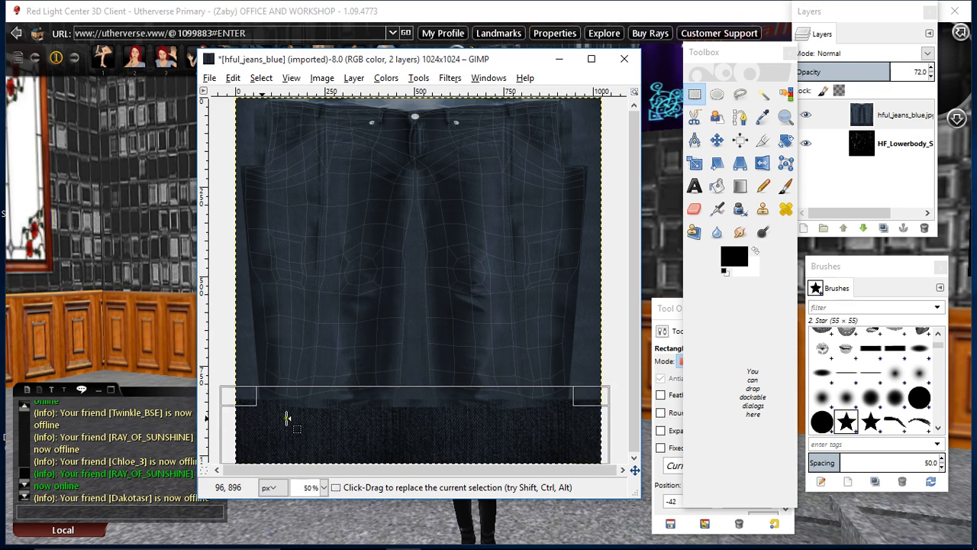
click(904, 114)
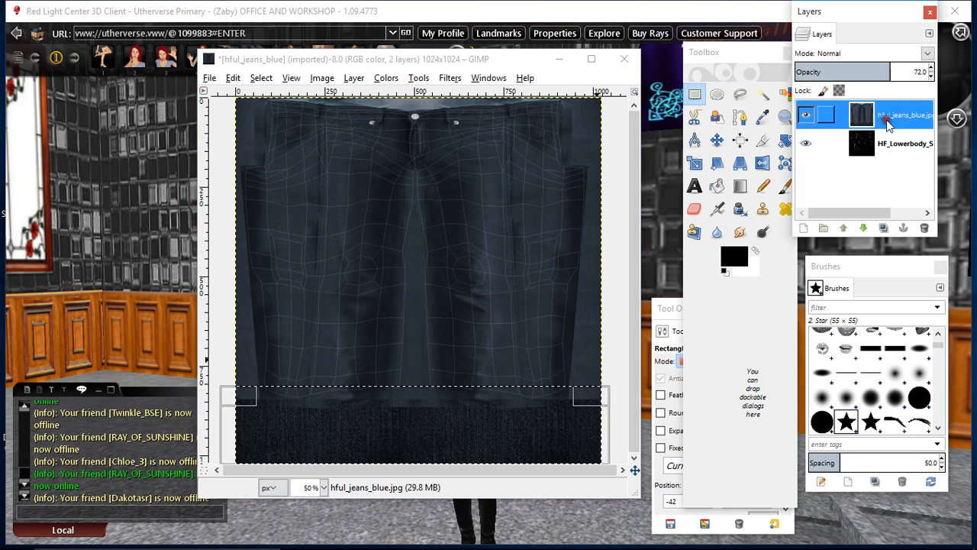
right_click(435, 412)
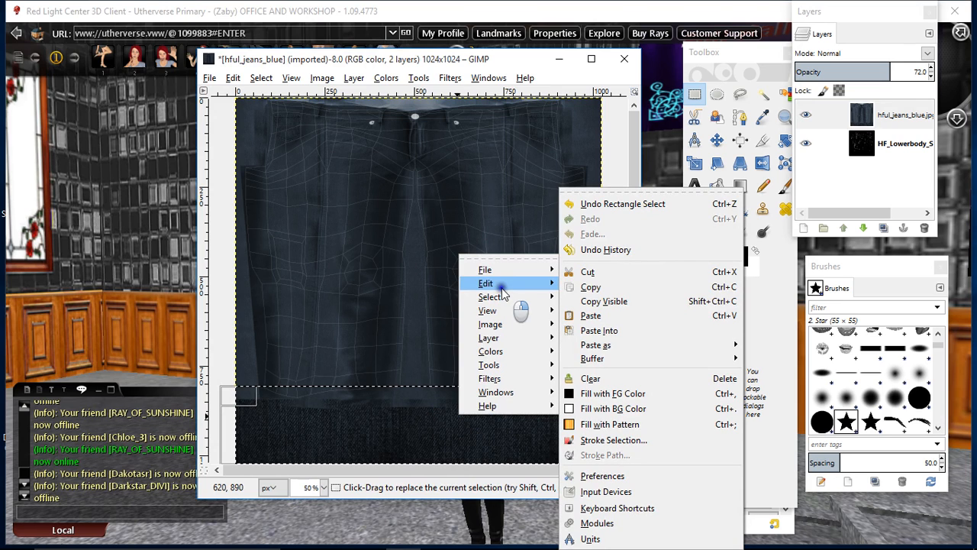
click(586, 272)
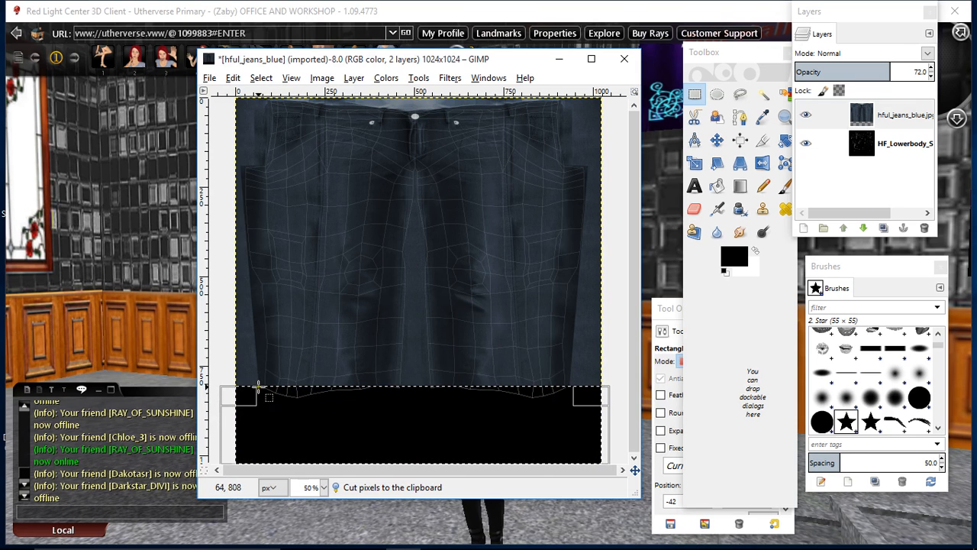
mouse_move(467, 359)
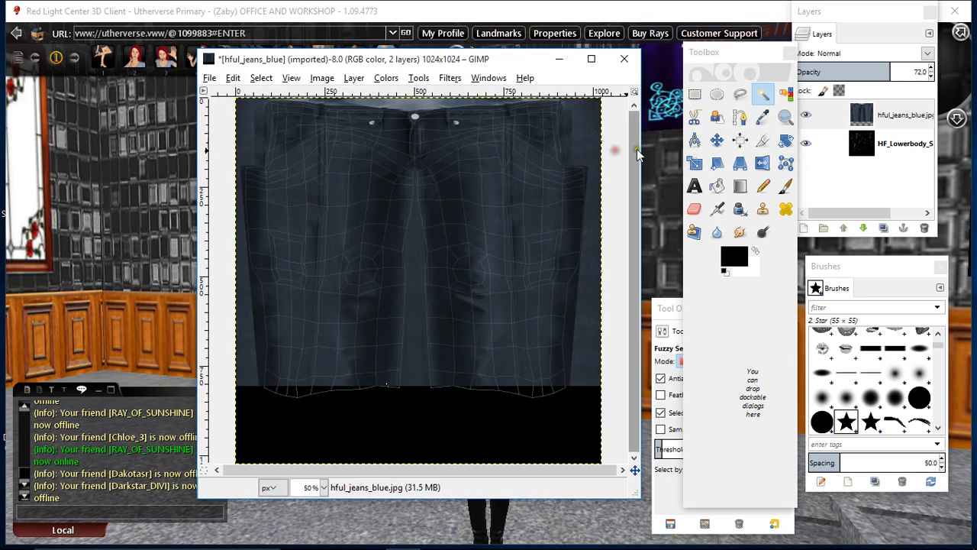
mouse_move(739, 93)
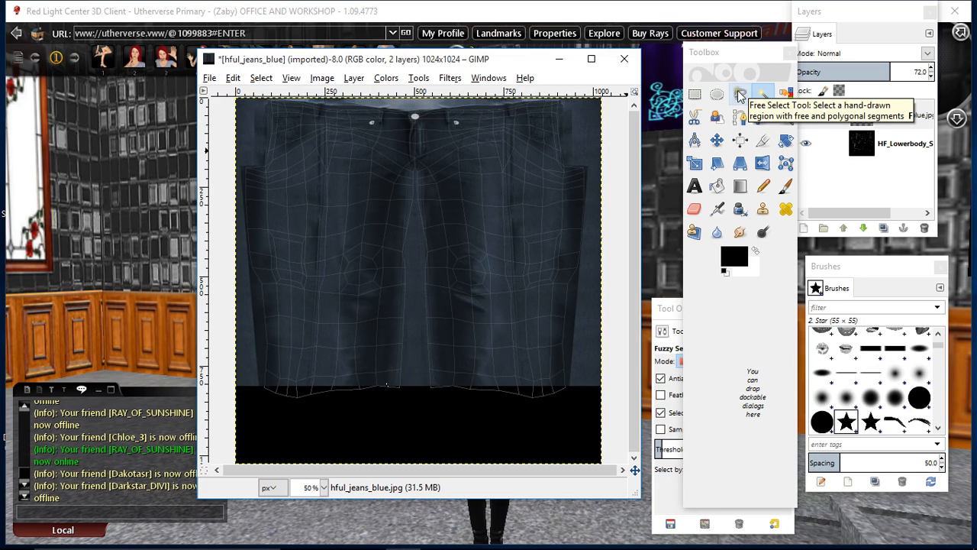
Free-select along the waistband and down the side to outline the jeans pieces.
click(739, 95)
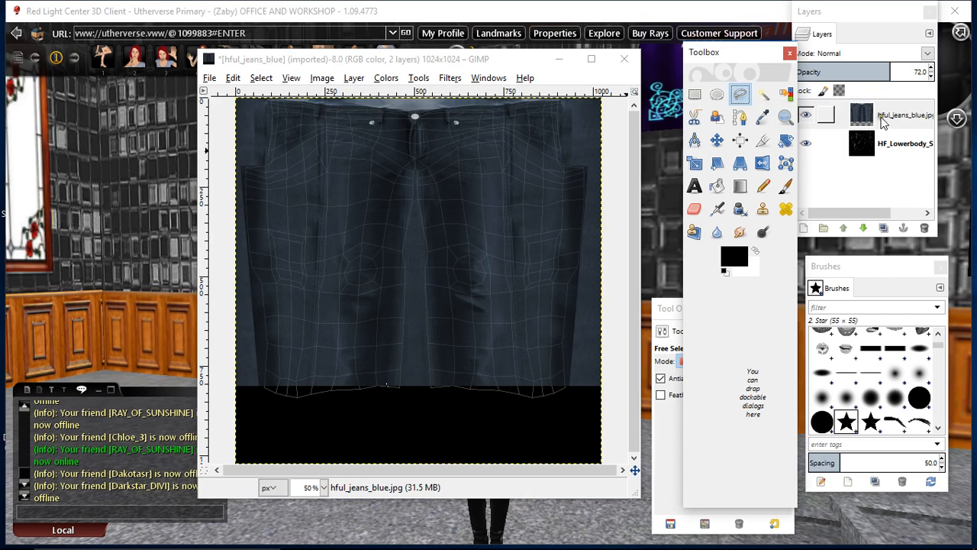
click(904, 114)
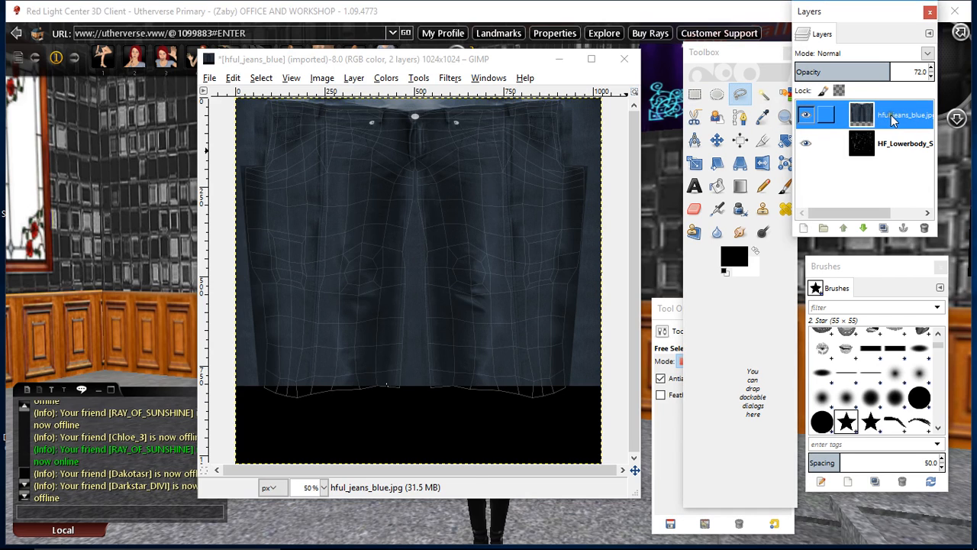
click(322, 487)
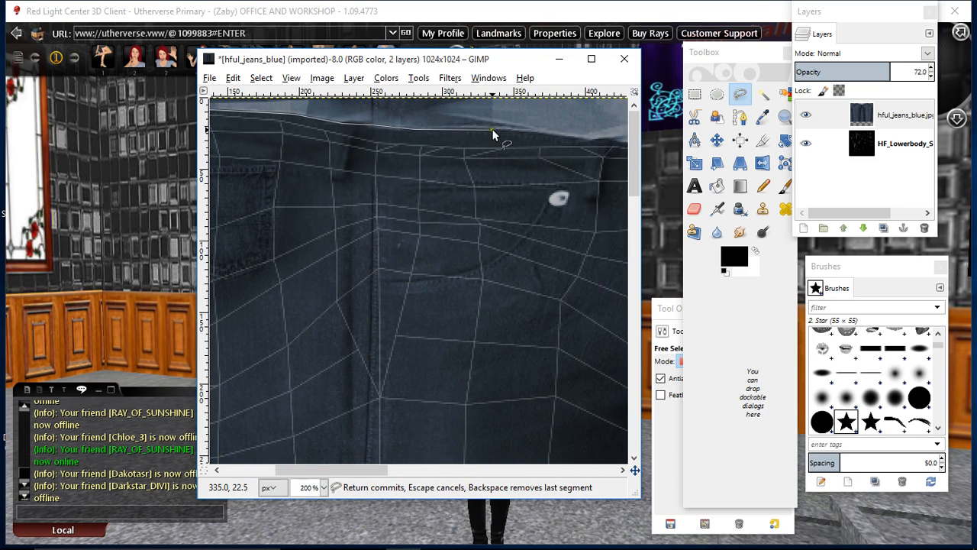
click(604, 142)
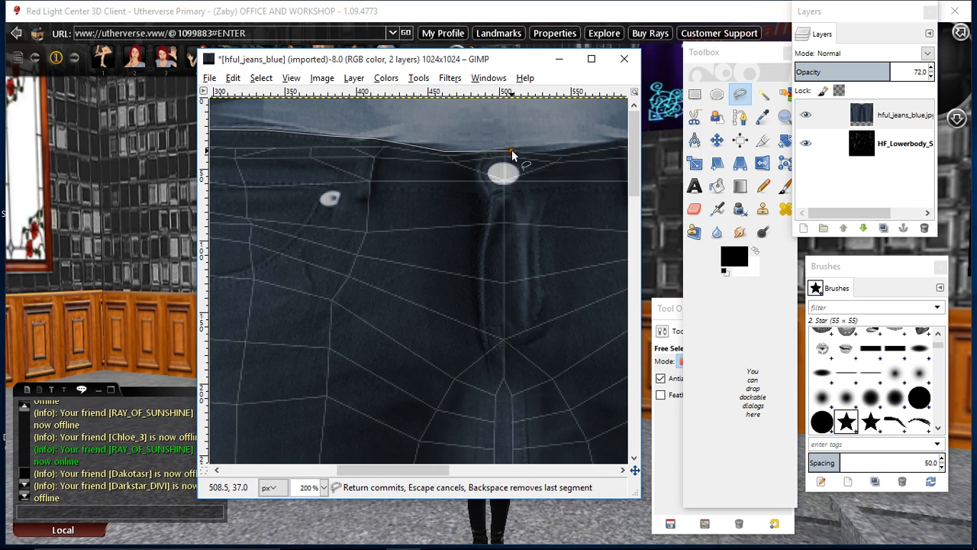
click(620, 140)
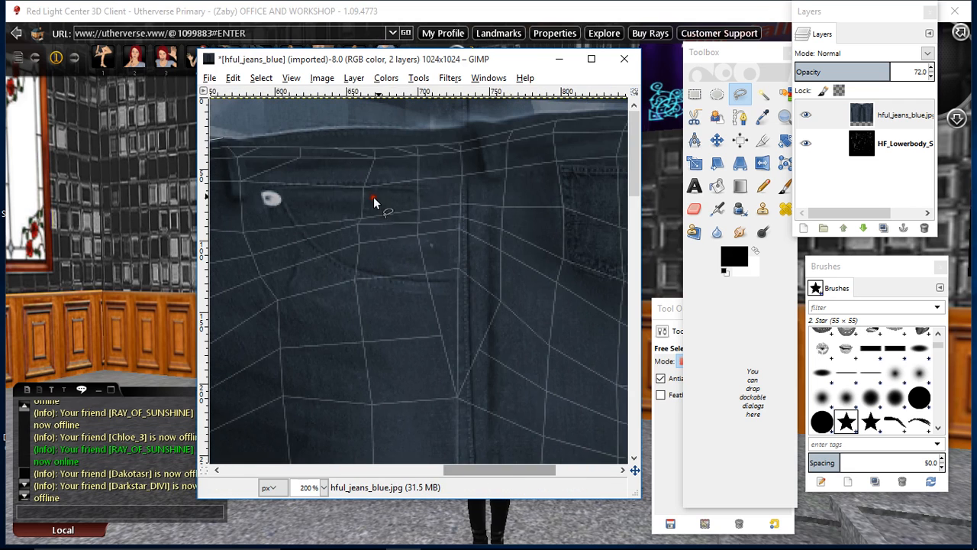
click(420, 122)
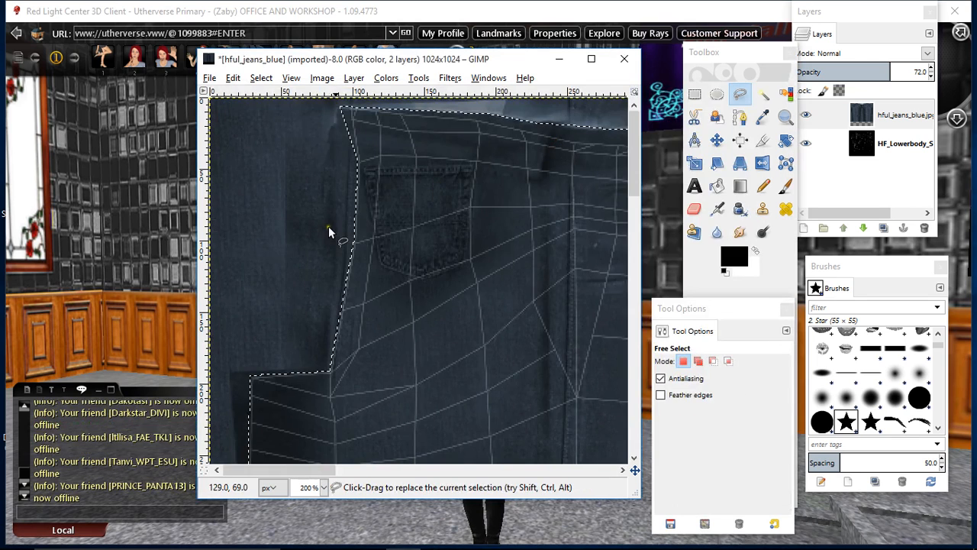
click(308, 487)
text(50)
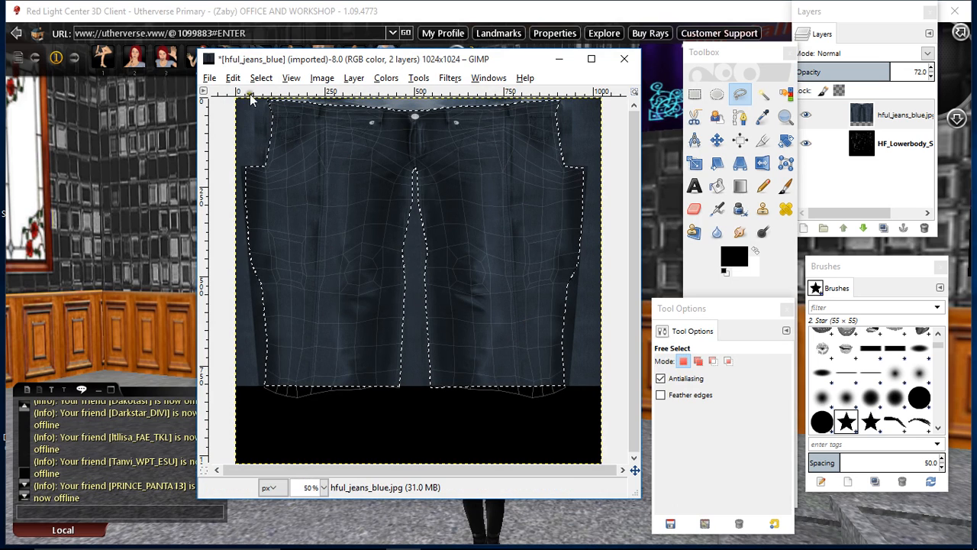
Grow the jeans selection by 5 pixels.
click(261, 77)
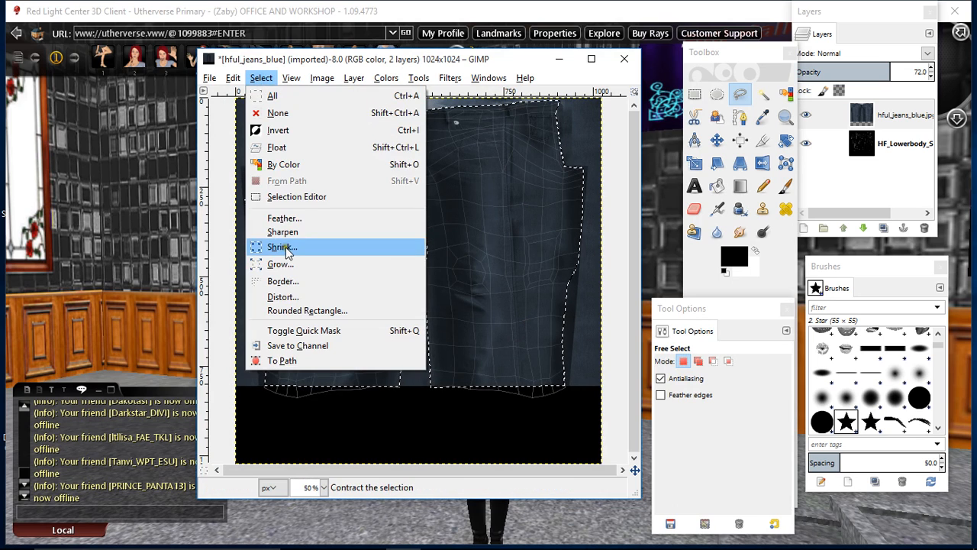
mouse_move(281, 263)
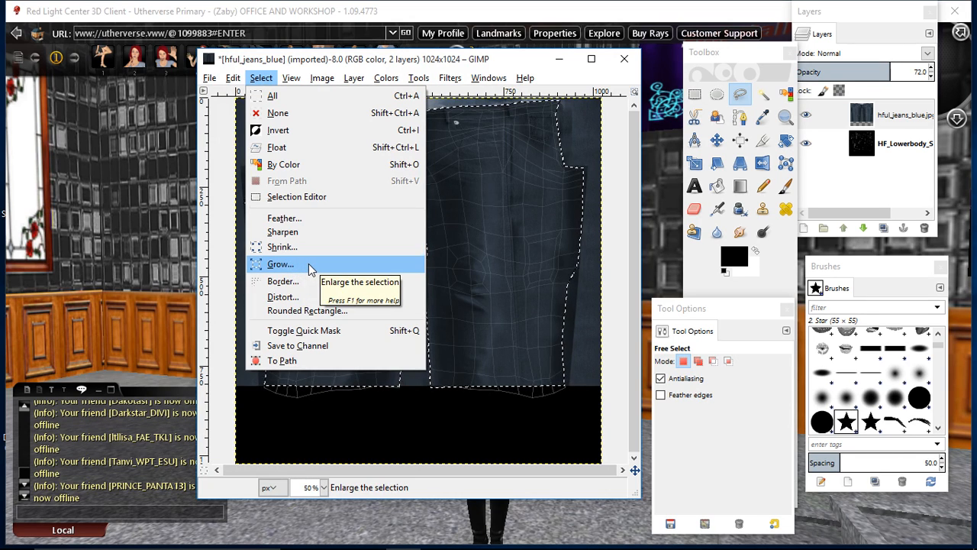
click(281, 262)
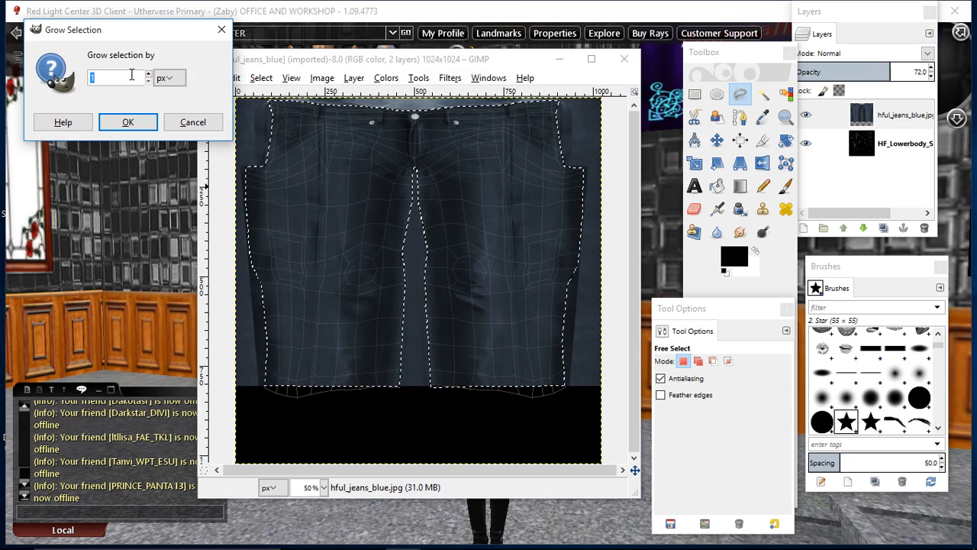
text(5)
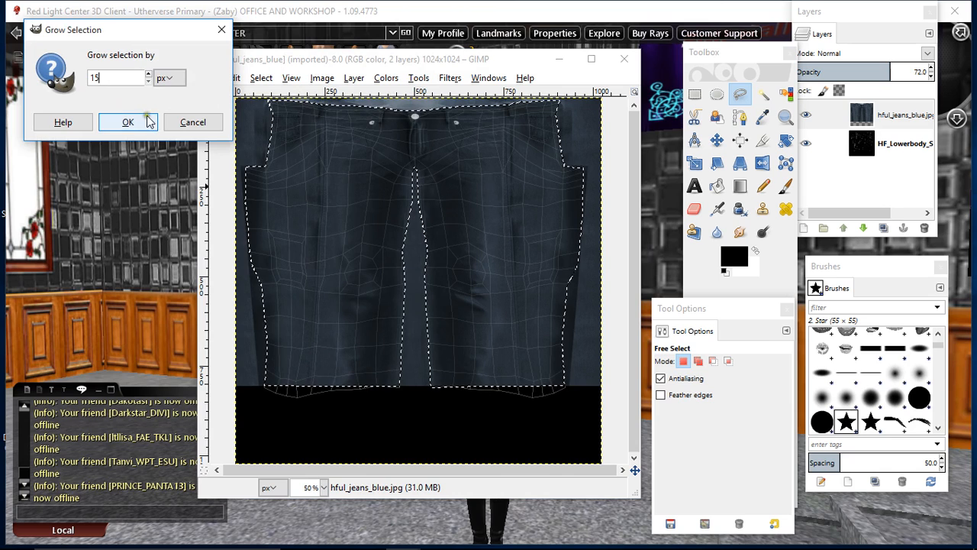
click(129, 122)
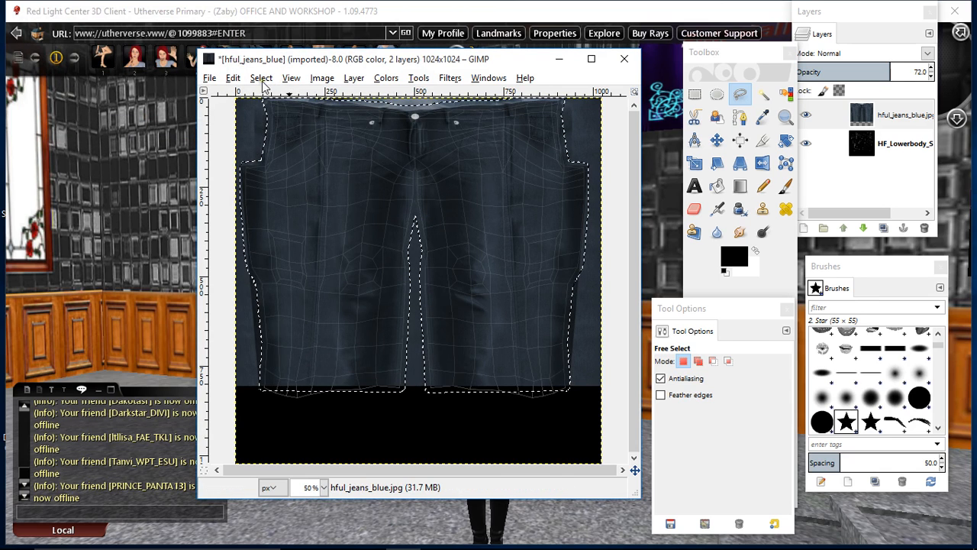
Invert the selection so the background around the jeans is selected.
click(261, 77)
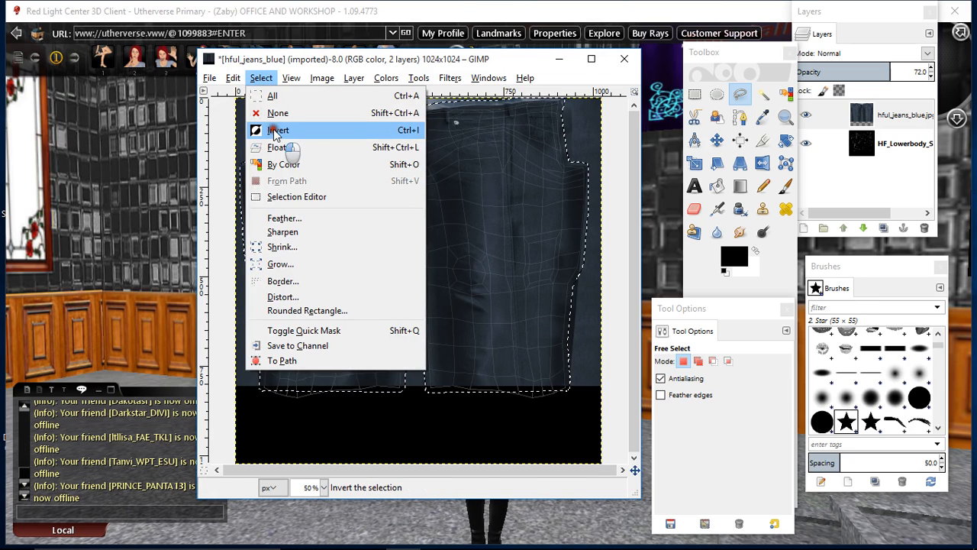
click(280, 130)
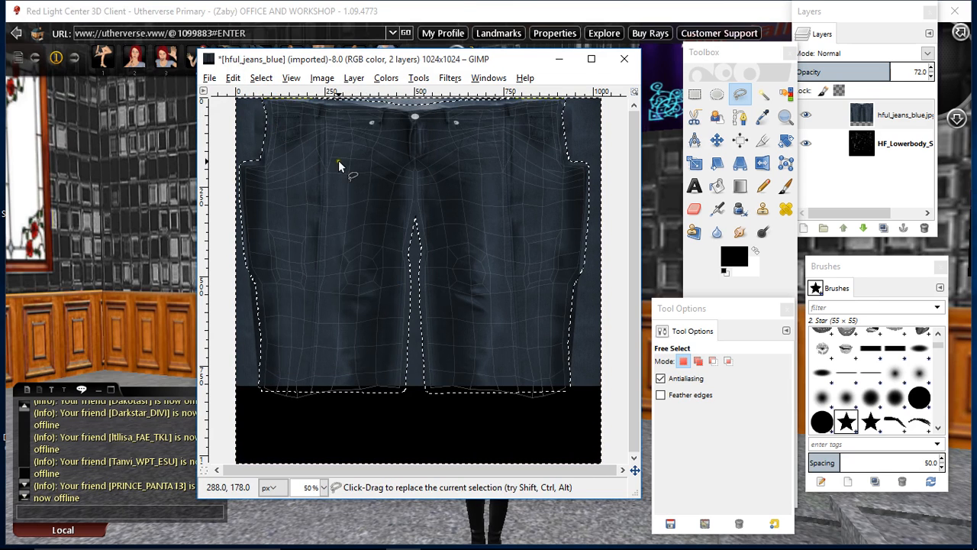
right_click(341, 165)
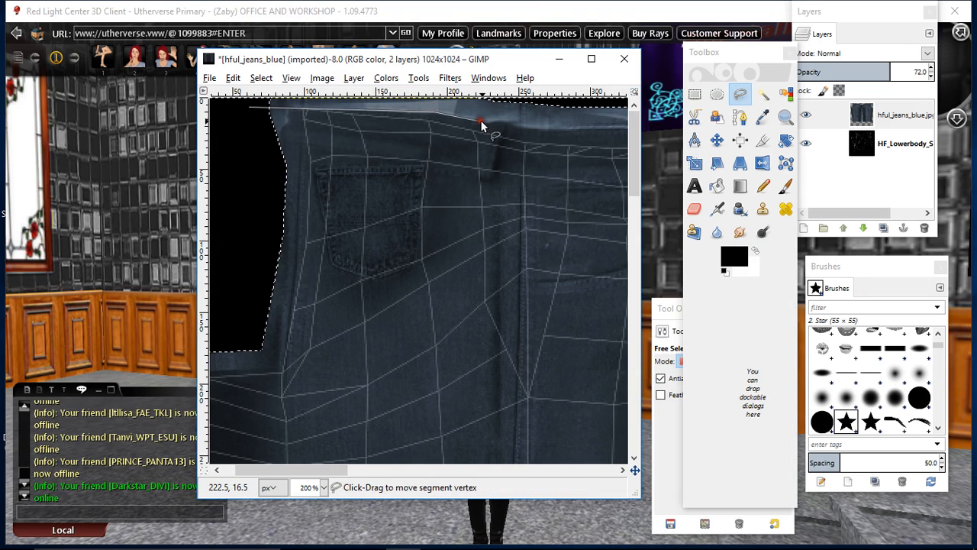
Trace a freehand selection along the uneven waistband top and leg edges.
click(601, 130)
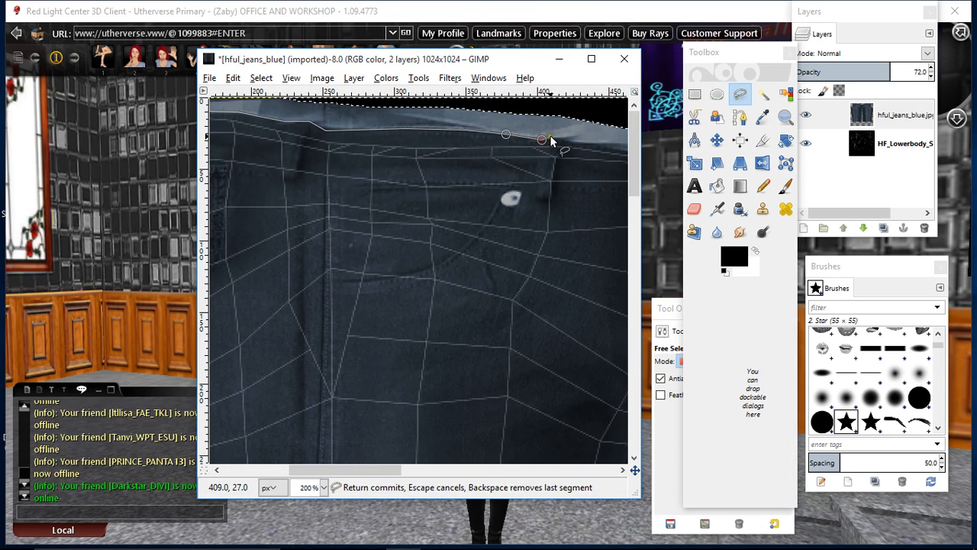
click(580, 146)
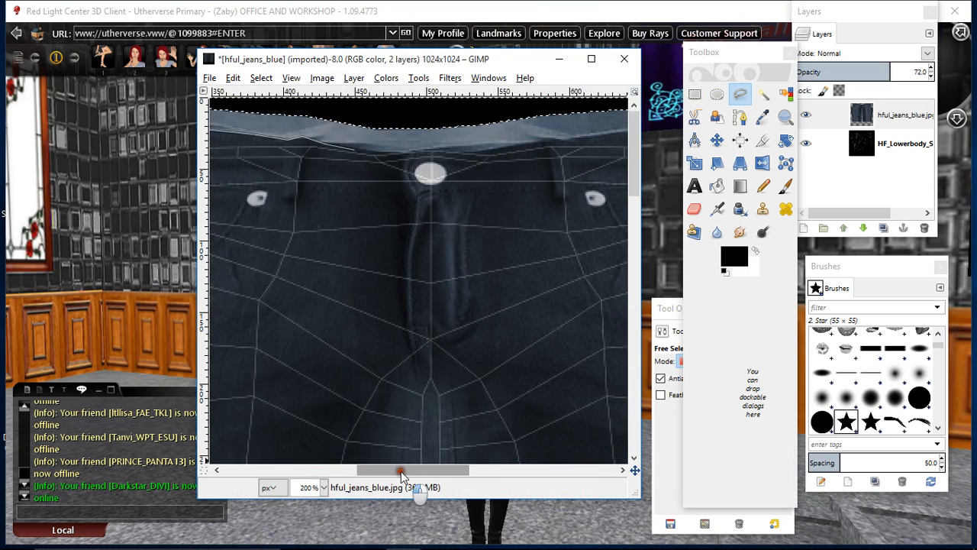
click(488, 153)
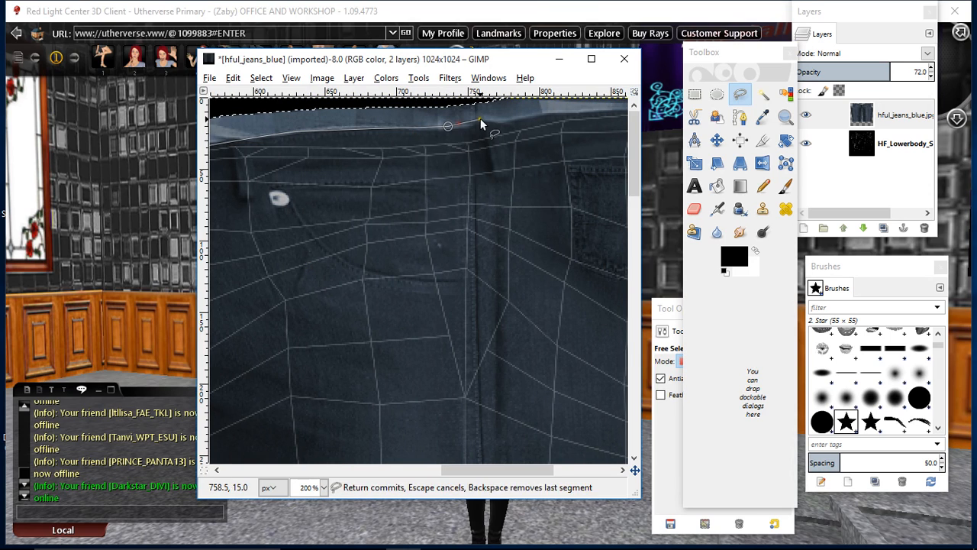
click(601, 113)
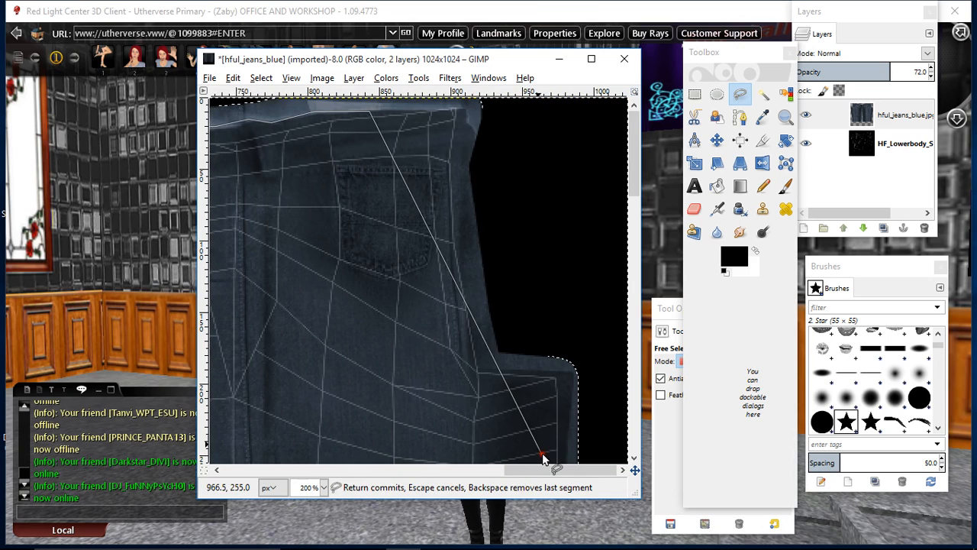
click(506, 107)
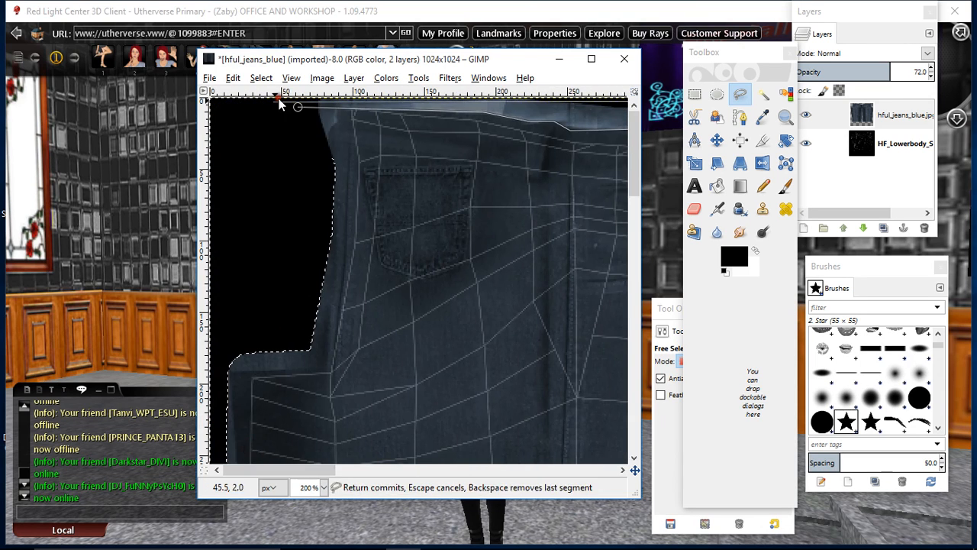
click(297, 105)
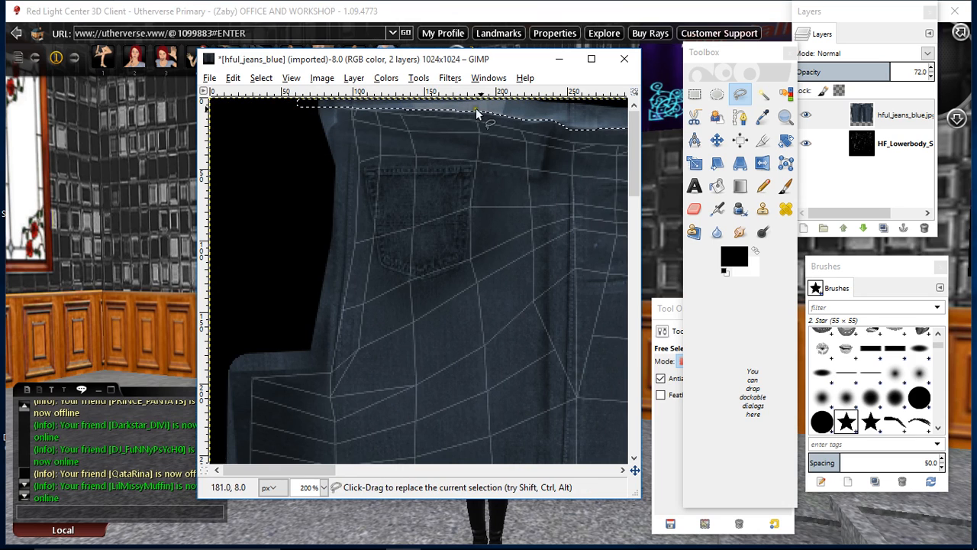
Cut the selected background pixels away via Edit > Cut, leaving black beyond the outline.
right_click(478, 113)
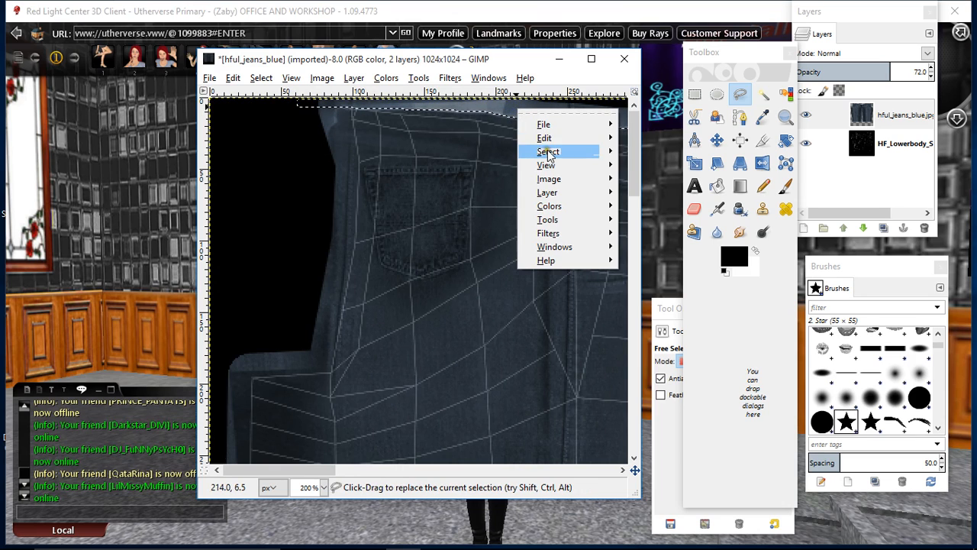
click(544, 137)
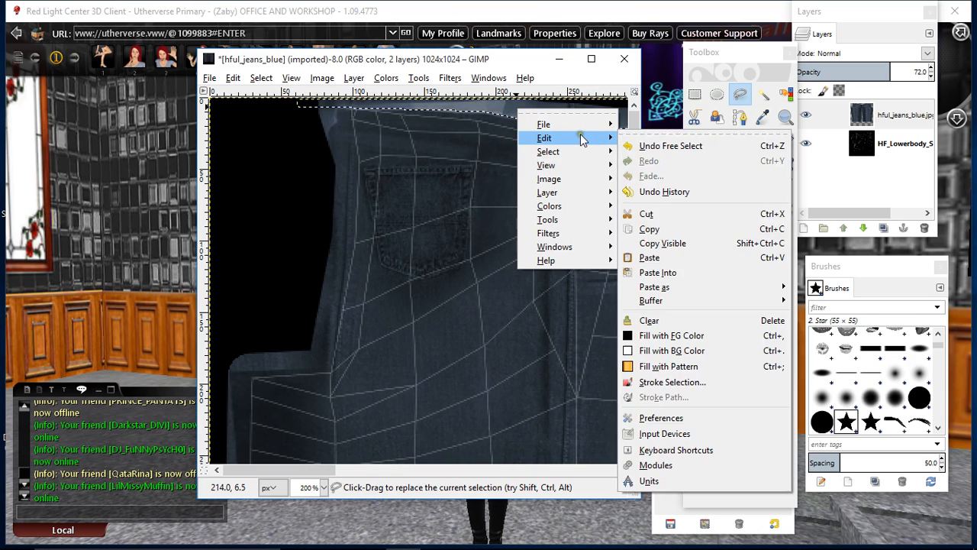
mouse_move(646, 214)
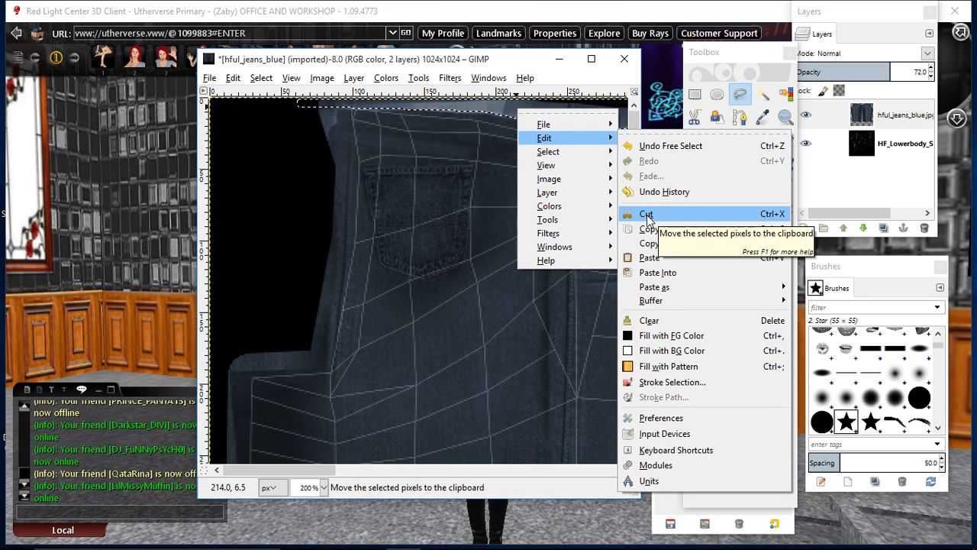
click(645, 214)
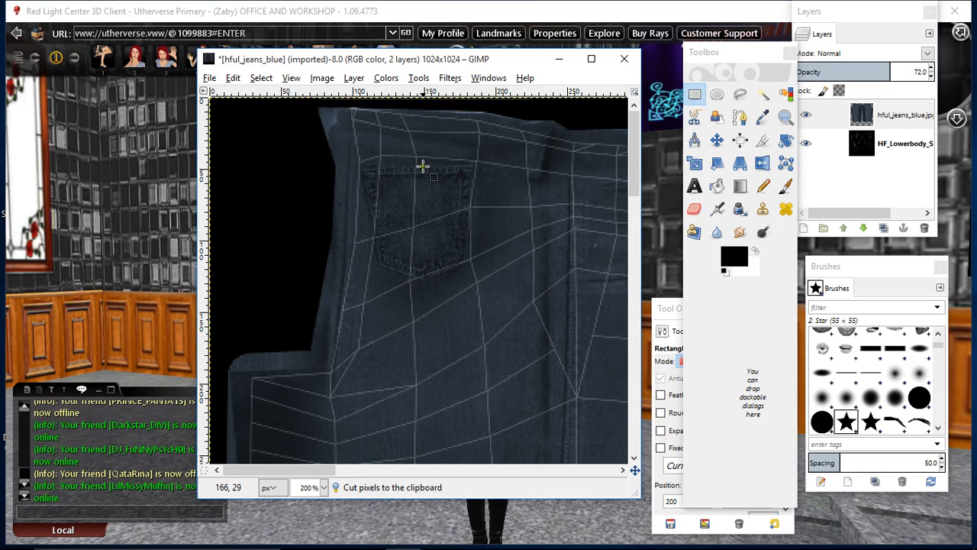
click(693, 207)
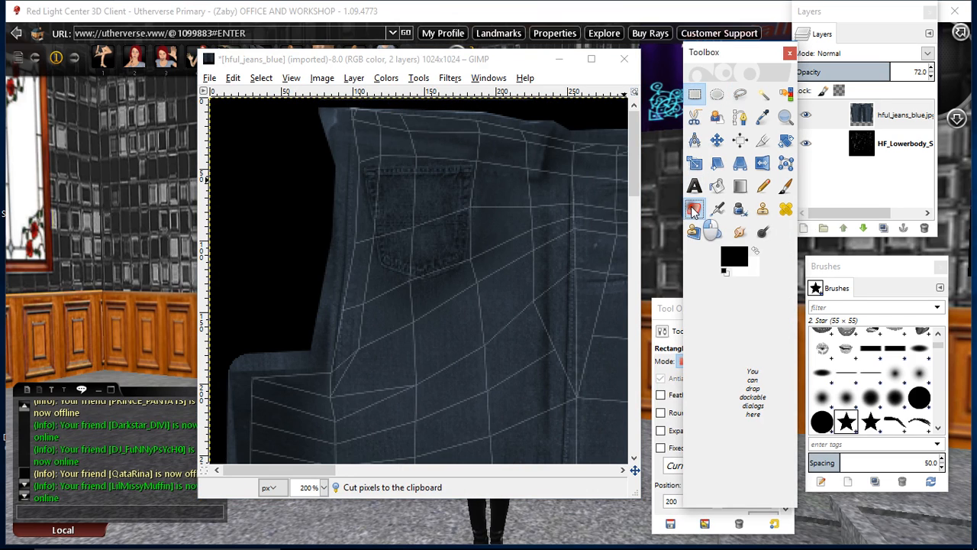
click(693, 207)
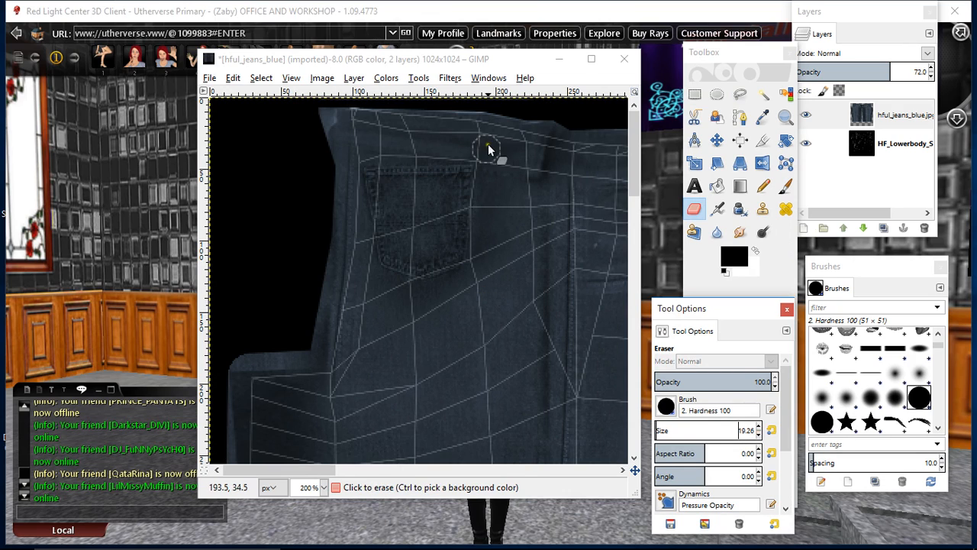
mouse_move(580, 103)
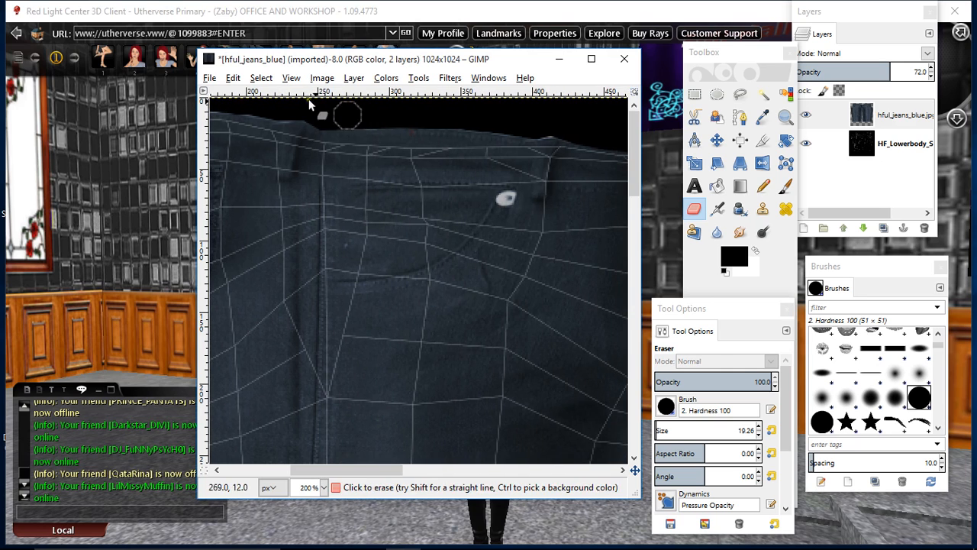
Erase stray denim pixels above the waistband with the Eraser.
click(739, 140)
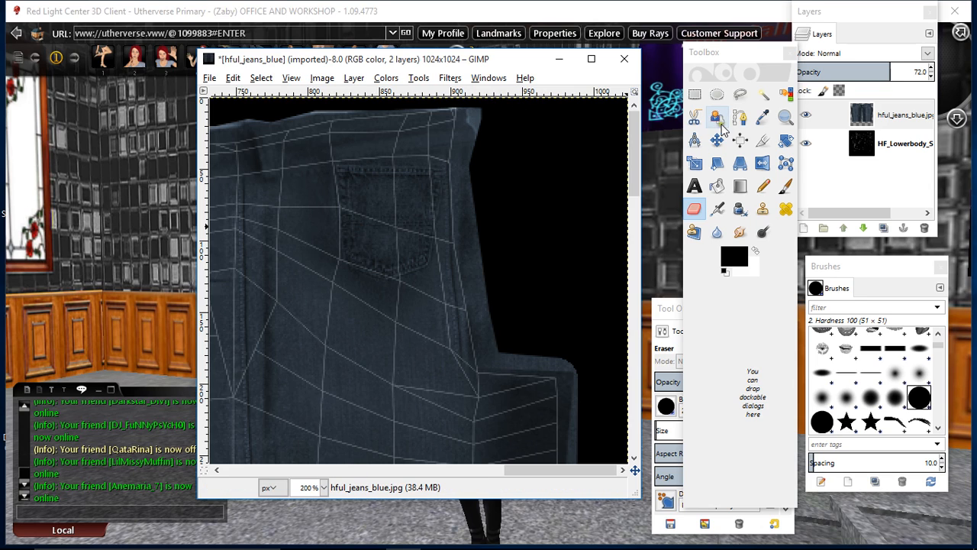
Zoom to 50% and raise the jeans layer opacity to 100.
click(324, 487)
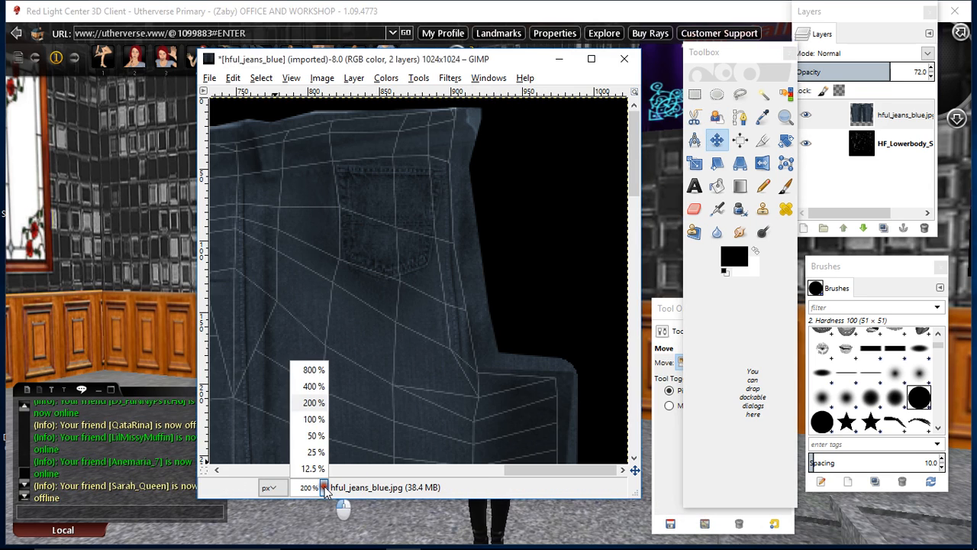
click(314, 437)
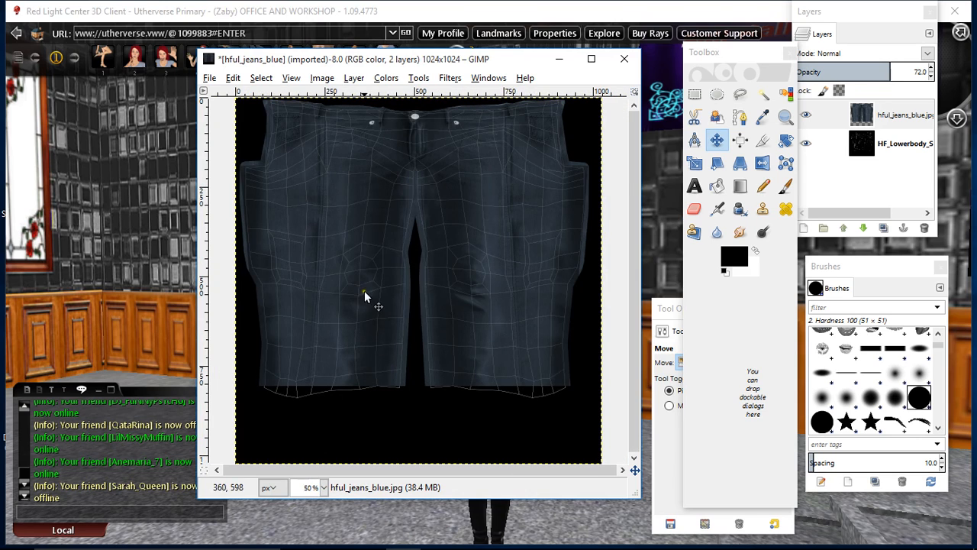
click(904, 114)
text(100)
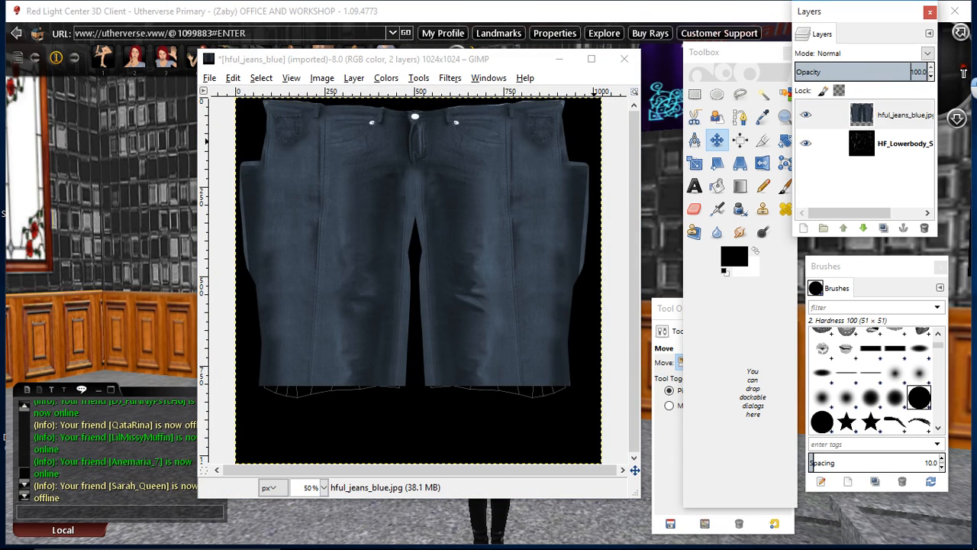
mouse_move(289, 223)
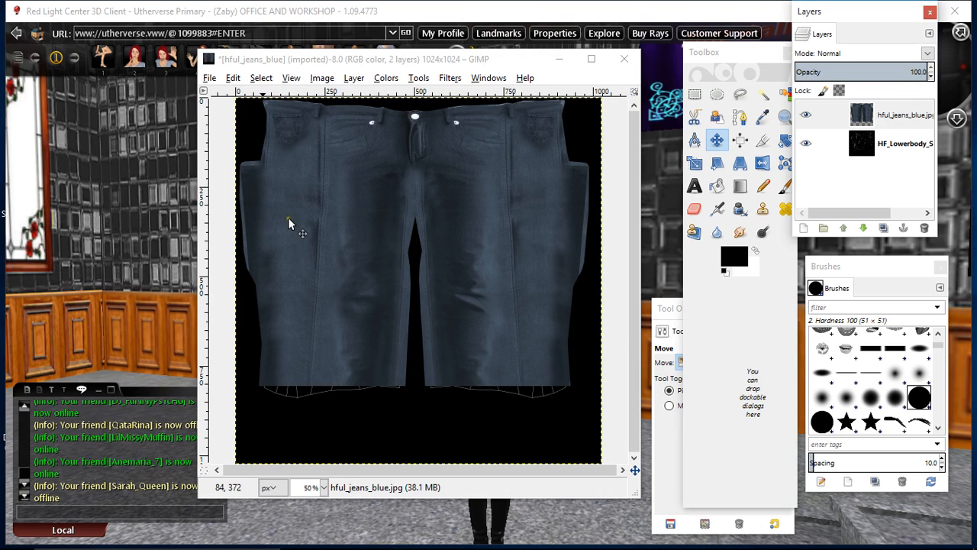
mouse_move(369, 287)
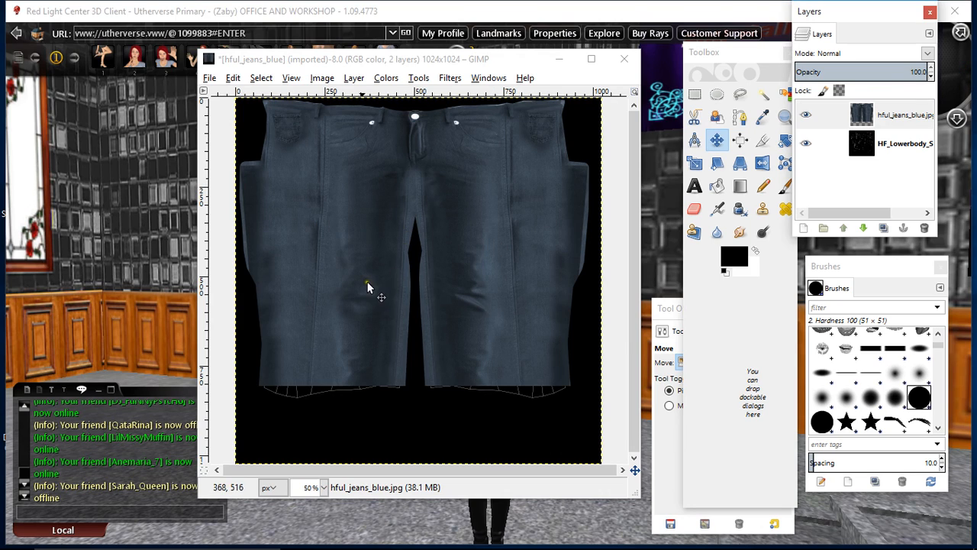
mouse_move(446, 82)
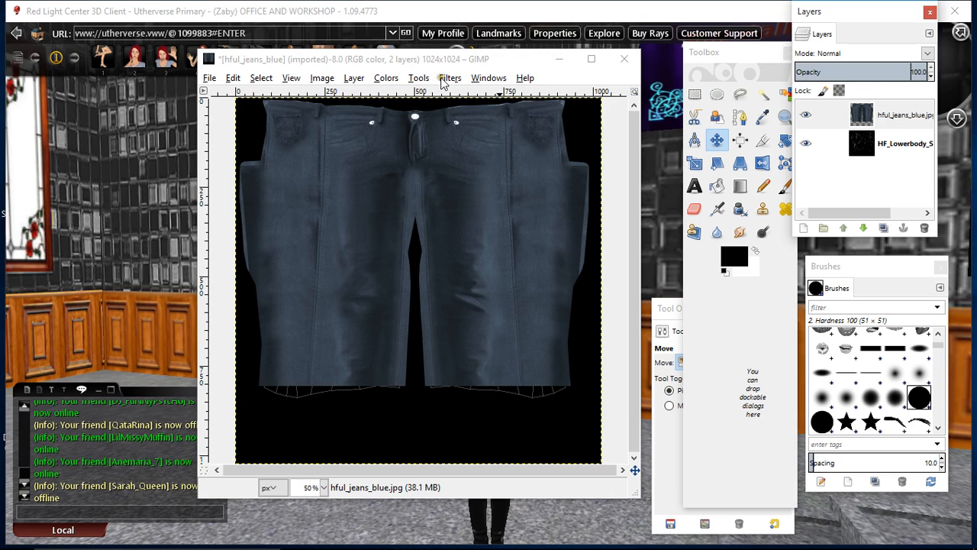
Apply a Hue-Saturation lightness of -39 to darken the jeans to navy.
click(385, 76)
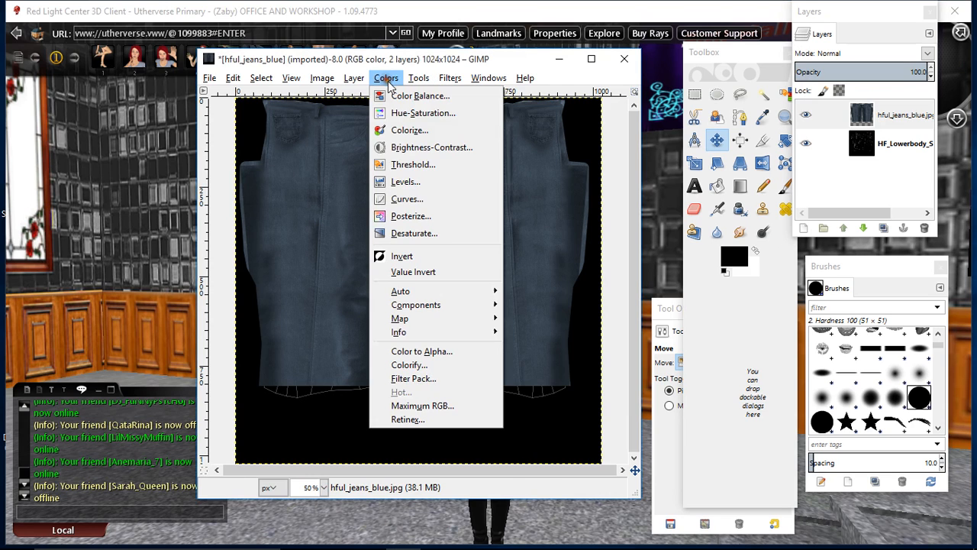
click(421, 113)
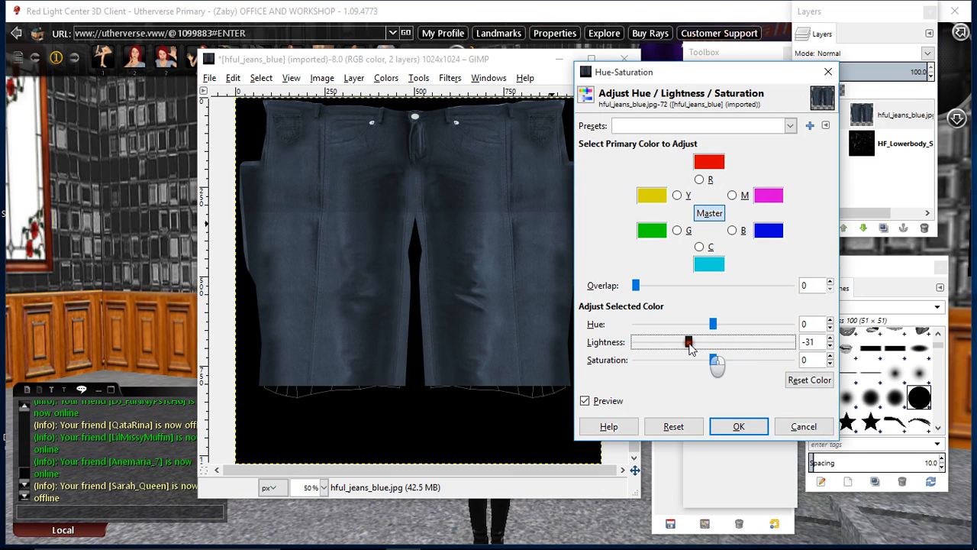
drag(688, 342, 684, 342)
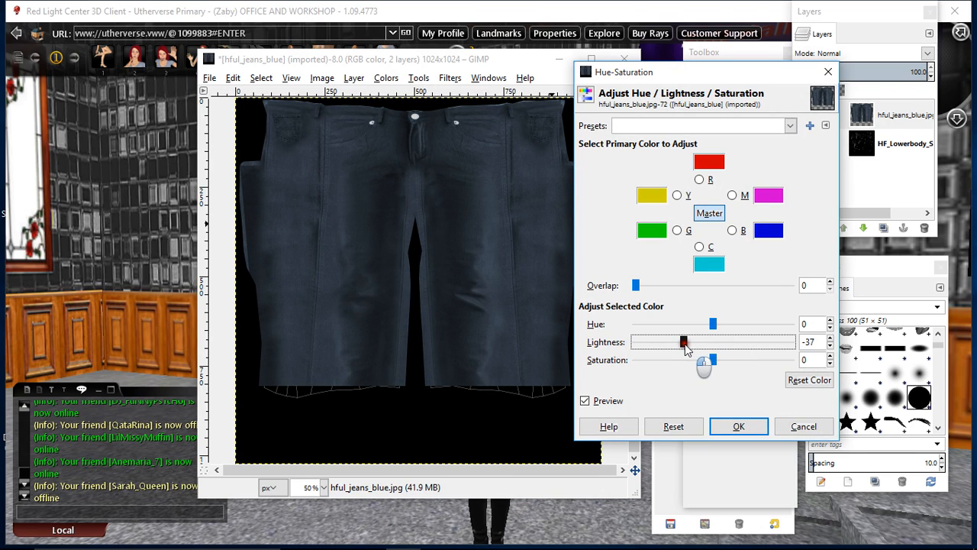
drag(684, 342, 634, 342)
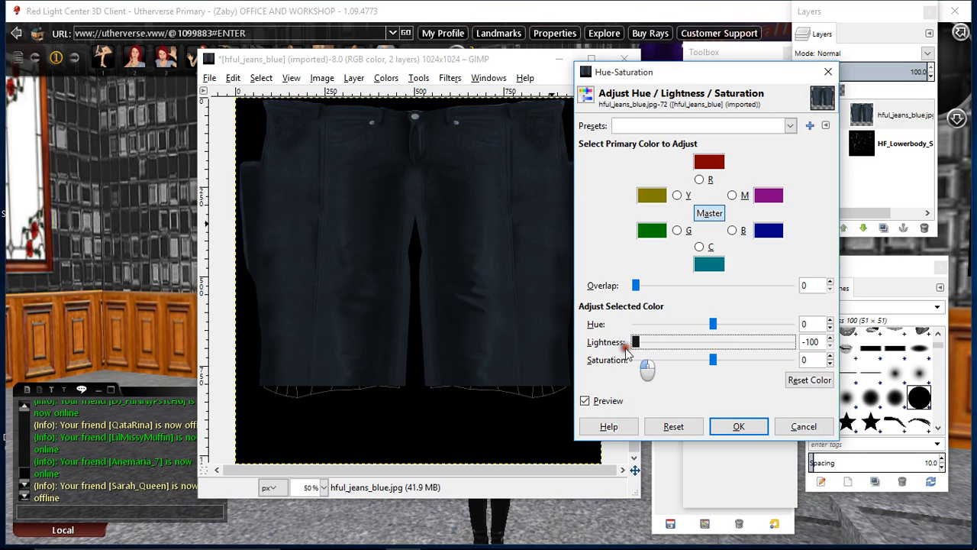
drag(635, 342, 751, 342)
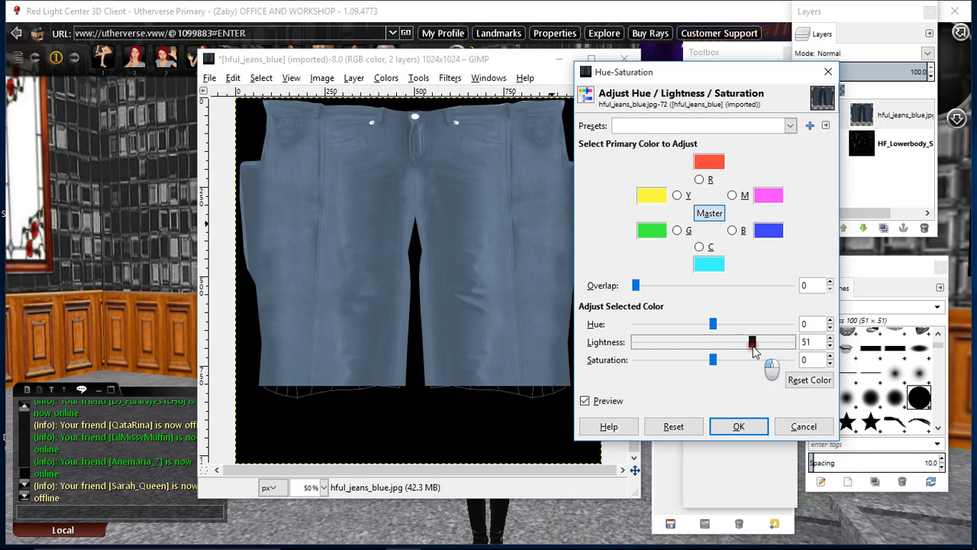
drag(751, 342, 763, 342)
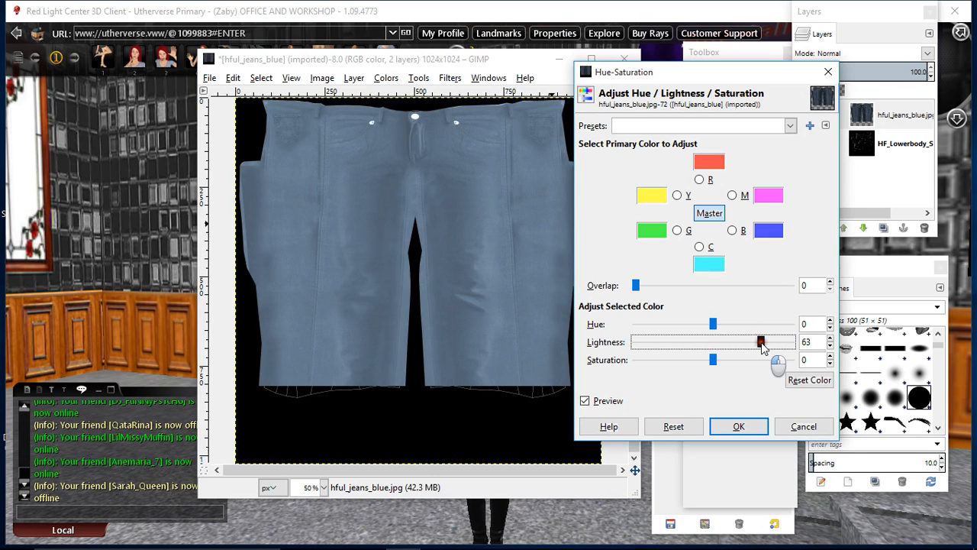
drag(761, 342, 727, 342)
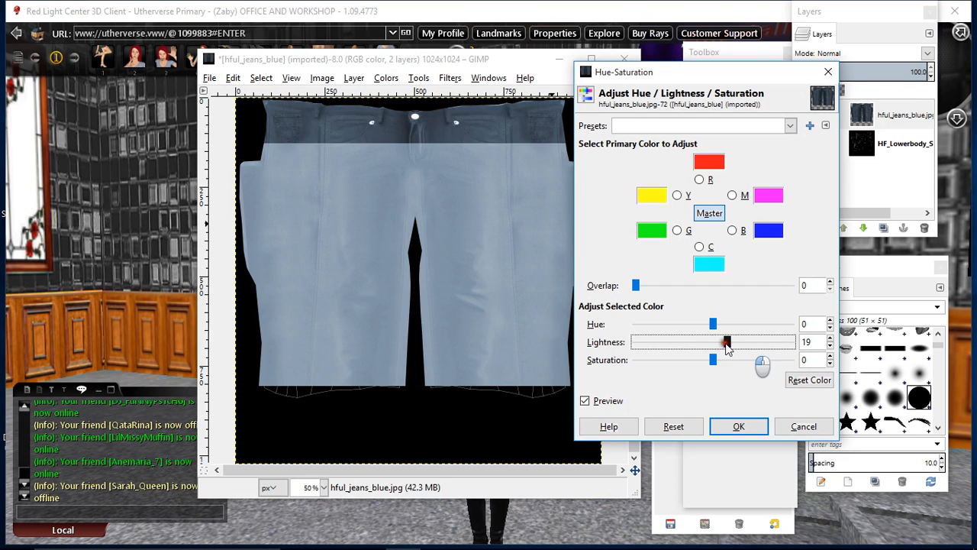
drag(726, 342, 682, 342)
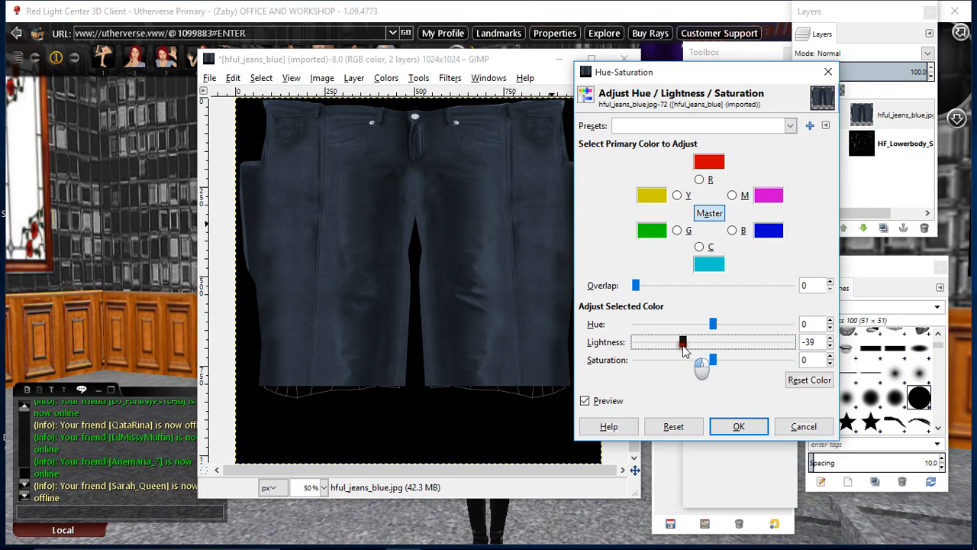
click(737, 426)
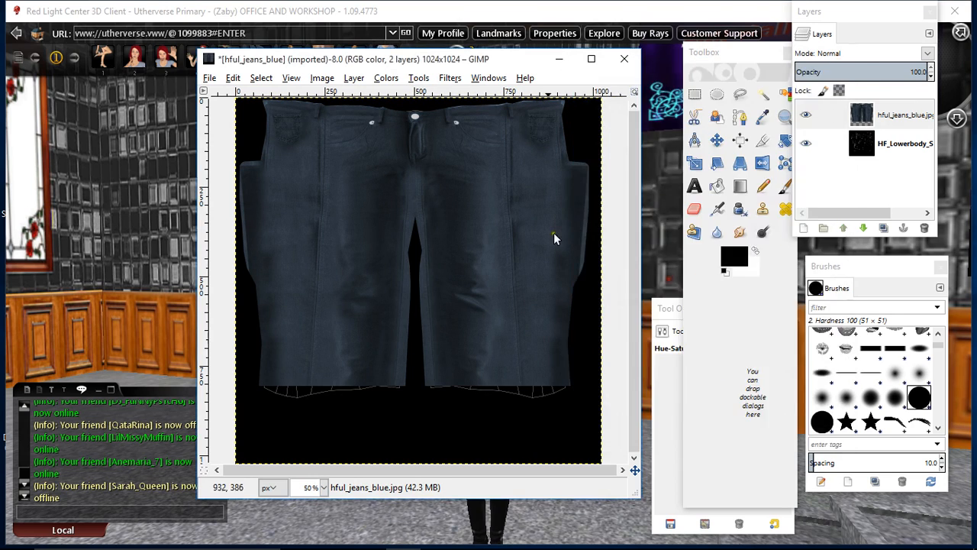
mouse_move(446, 85)
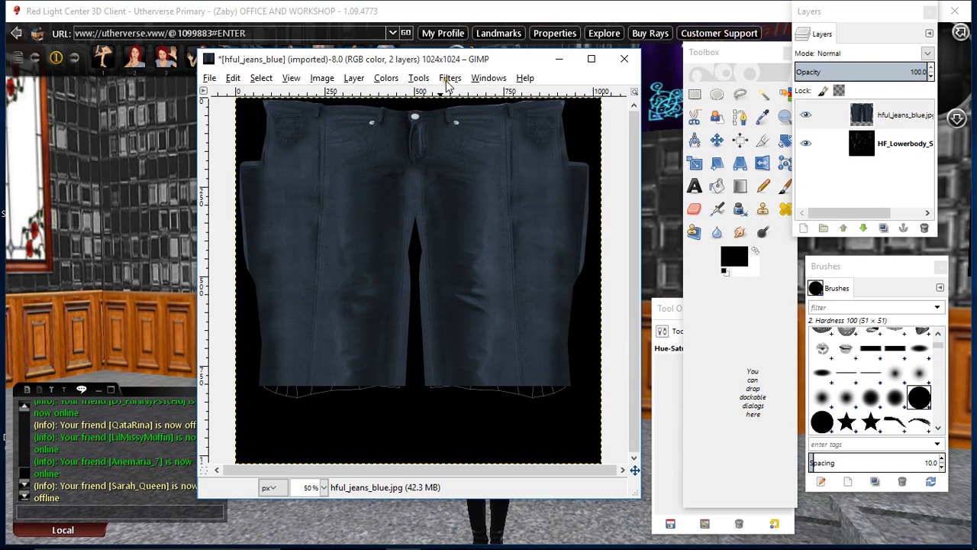
Sharpen the jeans at strength 80 and hide the HF_Lowerbody template layer.
click(448, 76)
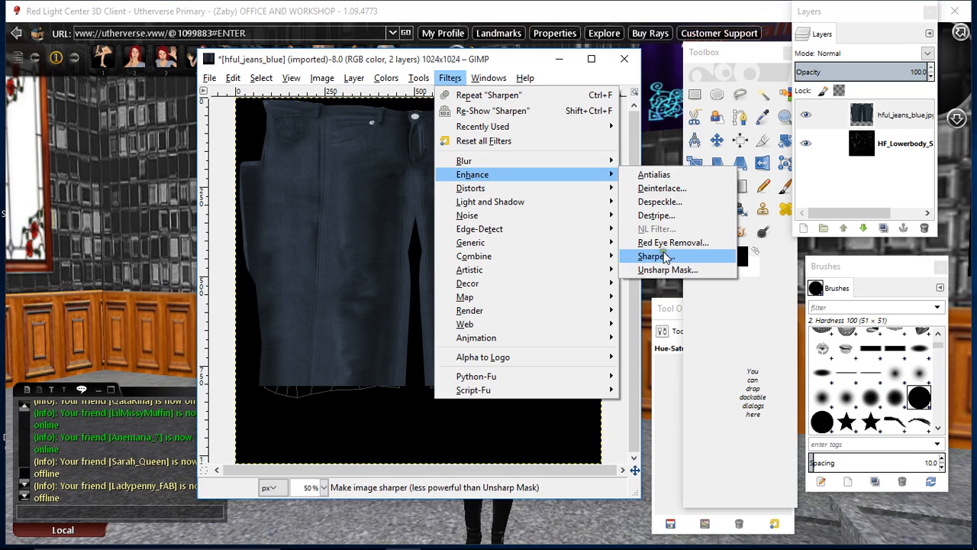
click(652, 256)
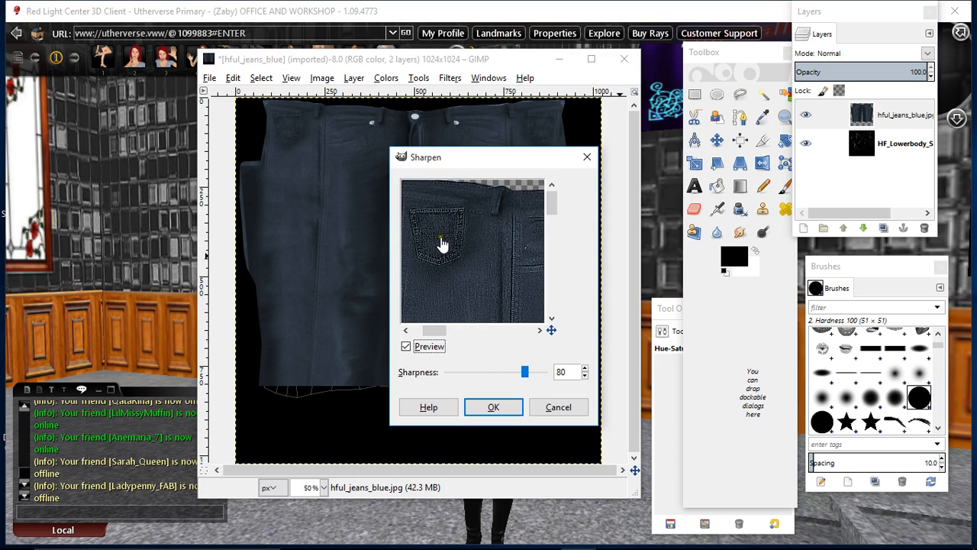
click(493, 406)
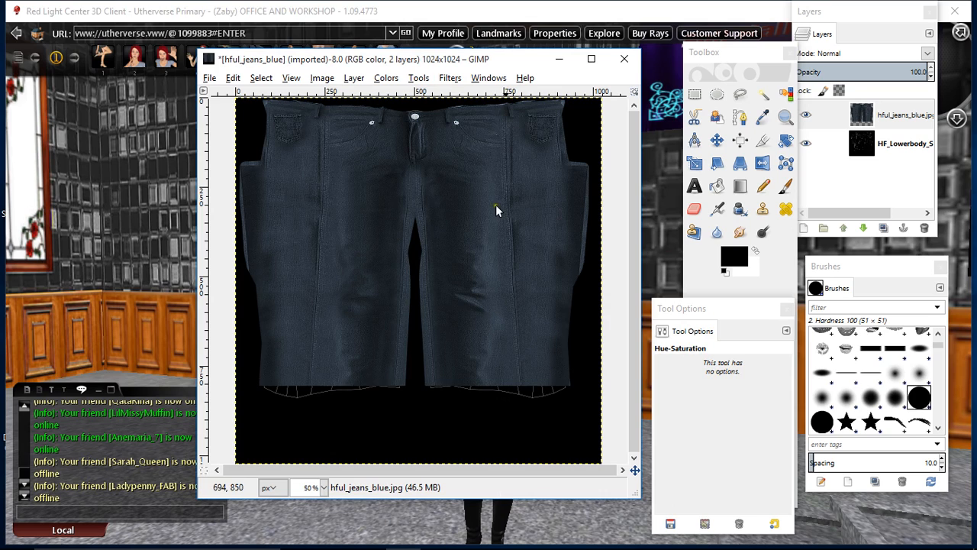
mouse_move(461, 125)
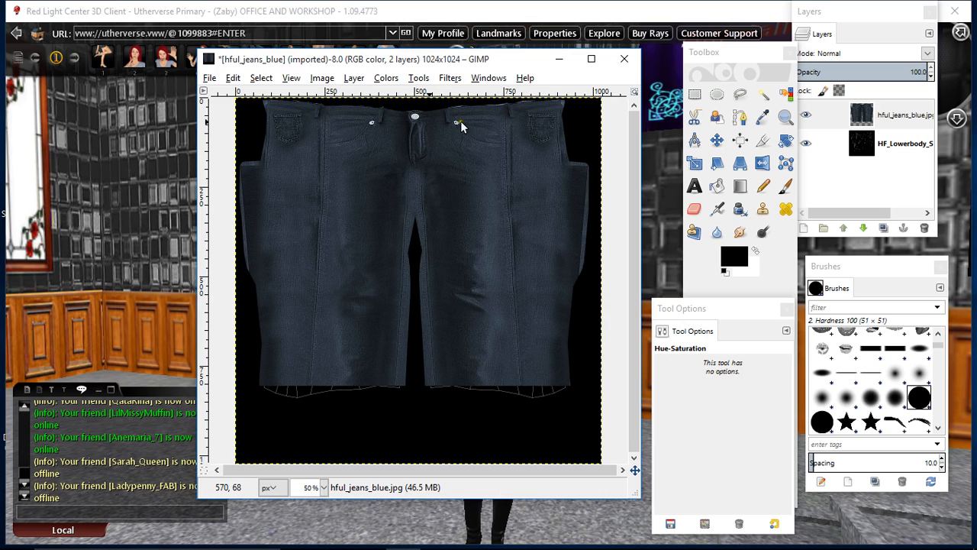
mouse_move(365, 186)
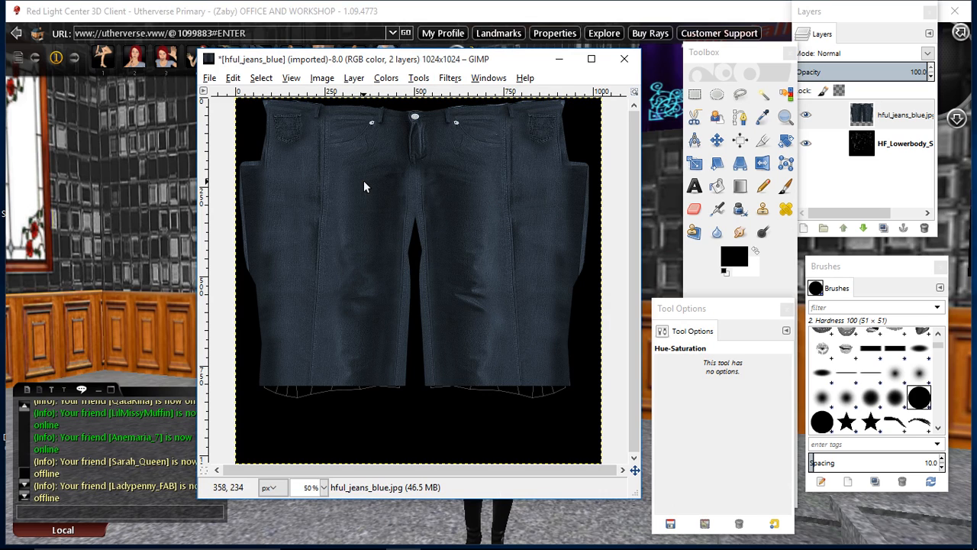
mouse_move(488, 250)
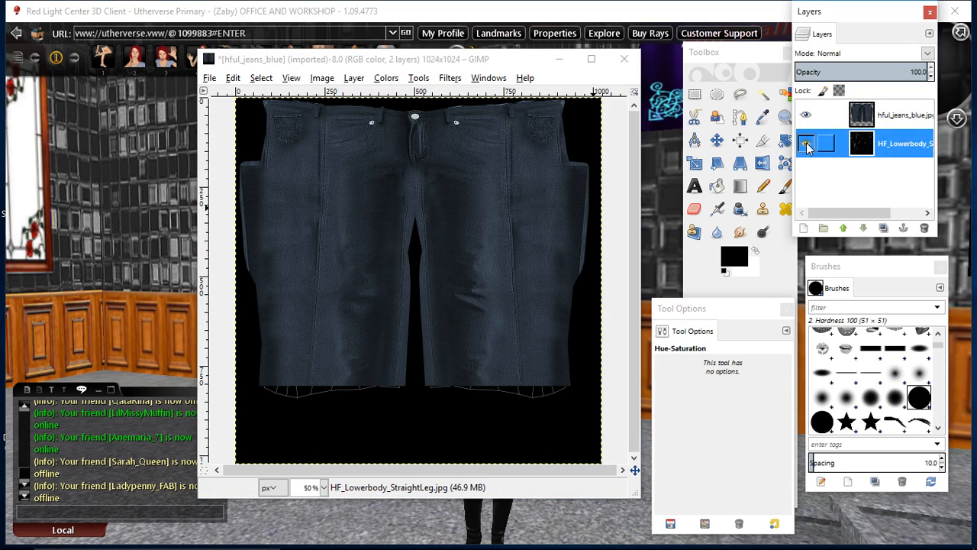
click(806, 144)
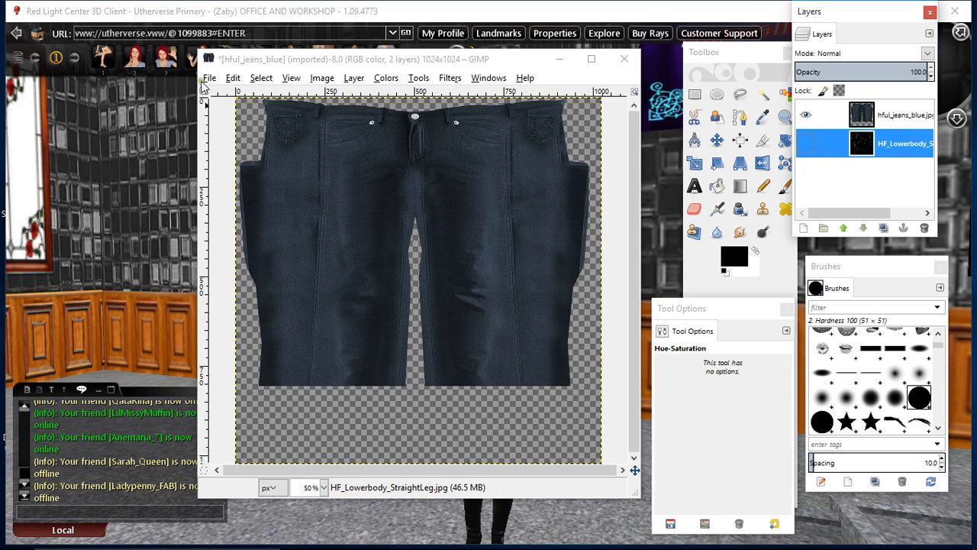
Start Export As with the file name BLUE JEANS STRAIGHT on the Desktop.
click(208, 76)
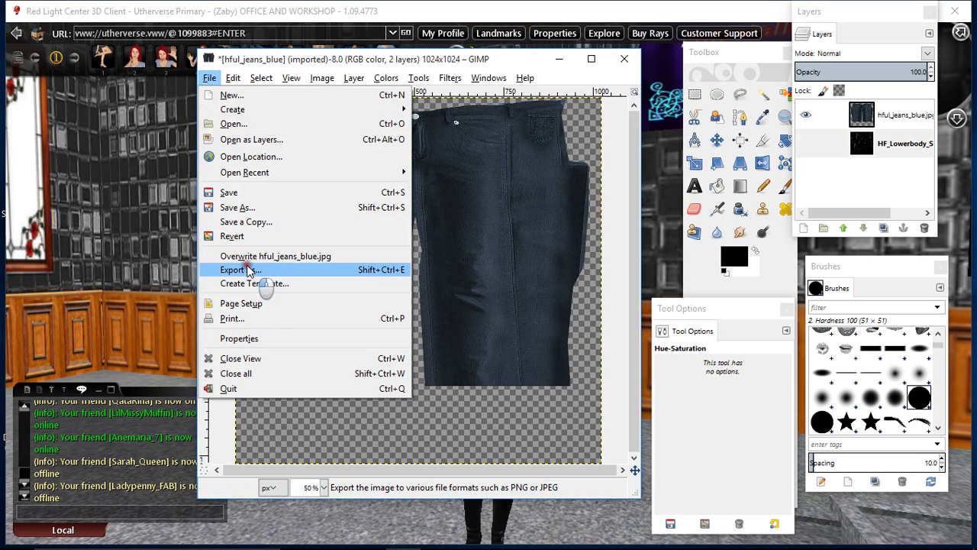
click(232, 269)
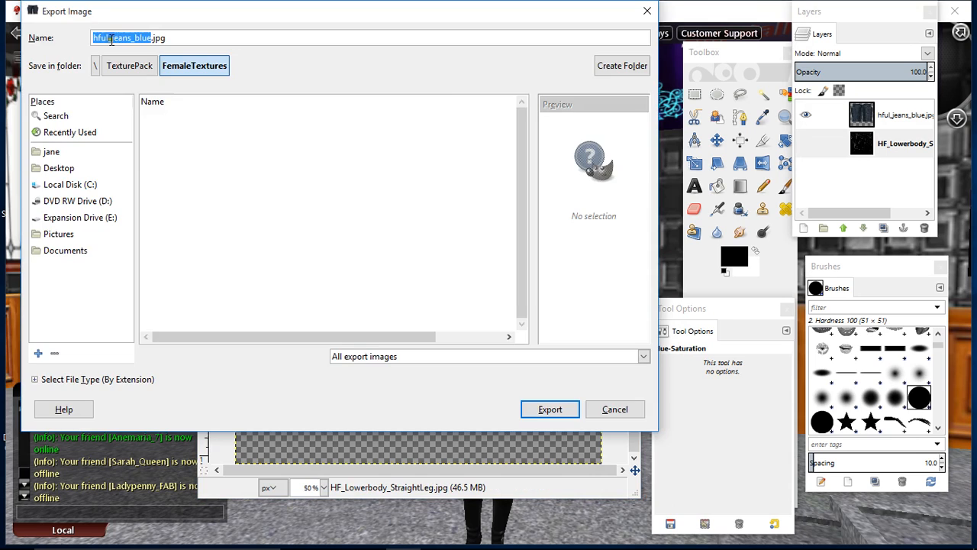
click(194, 64)
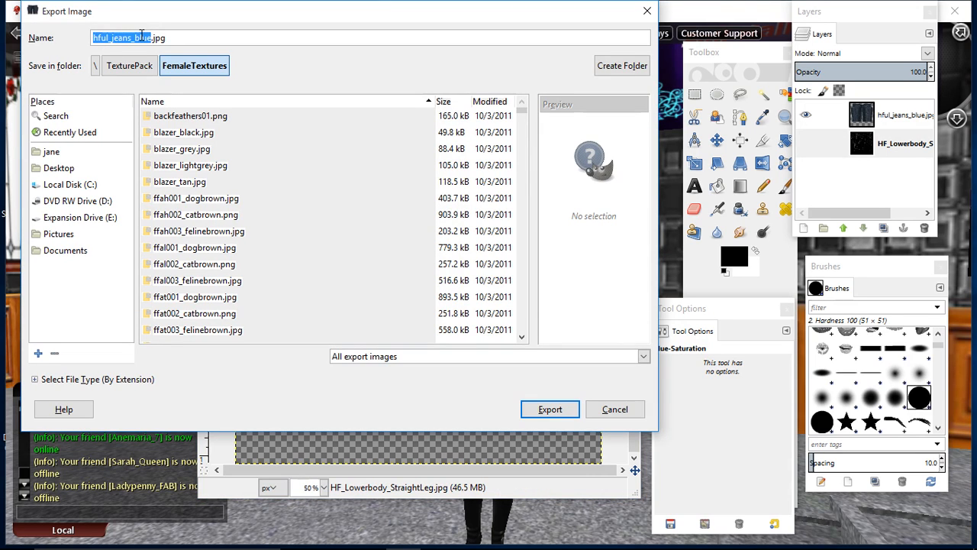
click(176, 37)
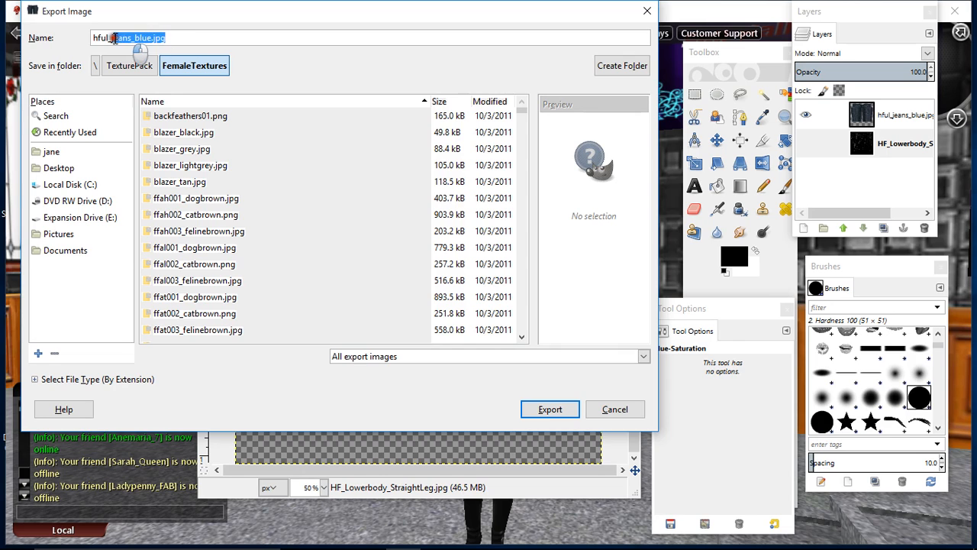
triple_click(128, 37)
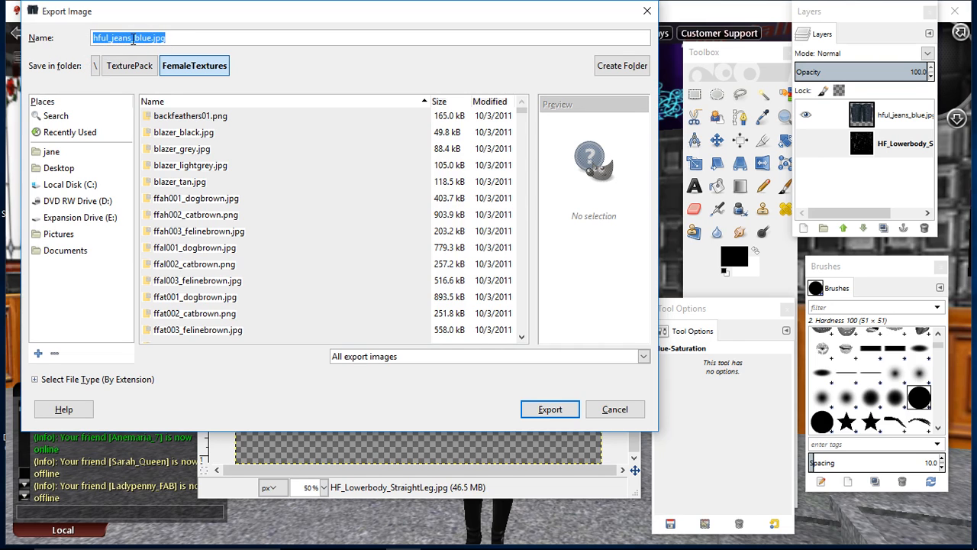
text(BLUE JEANS S)
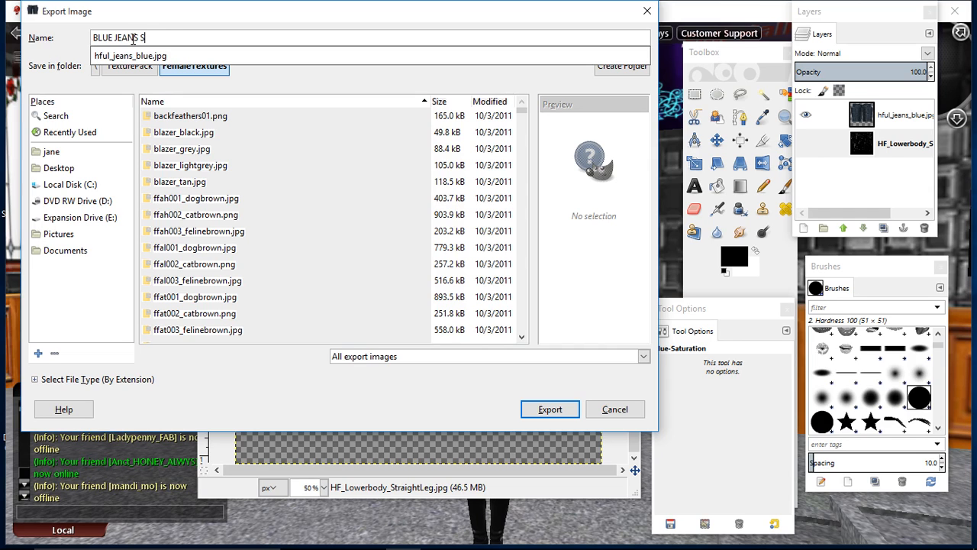
text(TRAIGHT)
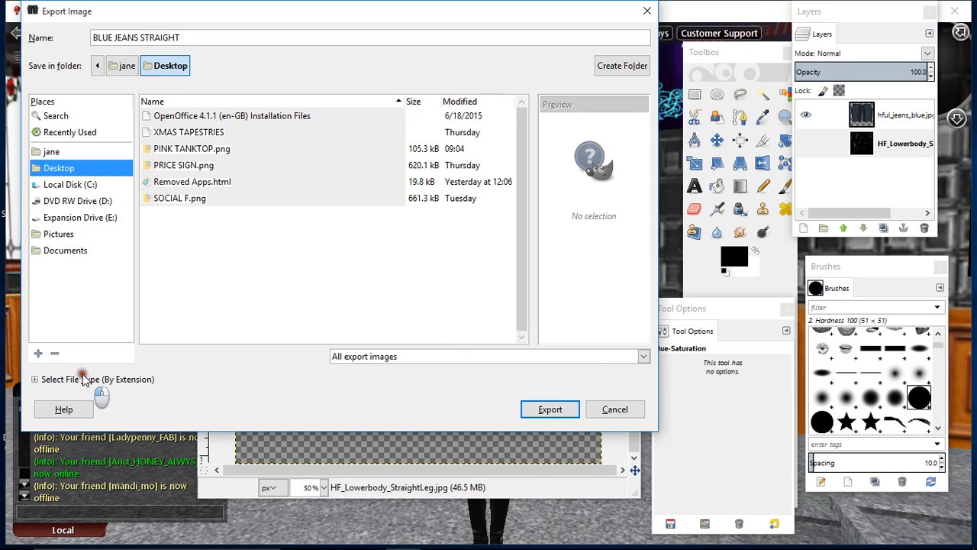
Export the texture as PNG image BLUE JEANS STRAIGHT.png with default PNG settings.
click(34, 378)
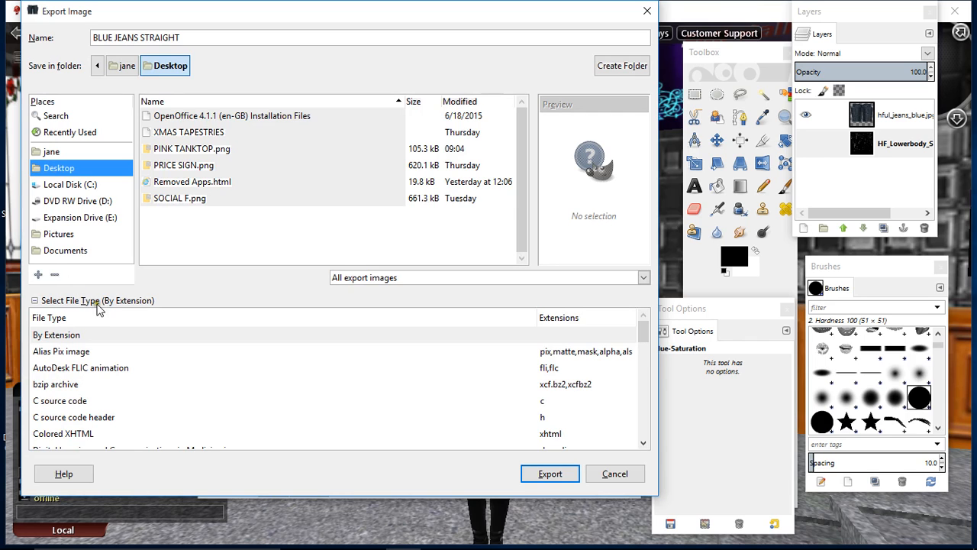
scroll(down, 3)
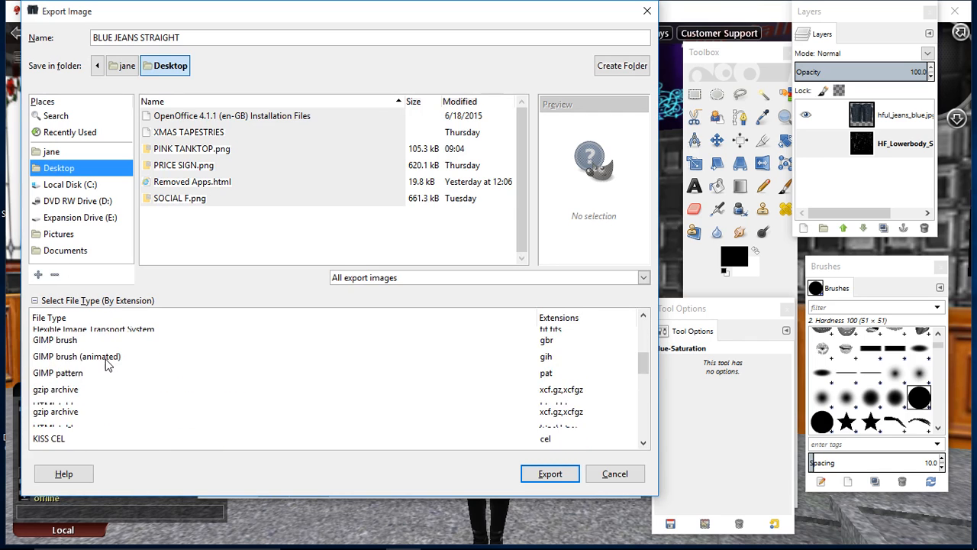
scroll(down, 3)
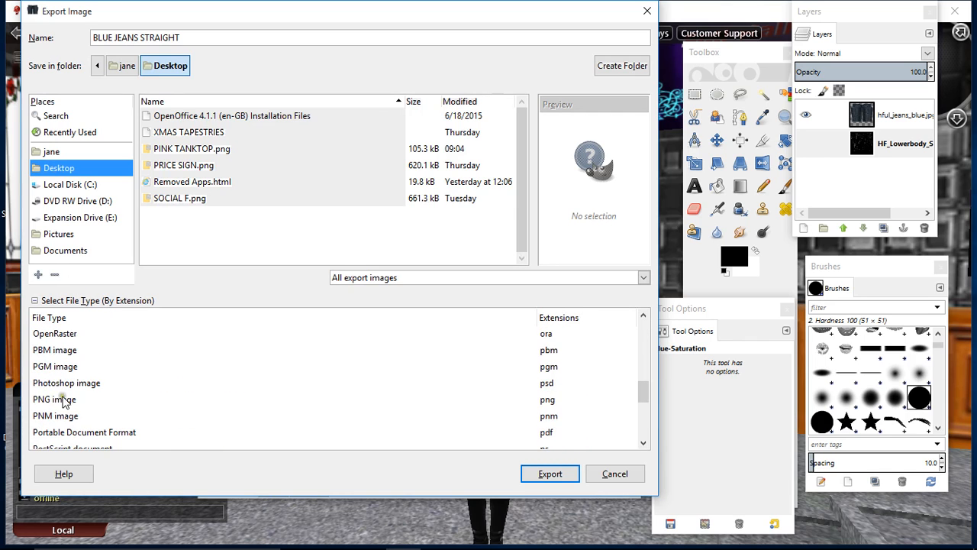
click(55, 399)
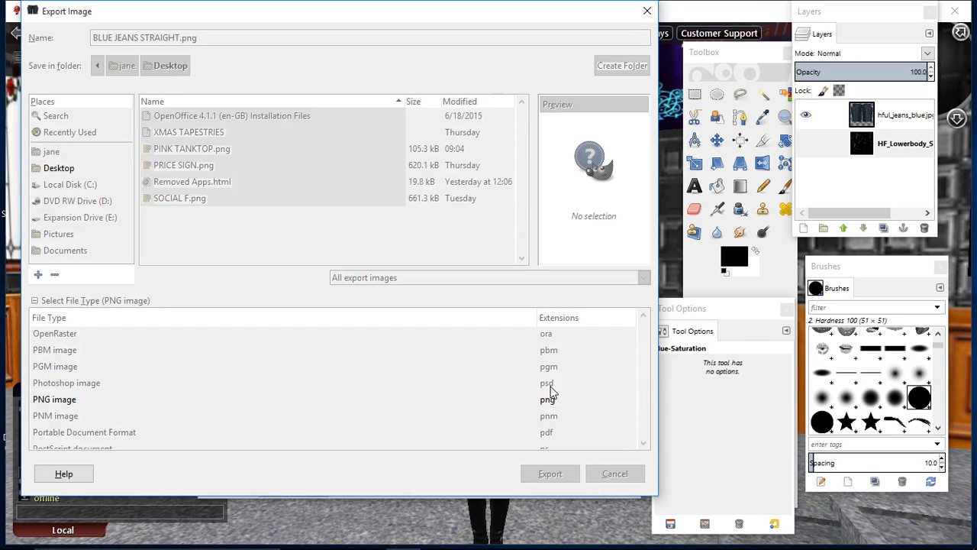
click(550, 473)
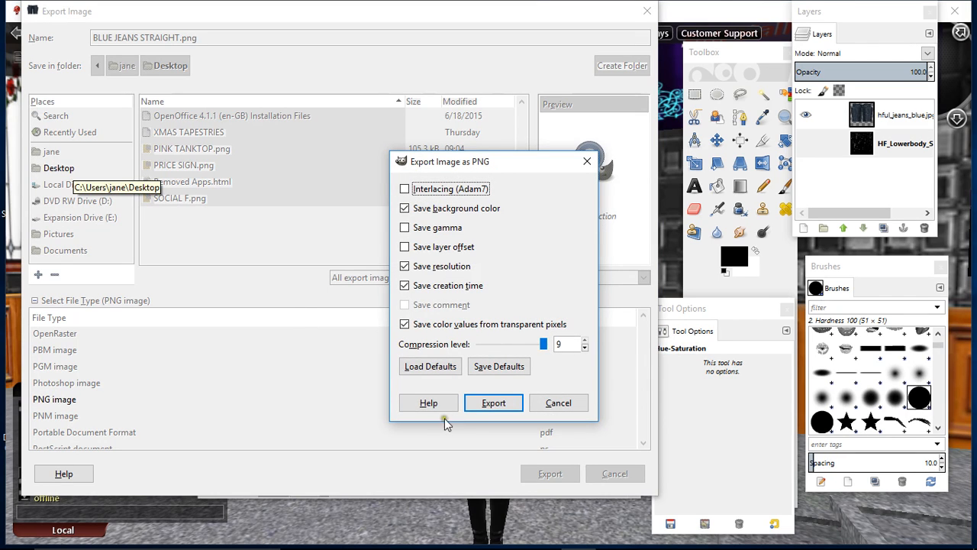
click(493, 403)
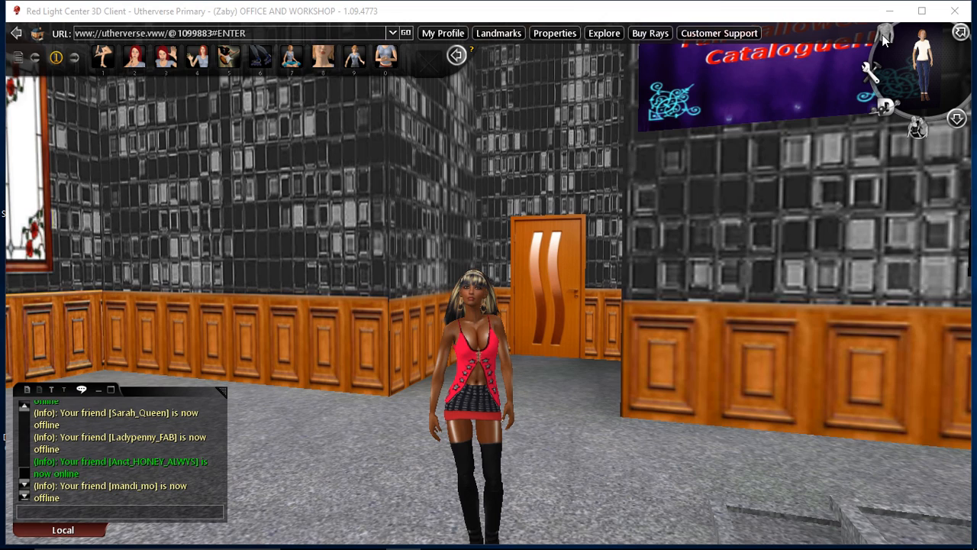
mouse_move(547, 287)
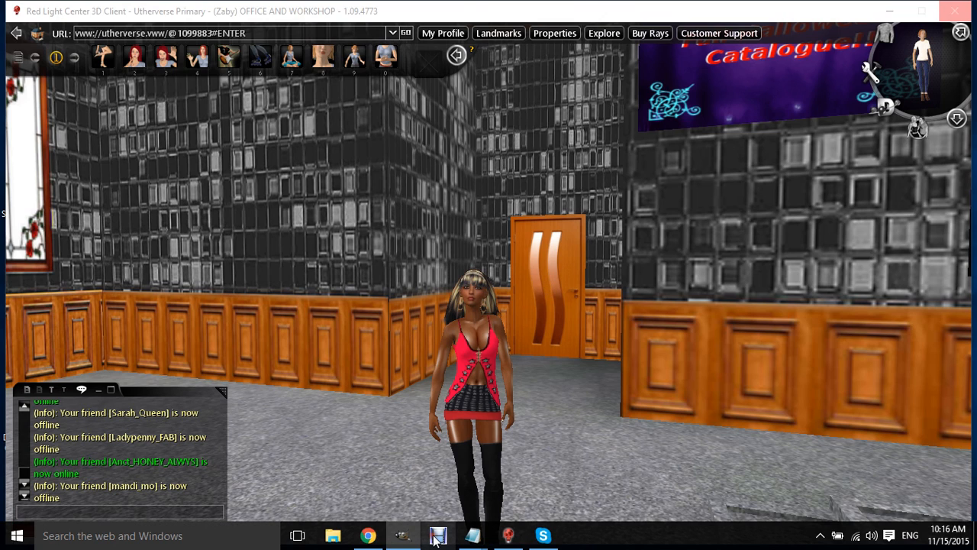
Open the avatar clothing customizer, then switch to the Red Light Center website.
click(439, 535)
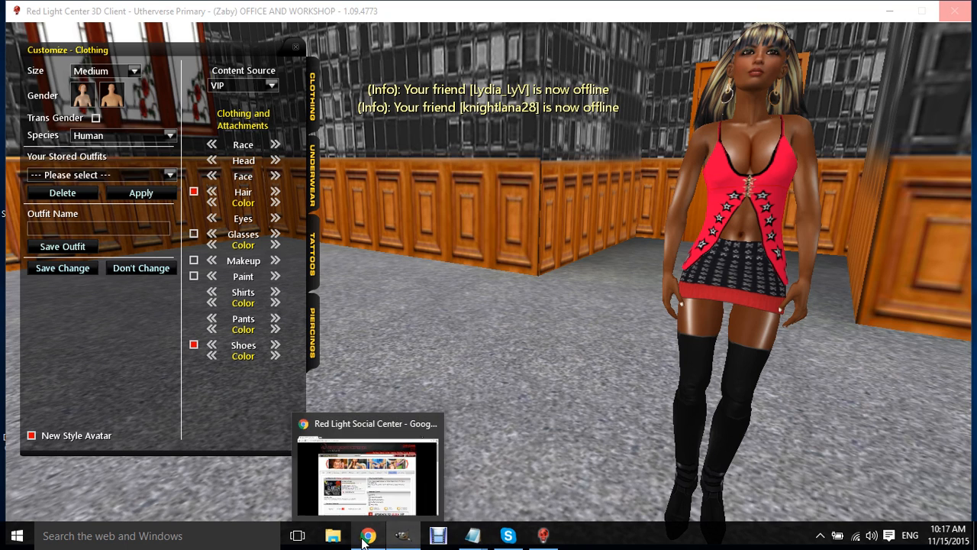
click(370, 534)
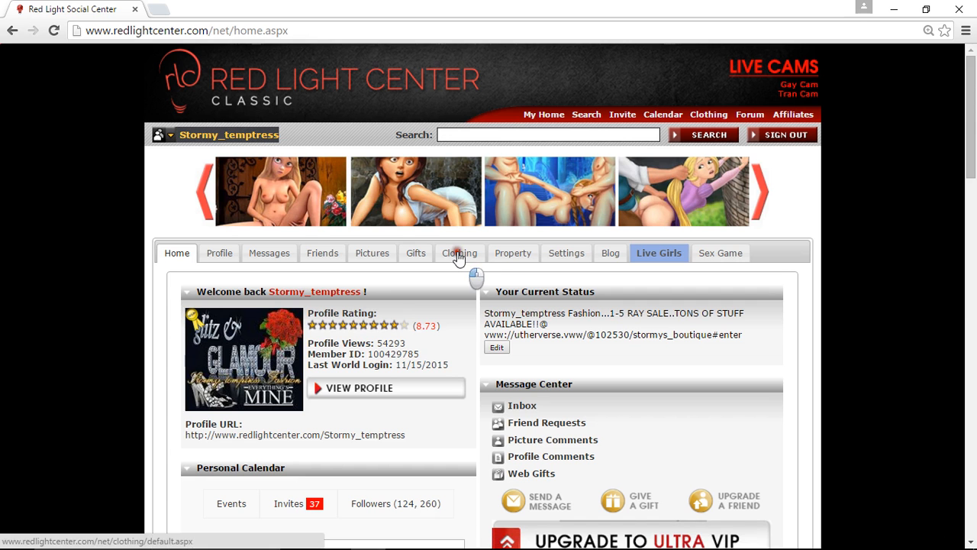
Go to the Clothing section and start the Create Outfit configuration.
click(459, 253)
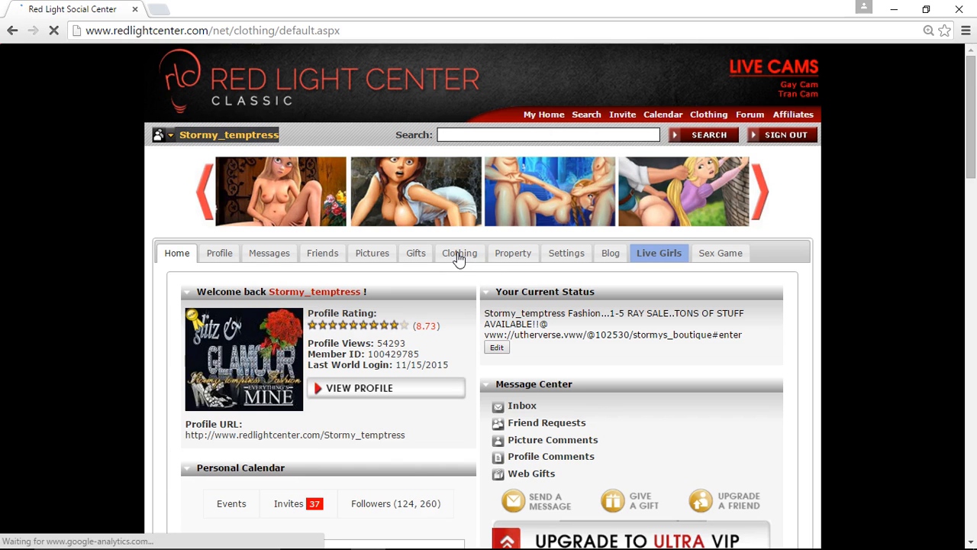
click(458, 253)
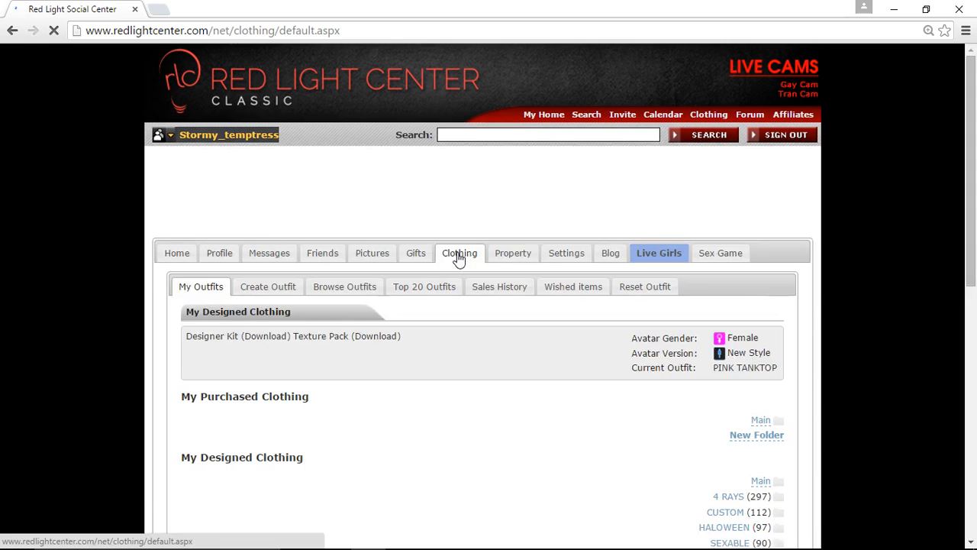
mouse_move(268, 287)
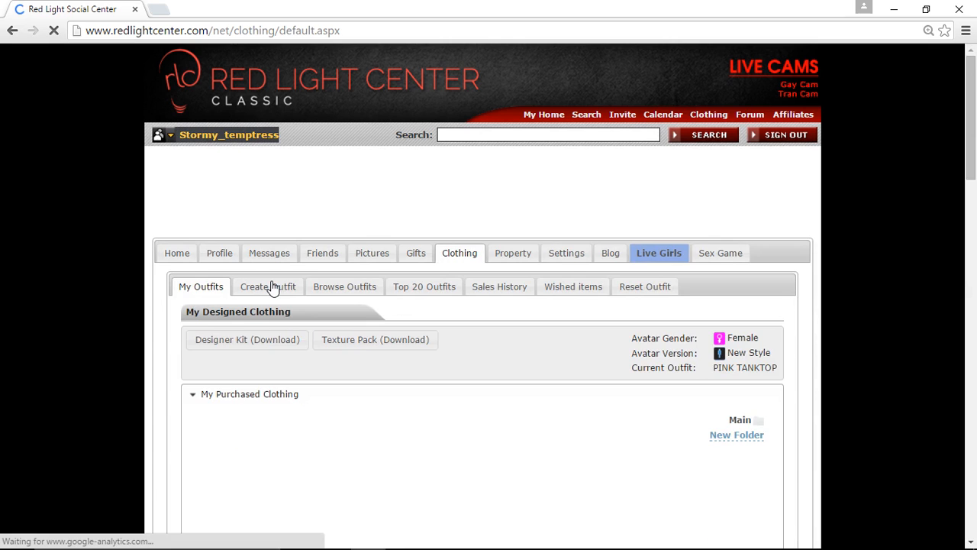
click(268, 287)
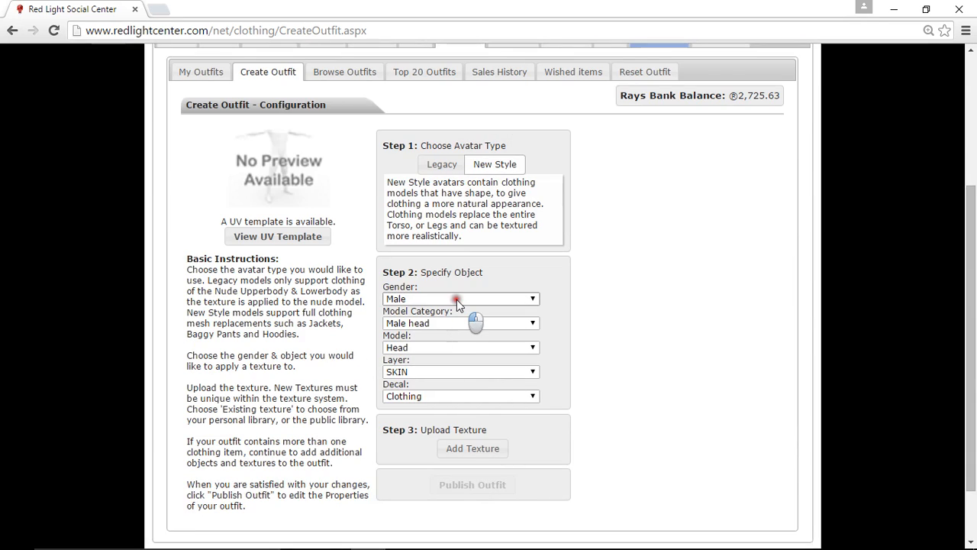
Set the outfit to Female gender with the Female legs model category.
click(461, 298)
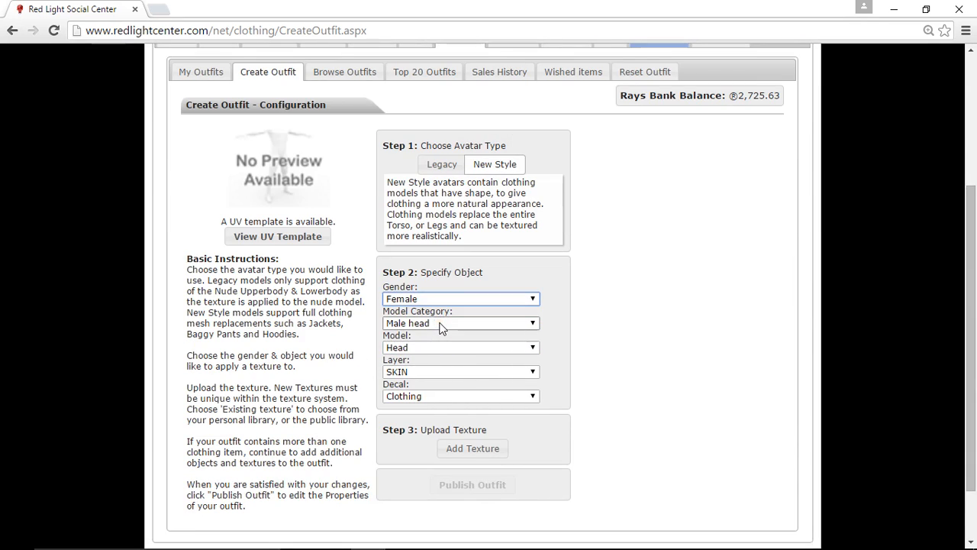
click(461, 322)
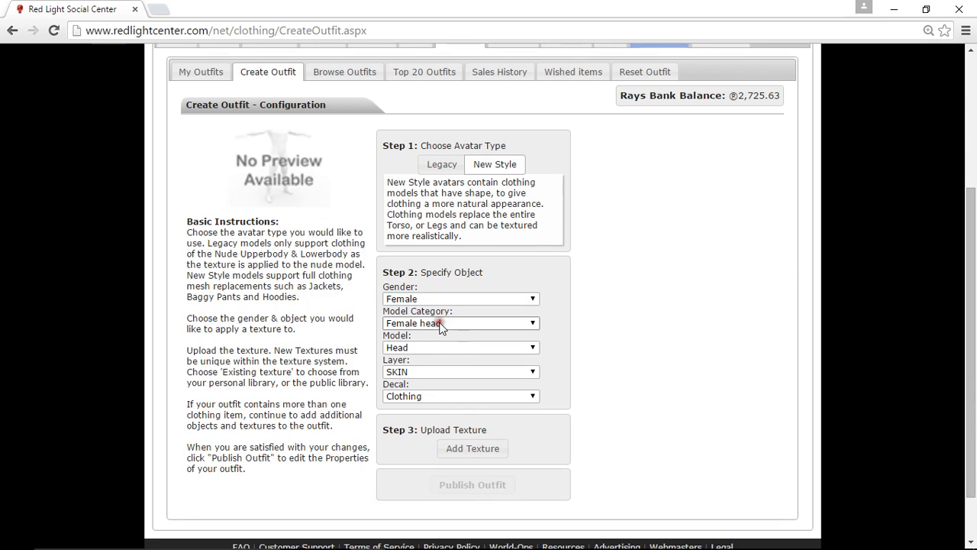
click(460, 322)
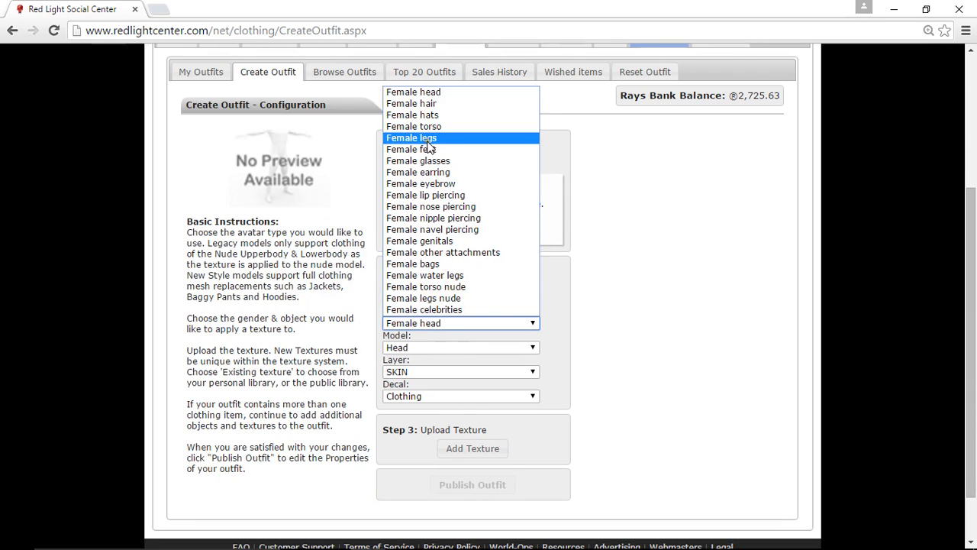
click(413, 137)
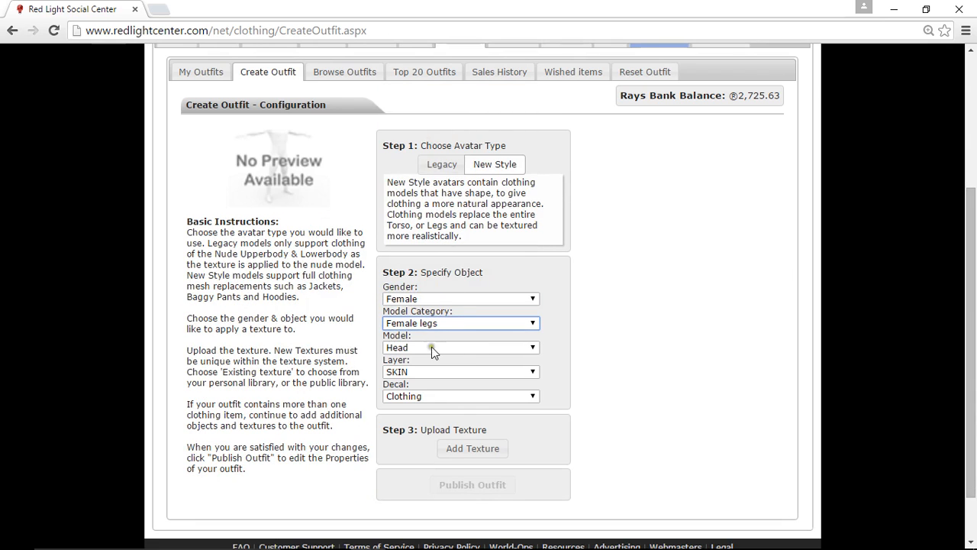
Choose the Jeans Straight leg model and place it on the CLOTHING layer.
click(461, 348)
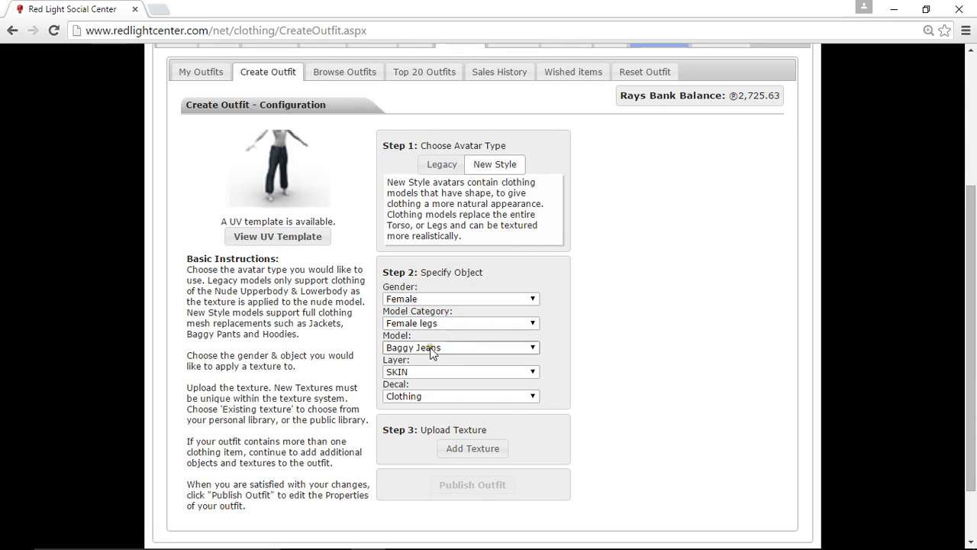
click(462, 348)
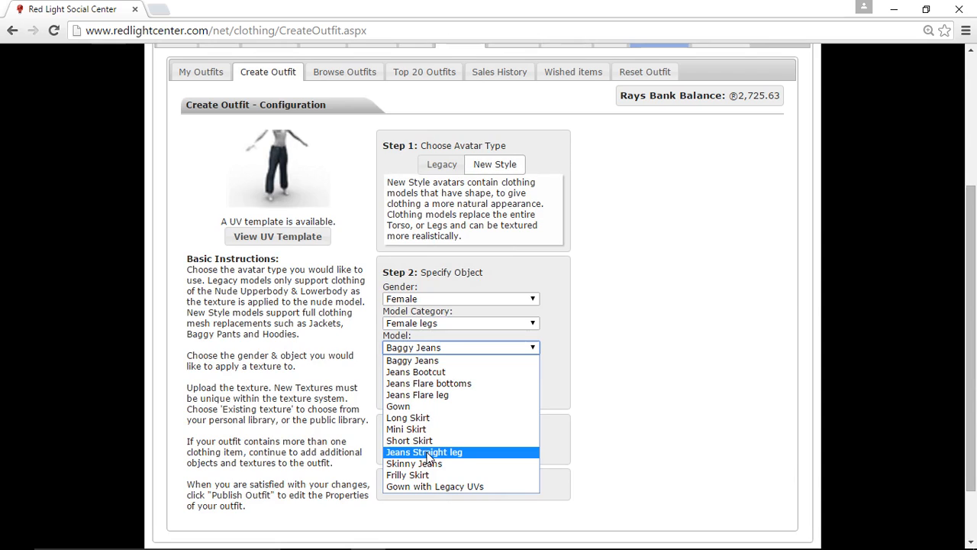
mouse_move(409, 440)
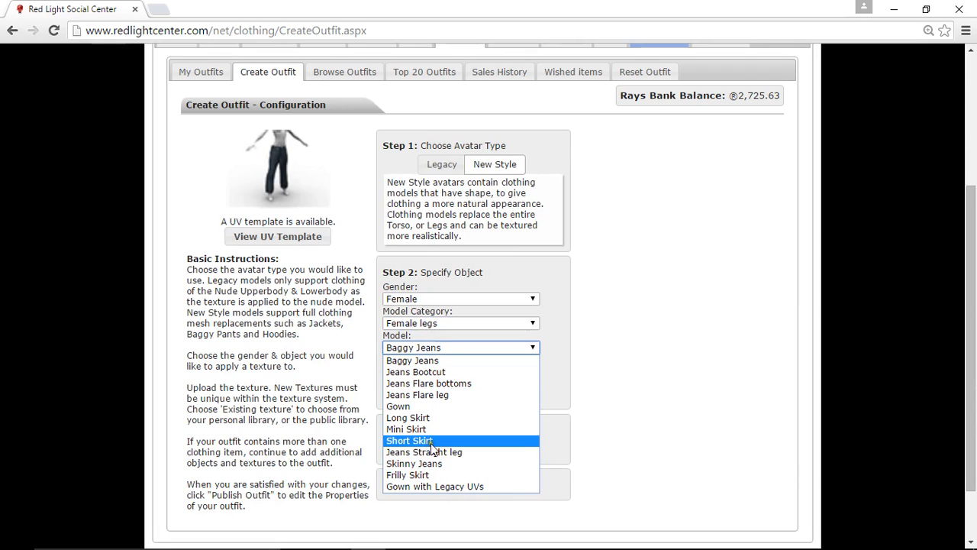
mouse_move(434, 452)
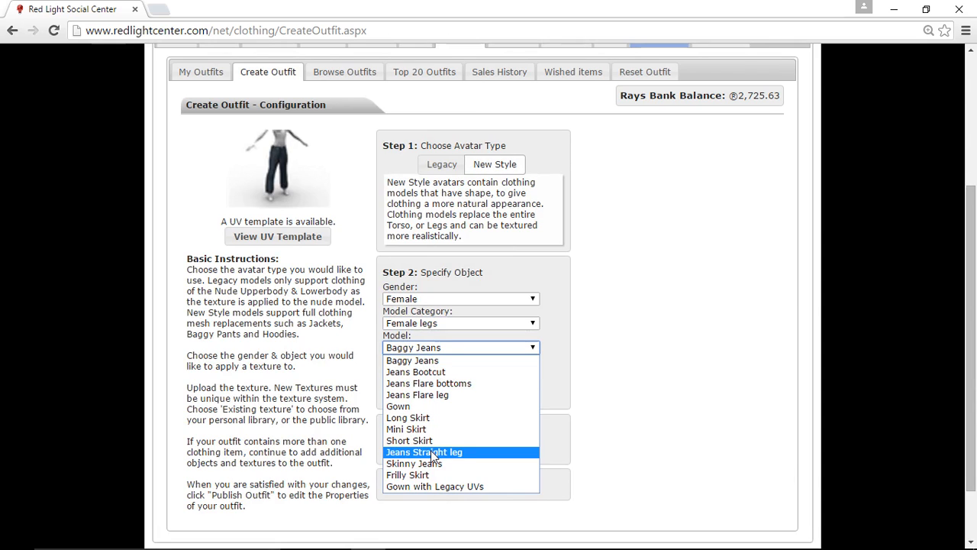
click(424, 451)
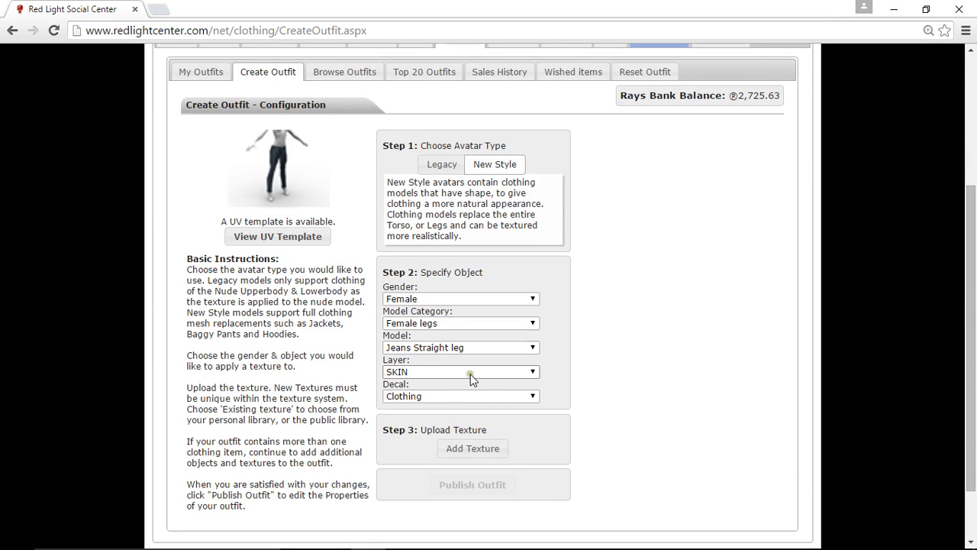
mouse_move(422, 377)
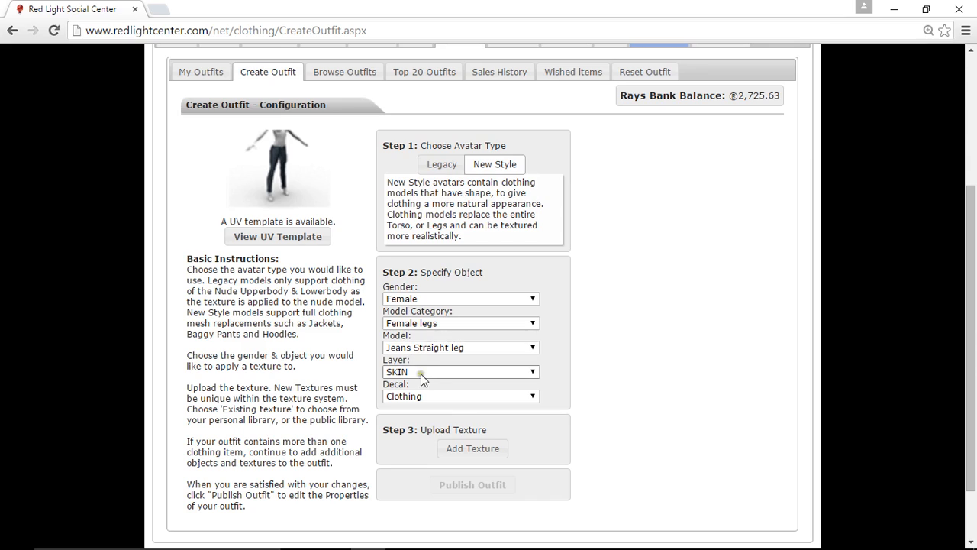
click(461, 372)
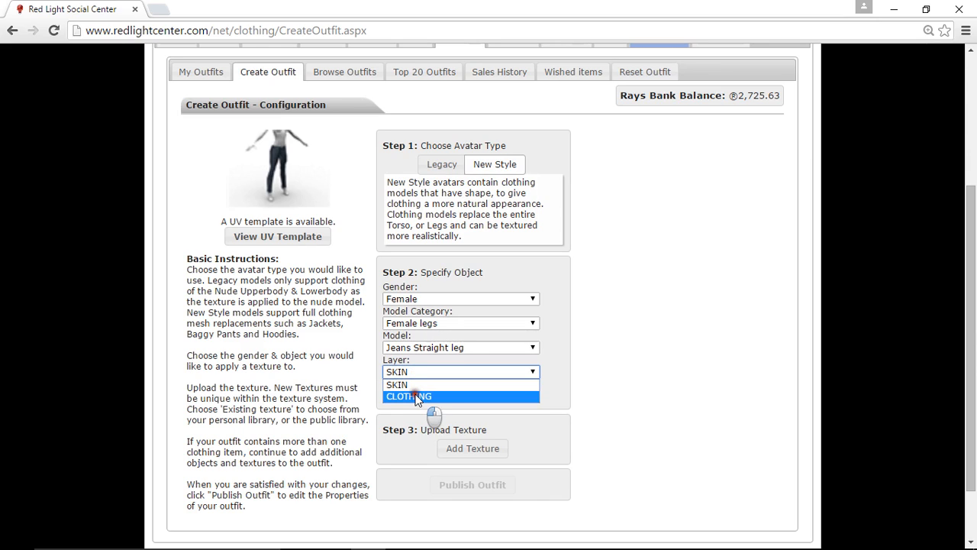
click(409, 395)
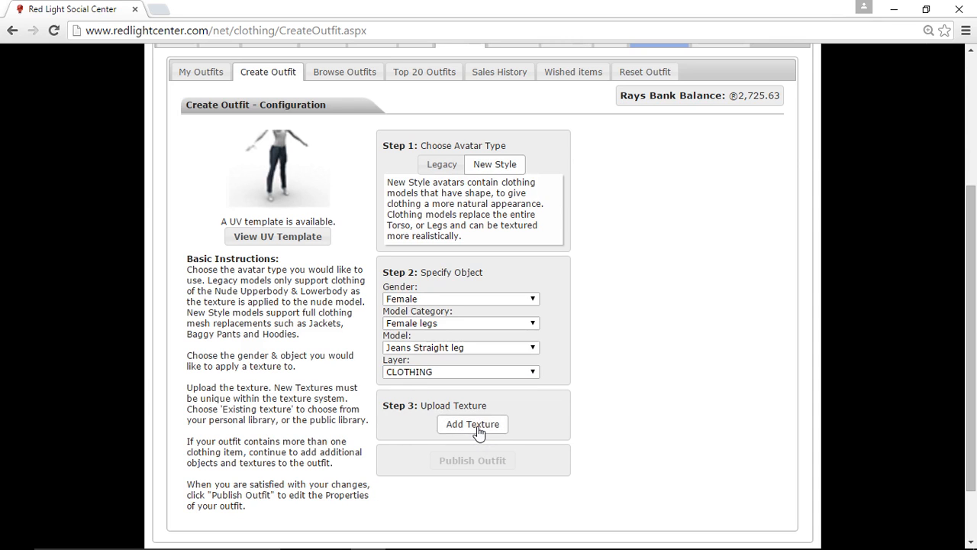
Upload BLUE JEANS STRAIGHT.png from the Desktop as the jeans texture.
click(471, 424)
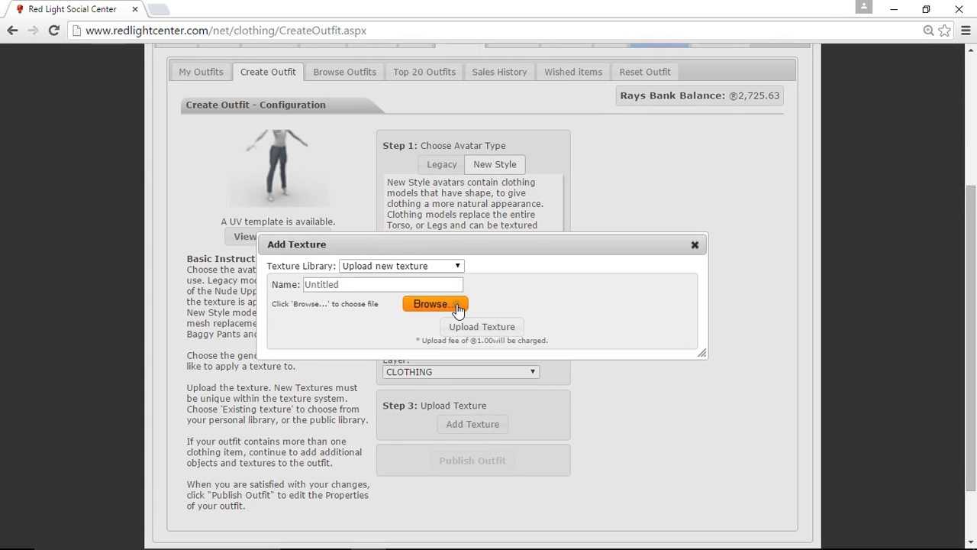
click(435, 304)
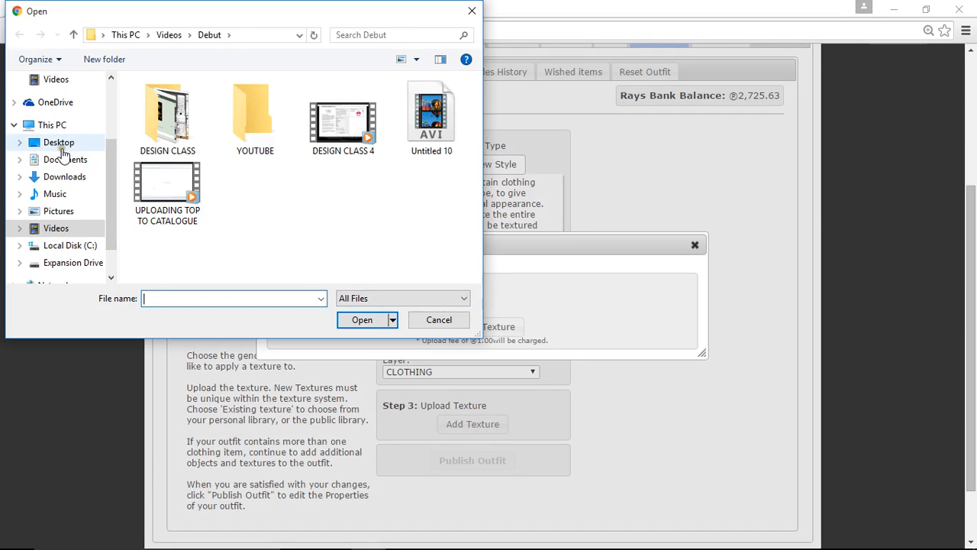
click(58, 142)
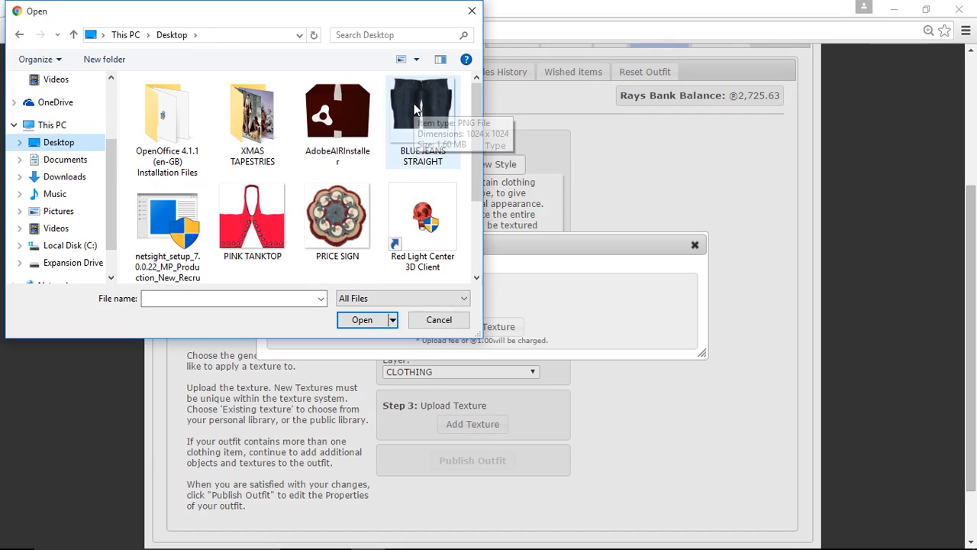
click(421, 110)
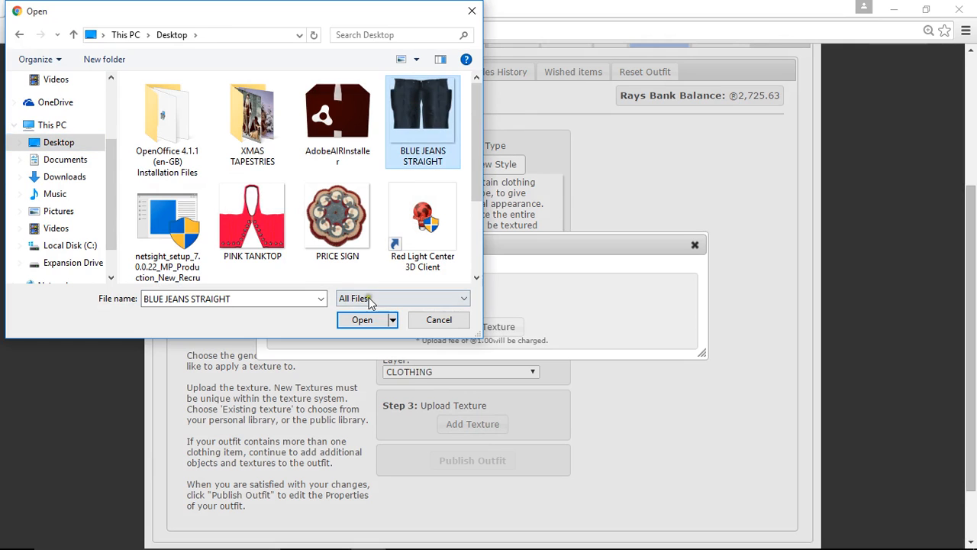
click(362, 320)
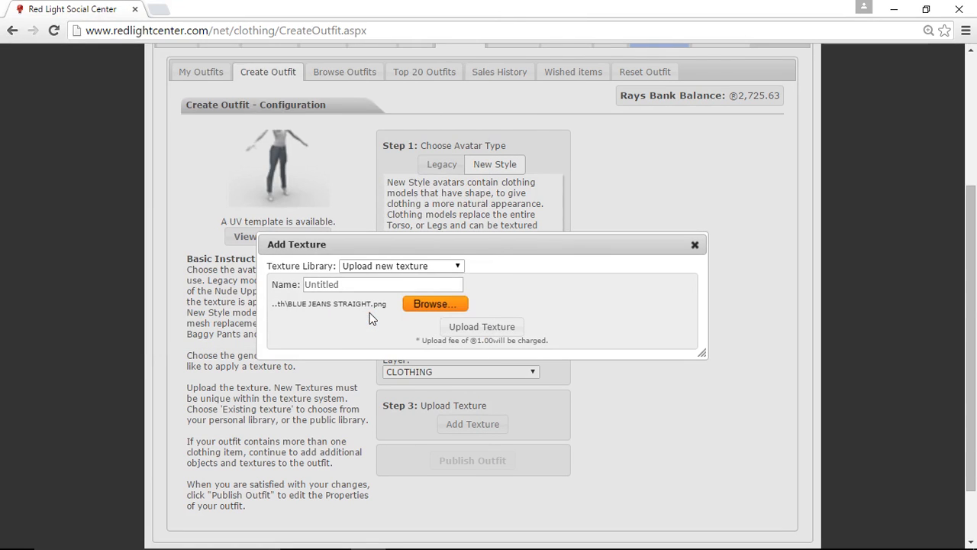
click(482, 326)
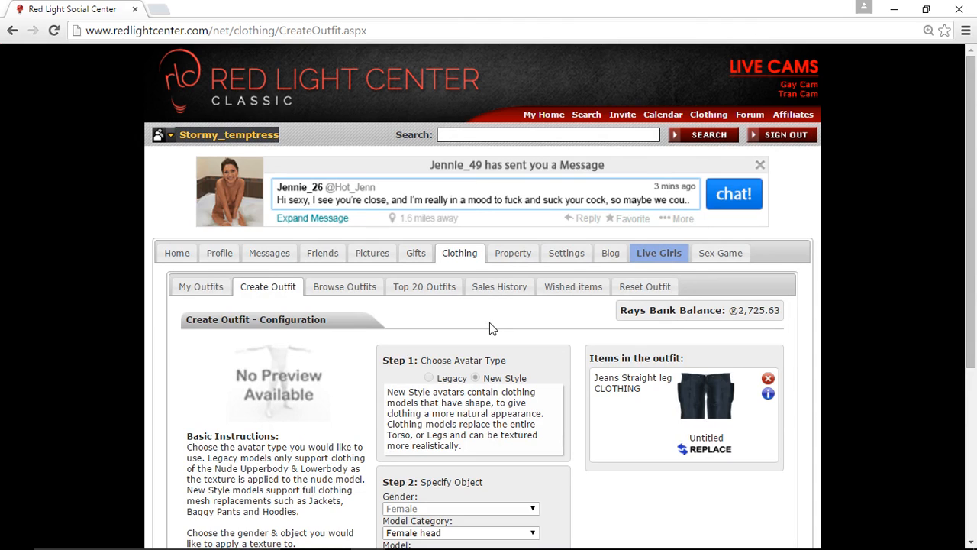
Publish the new jeans outfit.
scroll(down, 3)
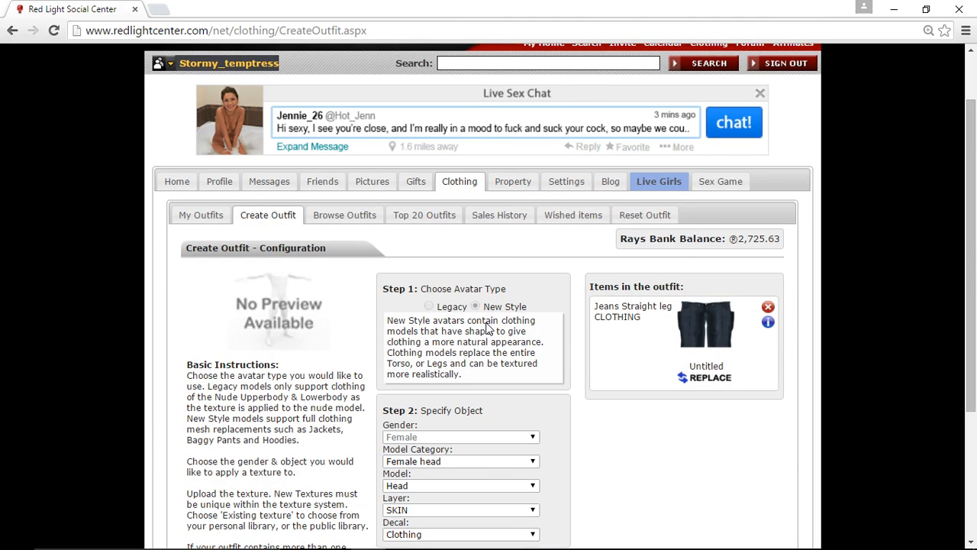
mouse_move(696, 334)
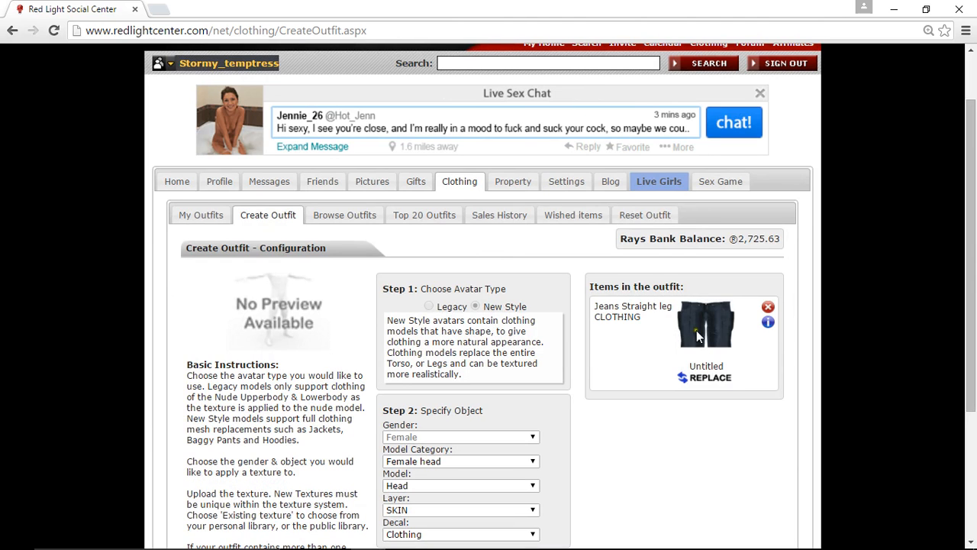
scroll(down, 3)
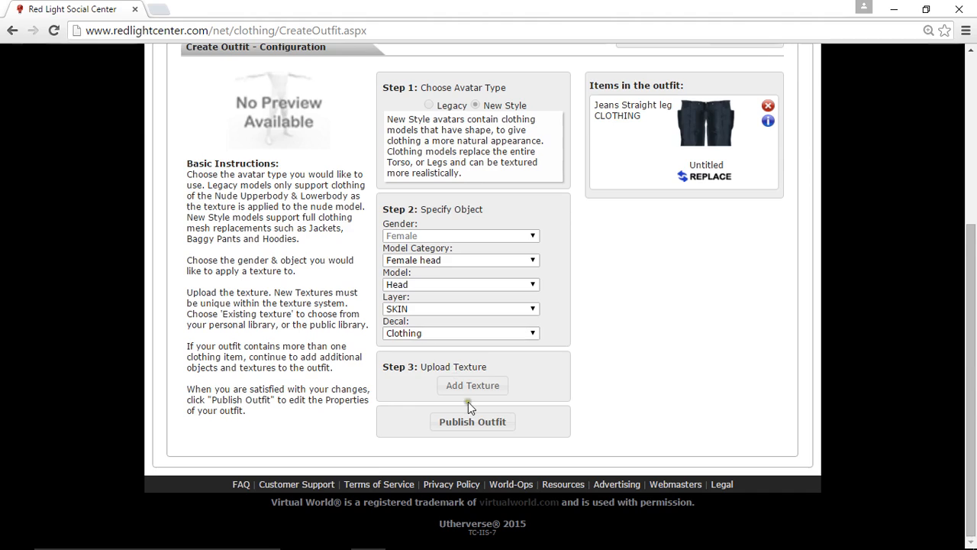
click(472, 421)
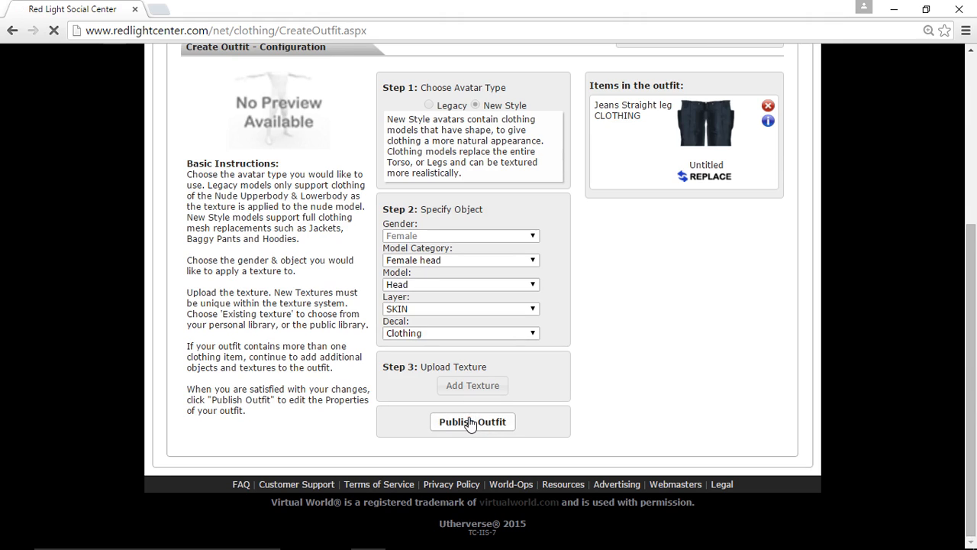
click(474, 422)
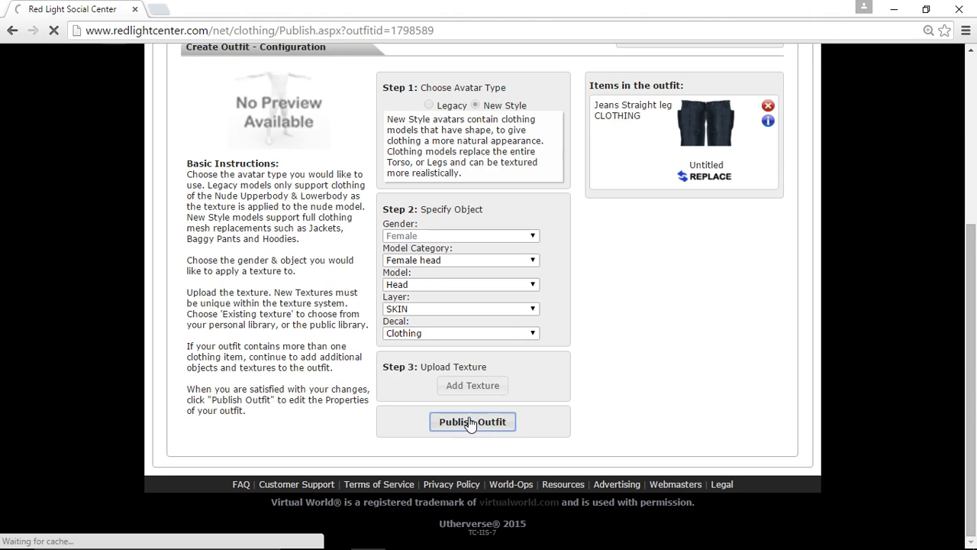
click(473, 422)
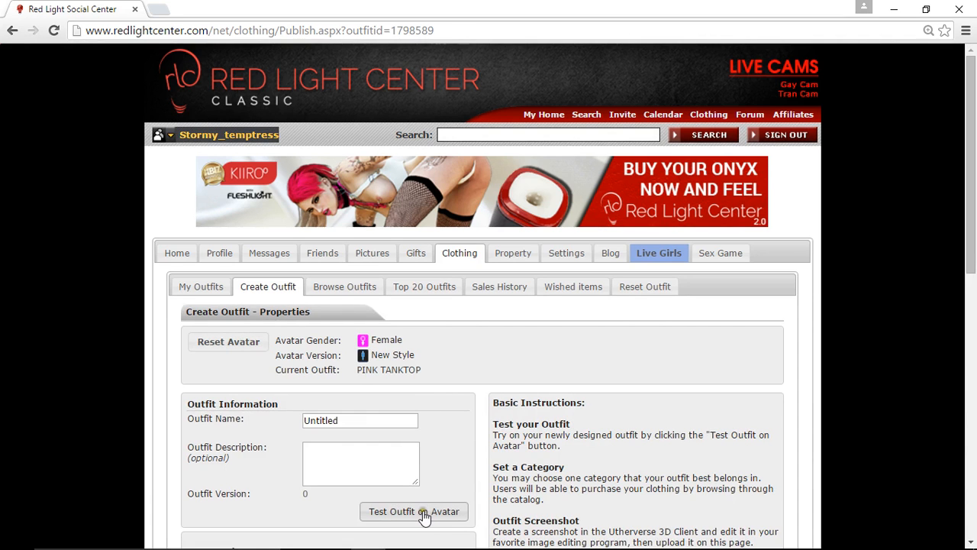
Test the outfit on the avatar and switch to the 3D client.
click(413, 511)
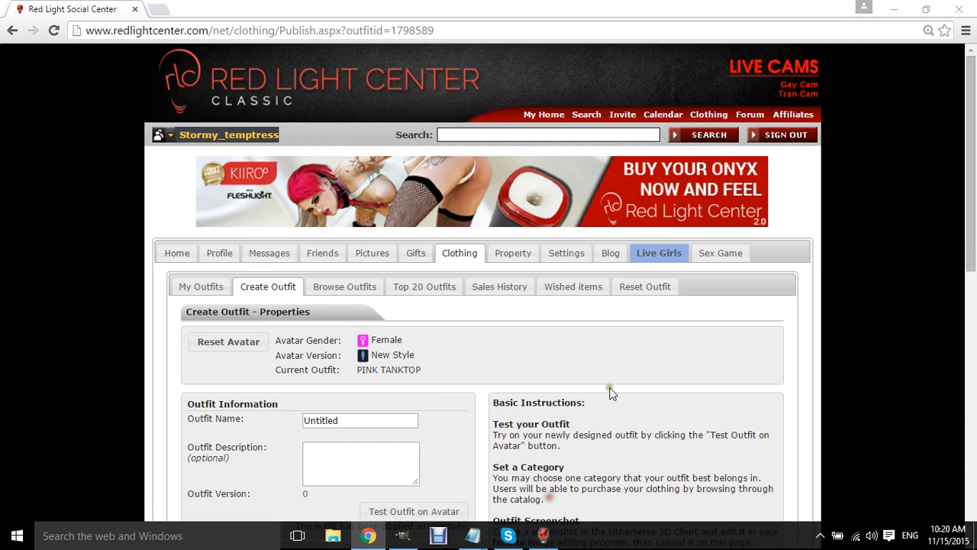
click(414, 510)
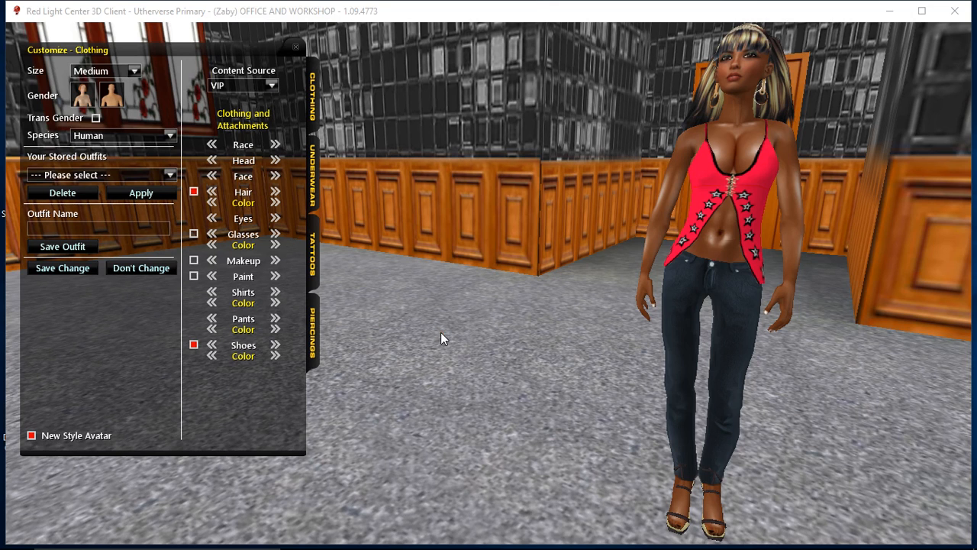
mouse_move(644, 388)
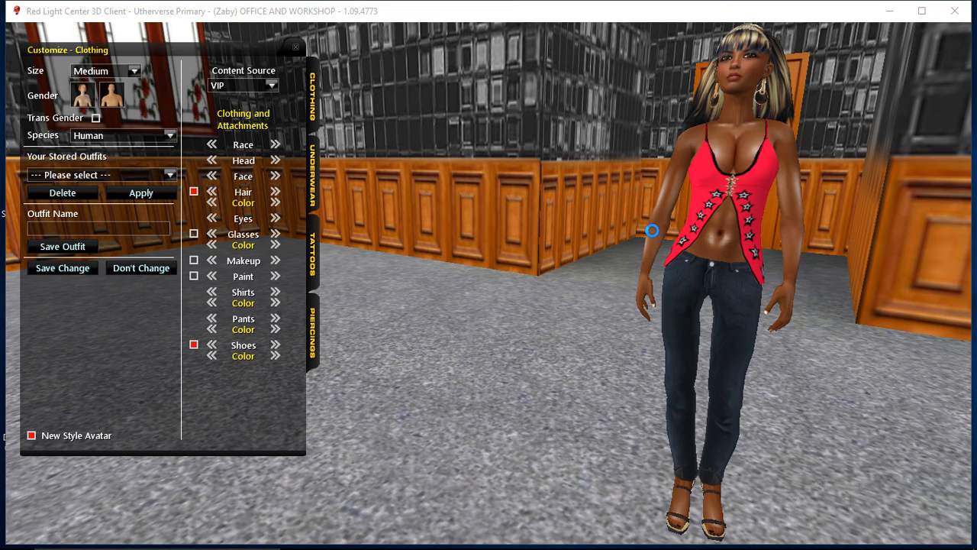
mouse_move(578, 430)
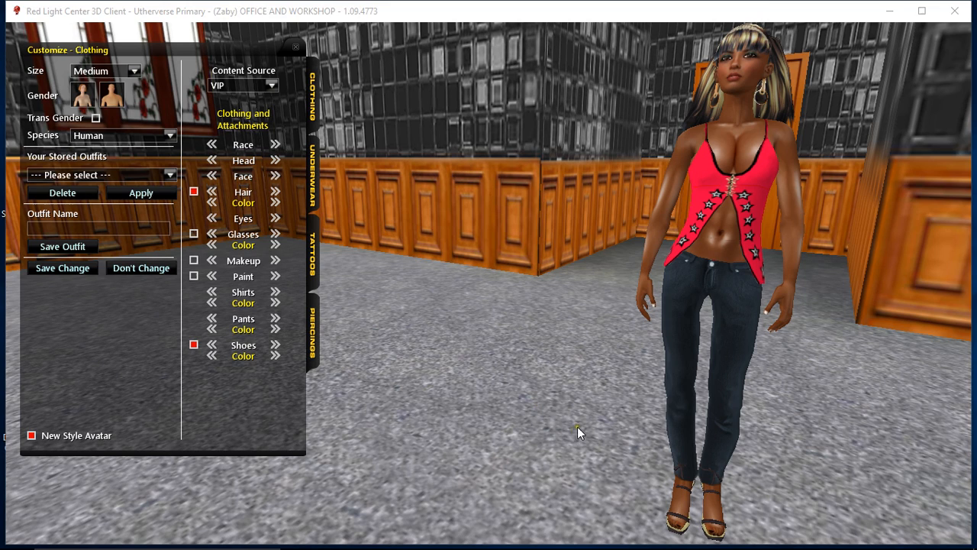